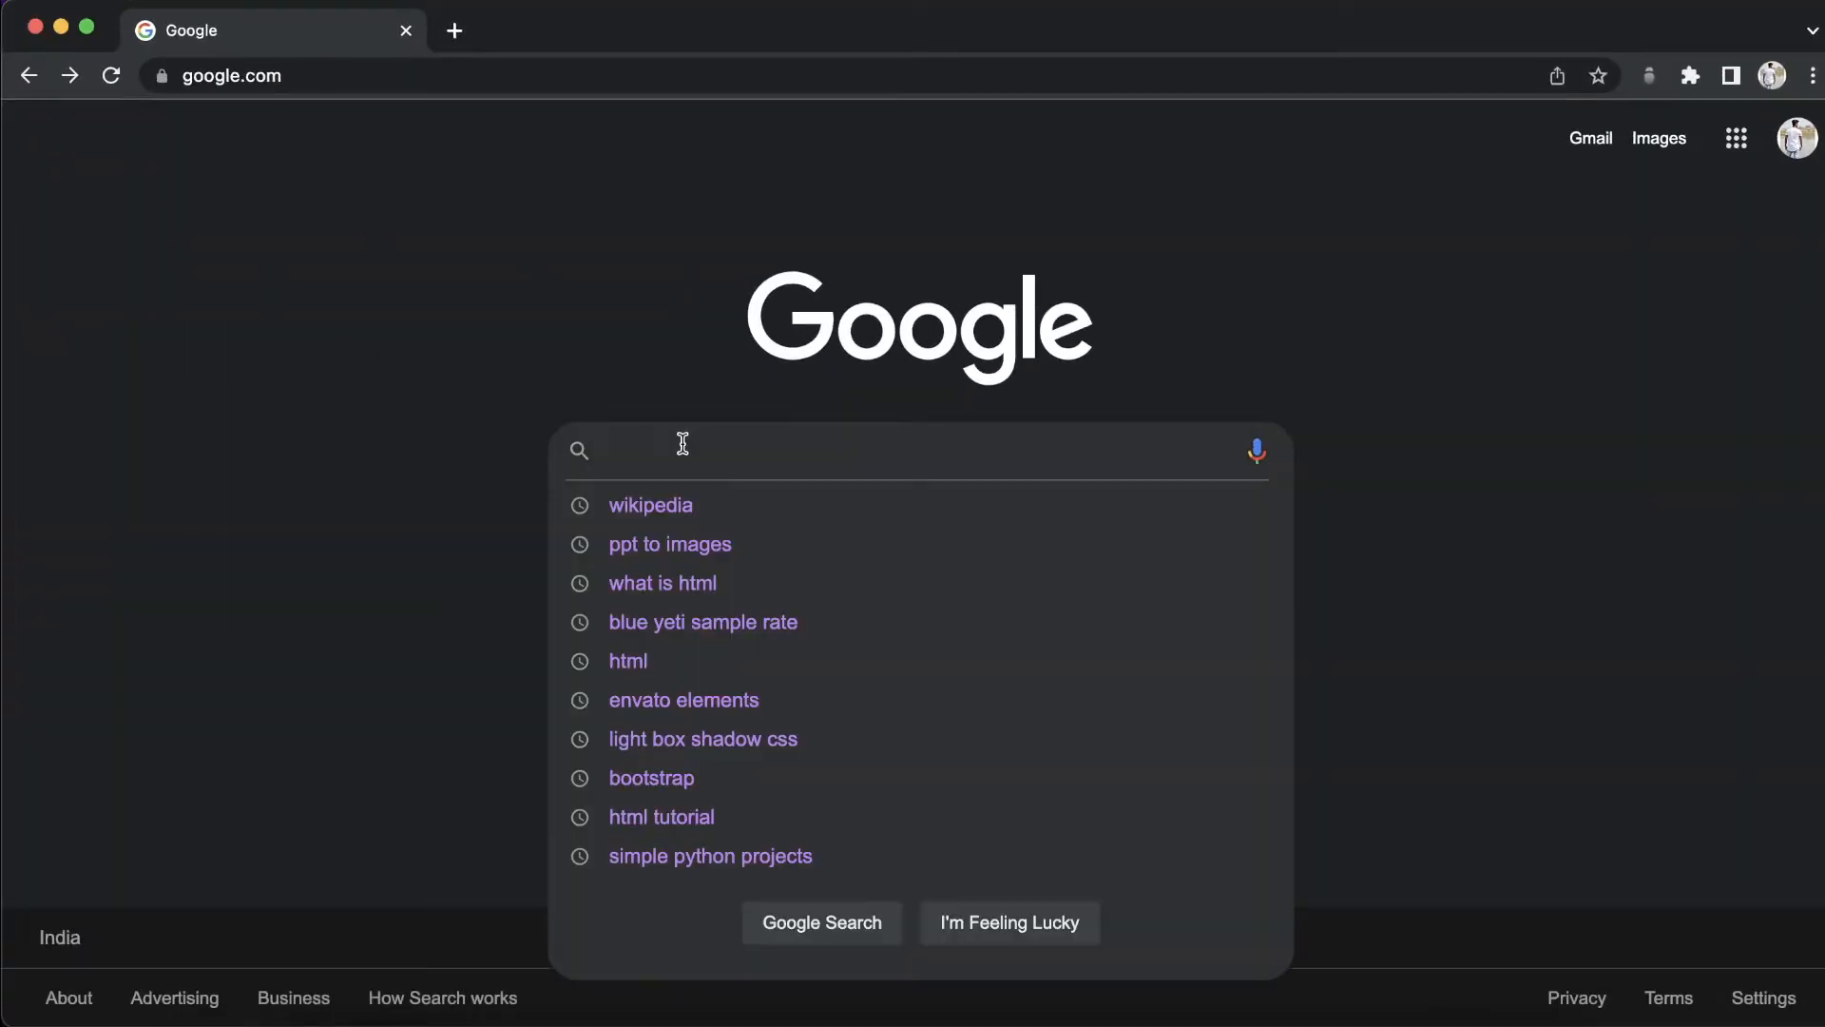
- Search Google for 'wikipedia', then search 'html' there and open the HTML article
{"action": "type", "text": "wikipedia"}
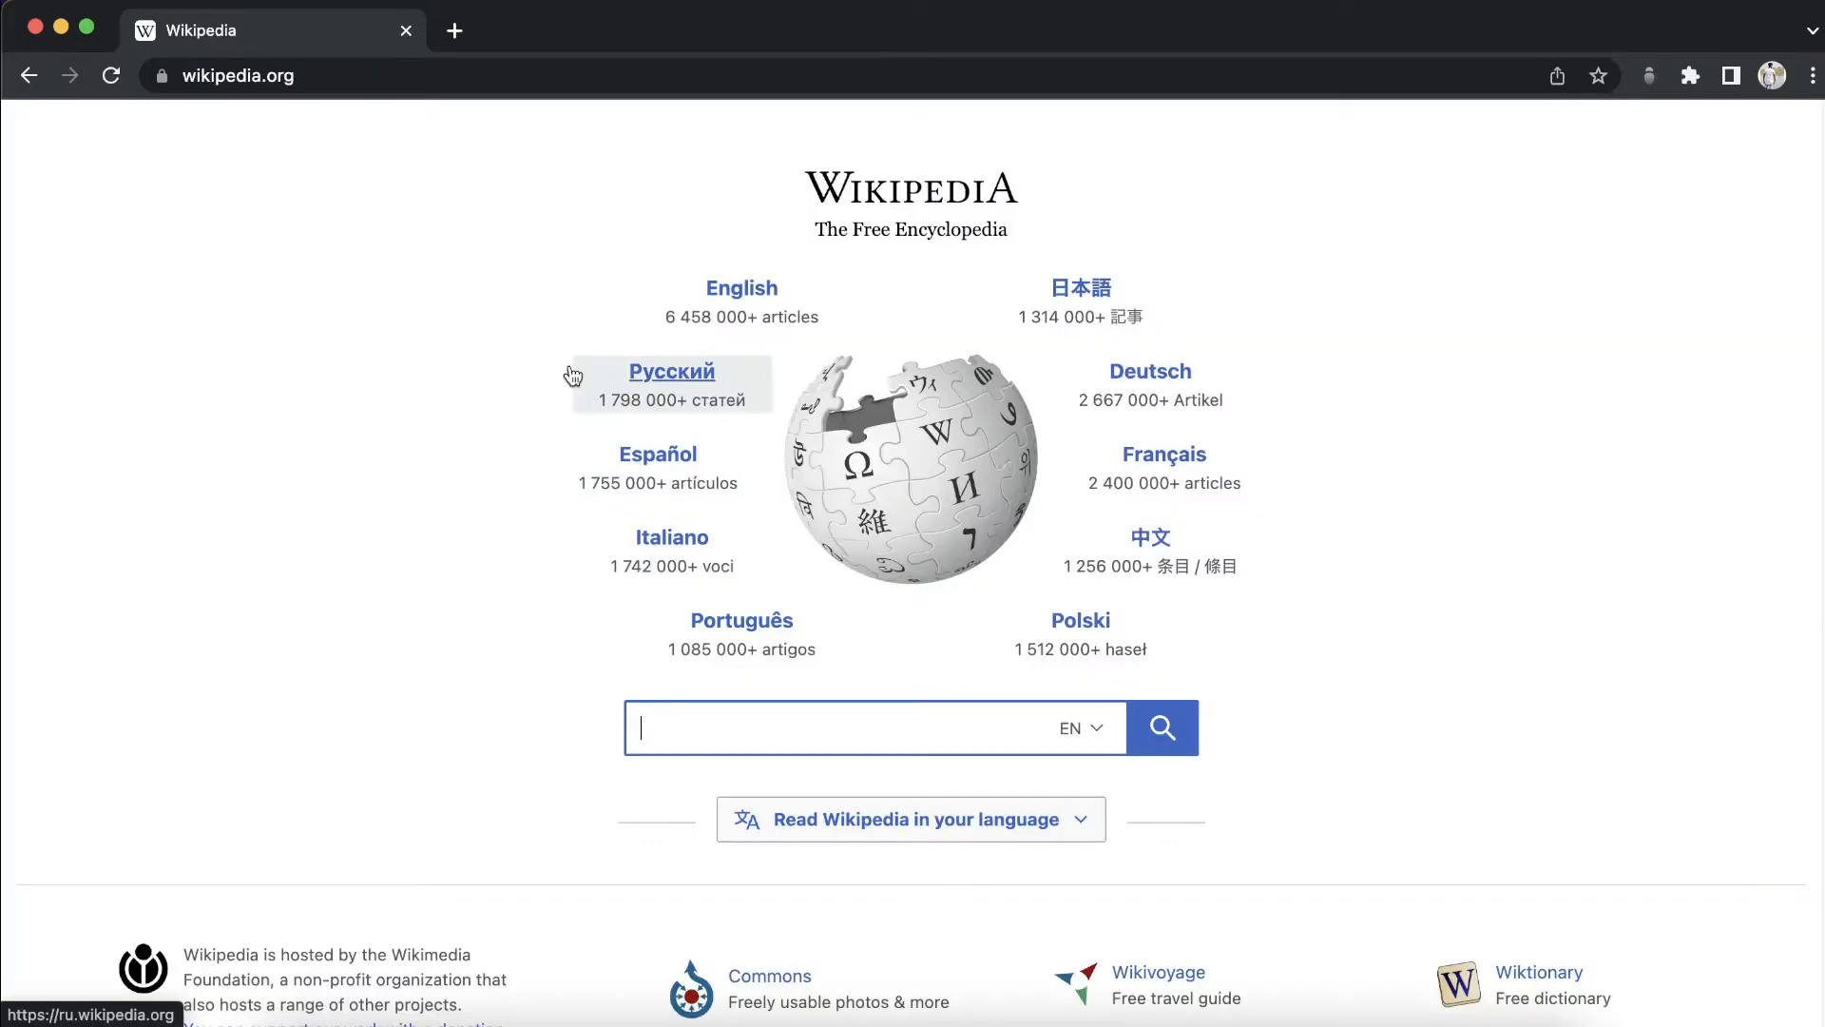
{"action": "type", "text": "html"}
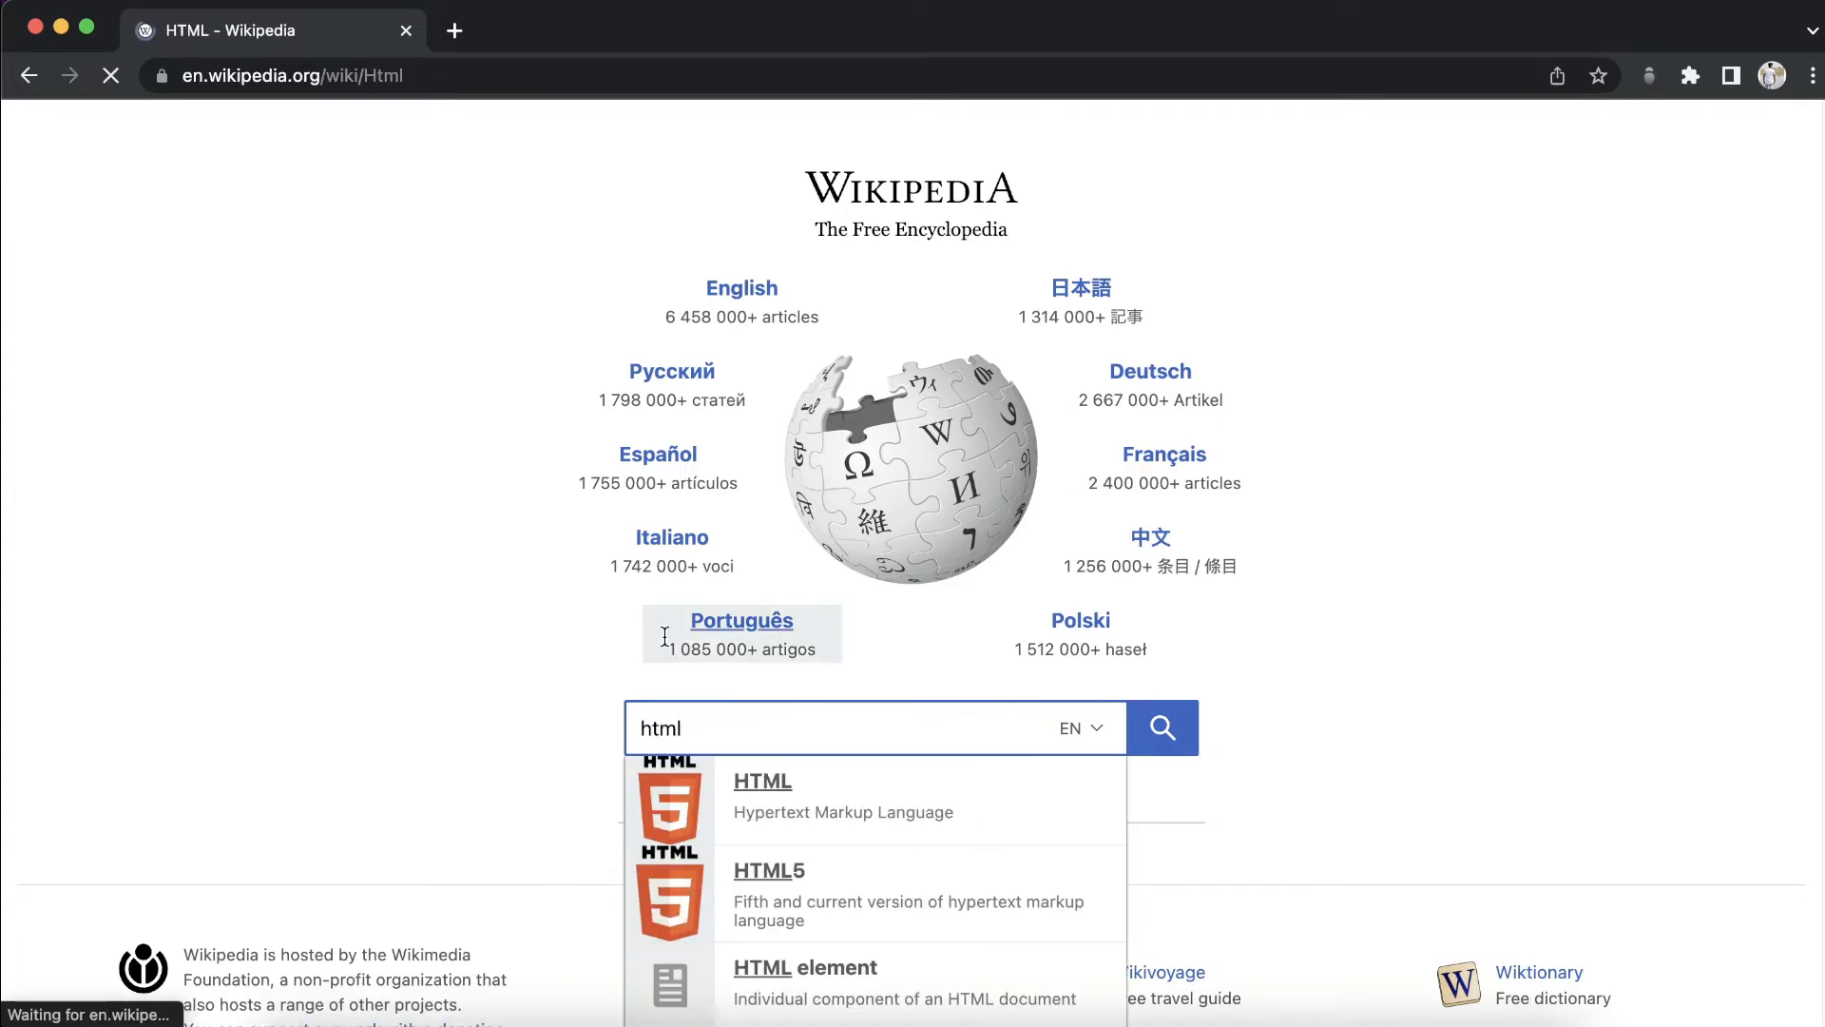
{"action": "left_click", "coordinate": [762, 781]}
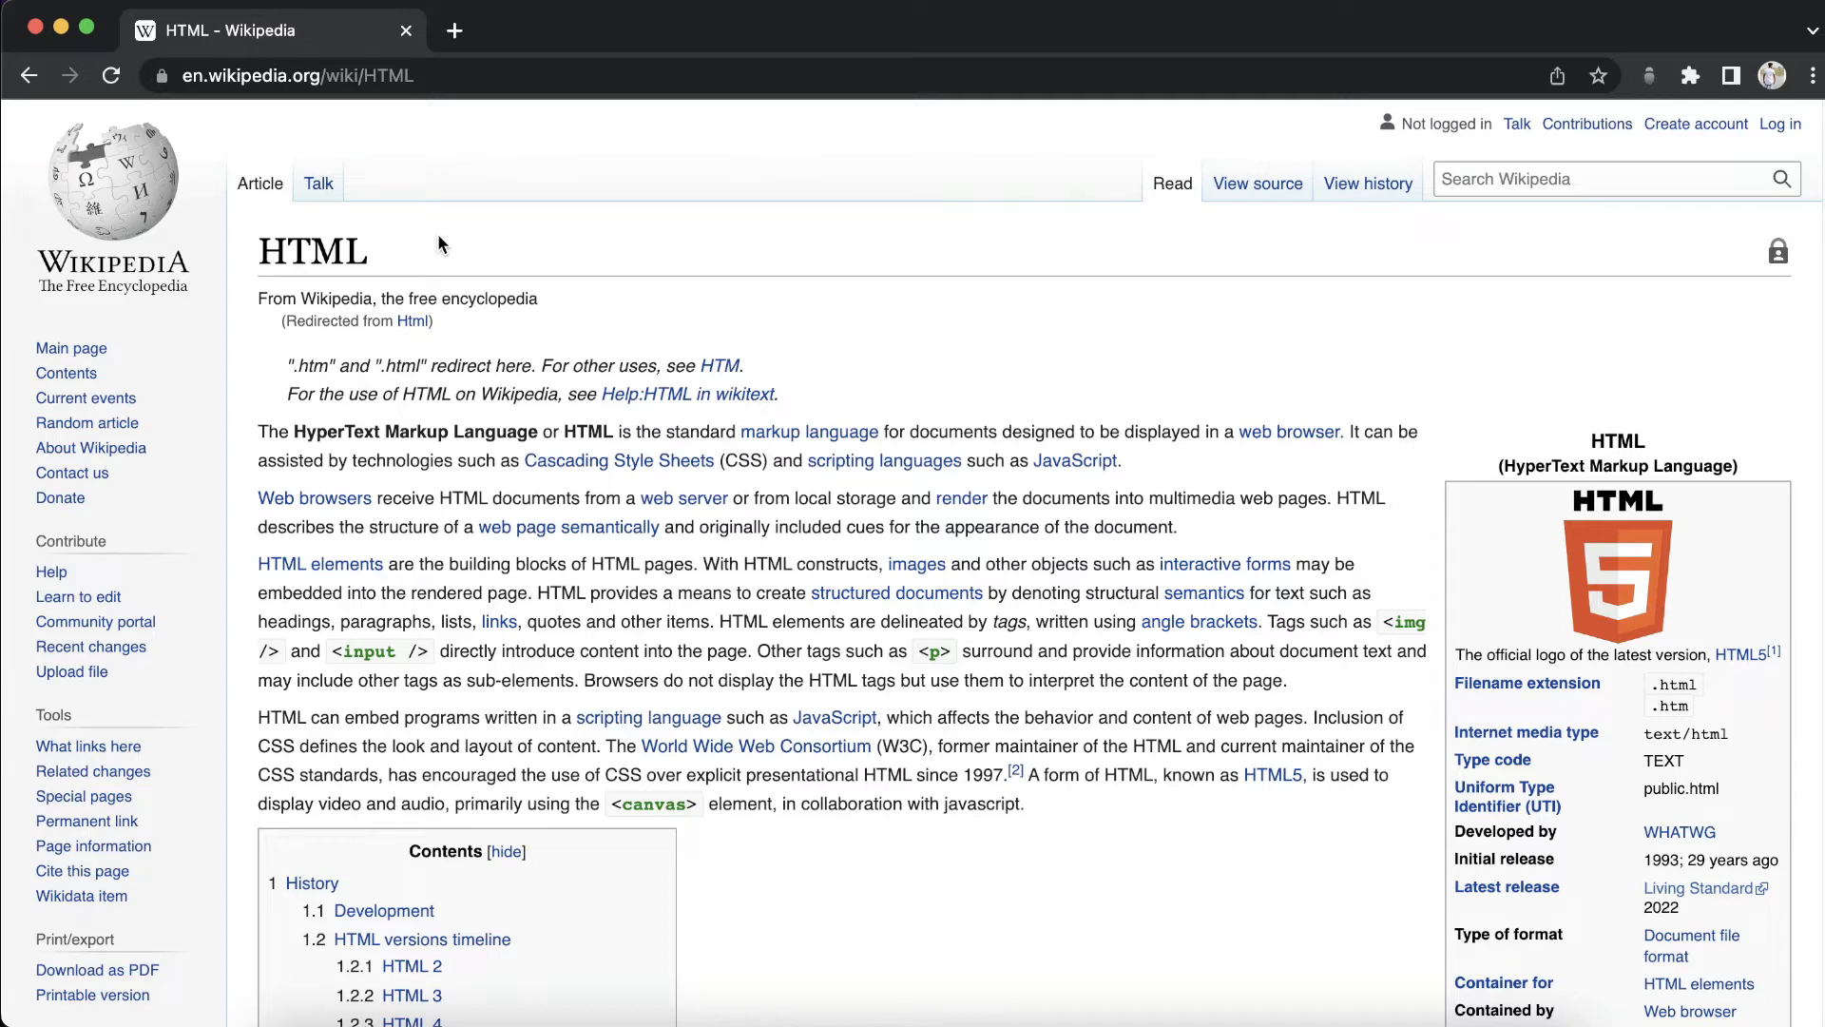
{"action": "mouse_move", "coordinate": [407, 229]}
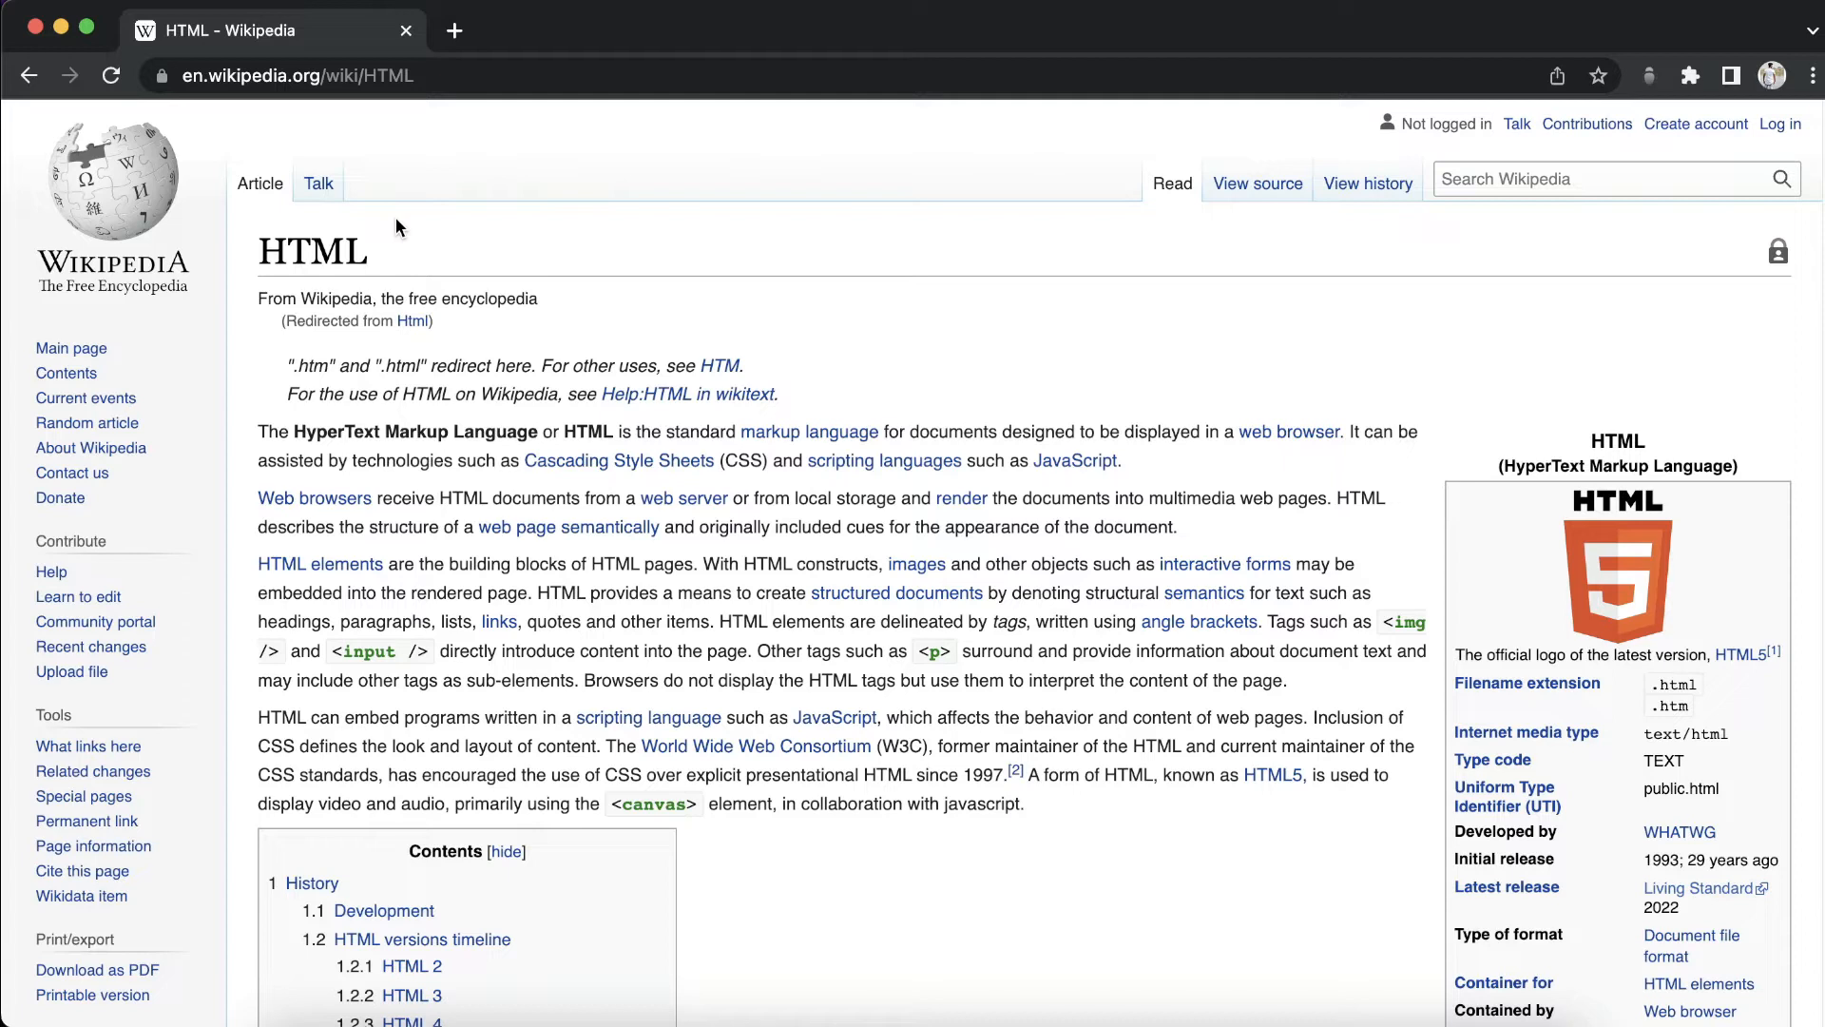
- Choose Inspect on the Wikipedia HTML article to open Chrome DevTools
{"action": "right_click", "coordinate": [399, 227]}
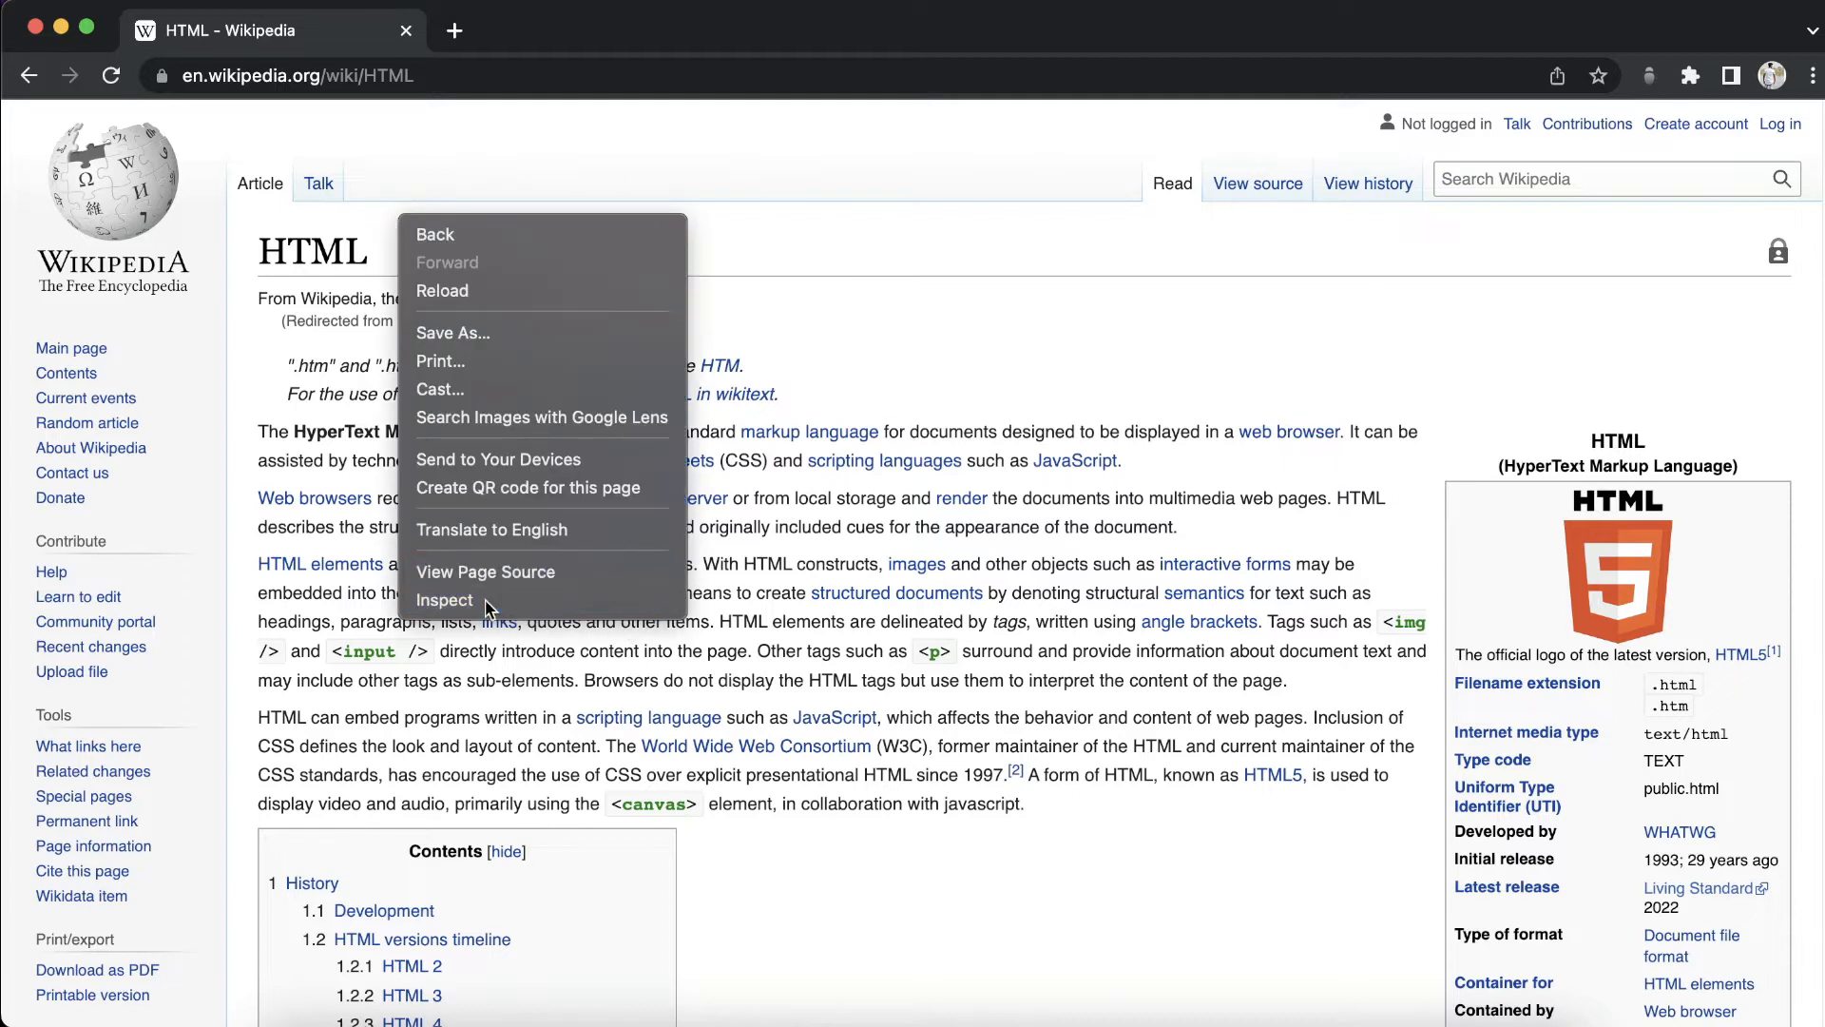
{"action": "left_click", "coordinate": [445, 600]}
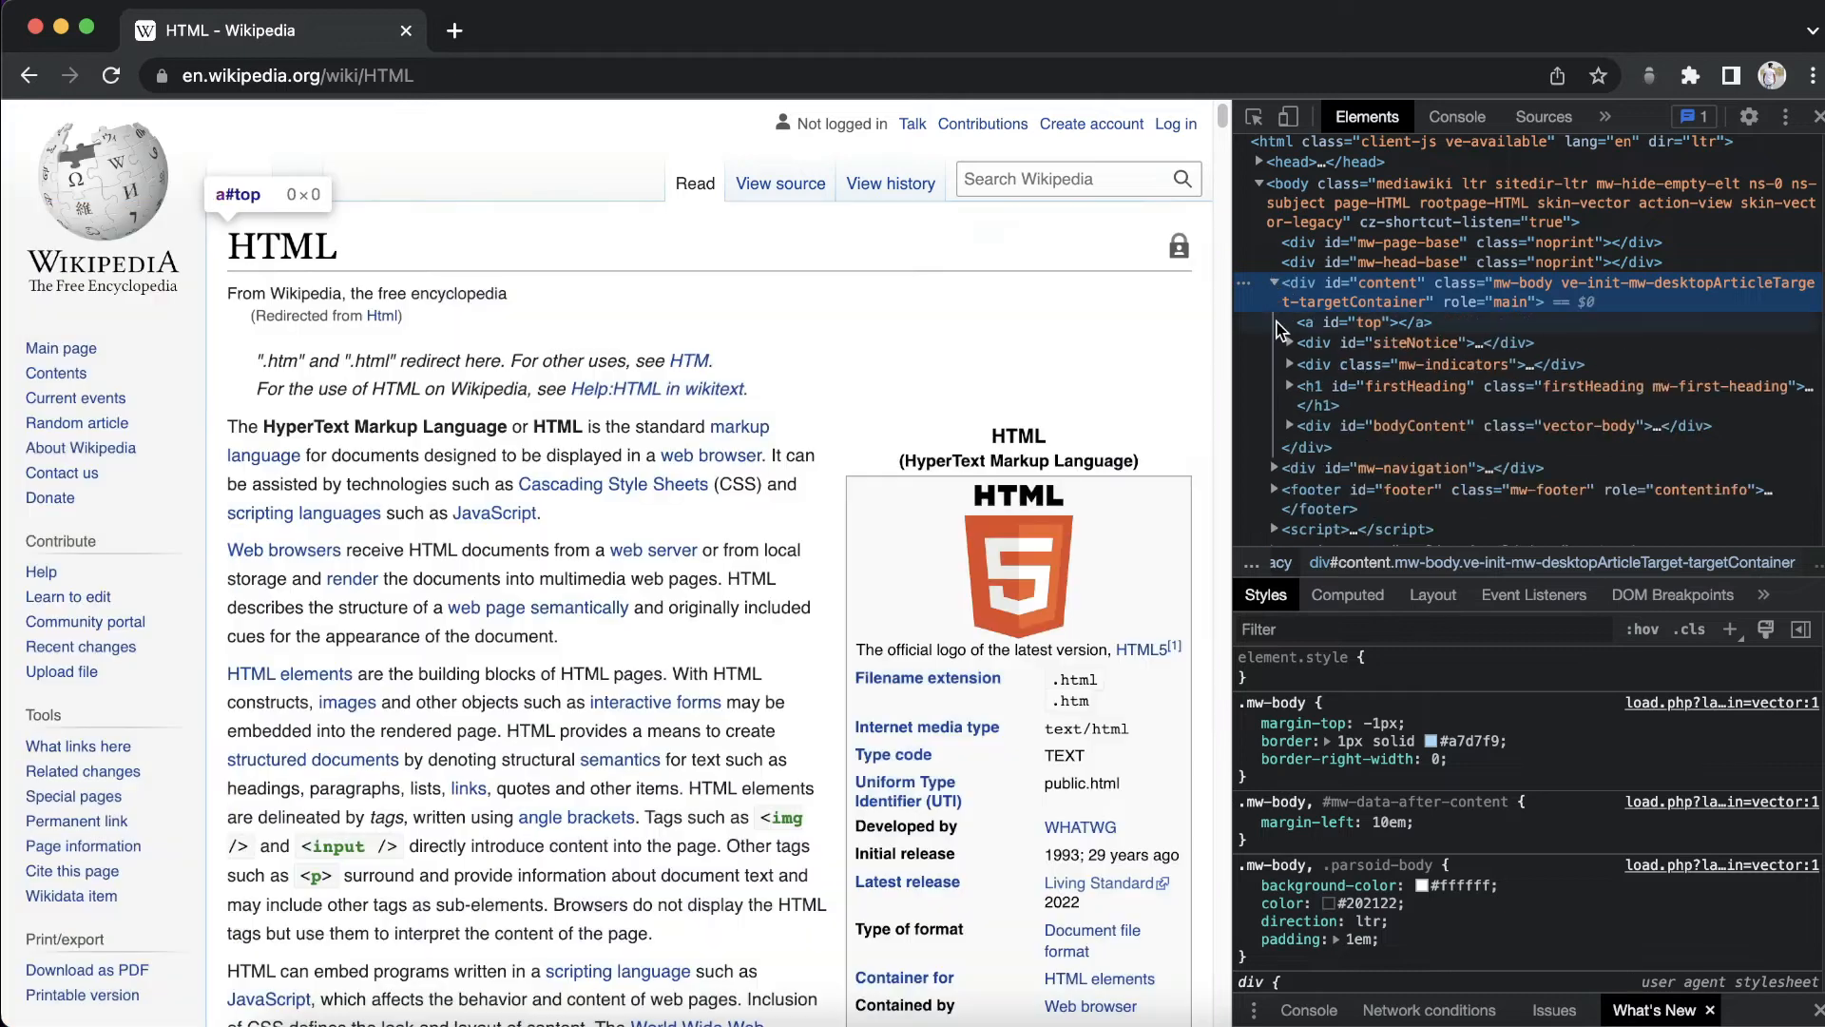
{"action": "mouse_move", "coordinate": [1379, 302]}
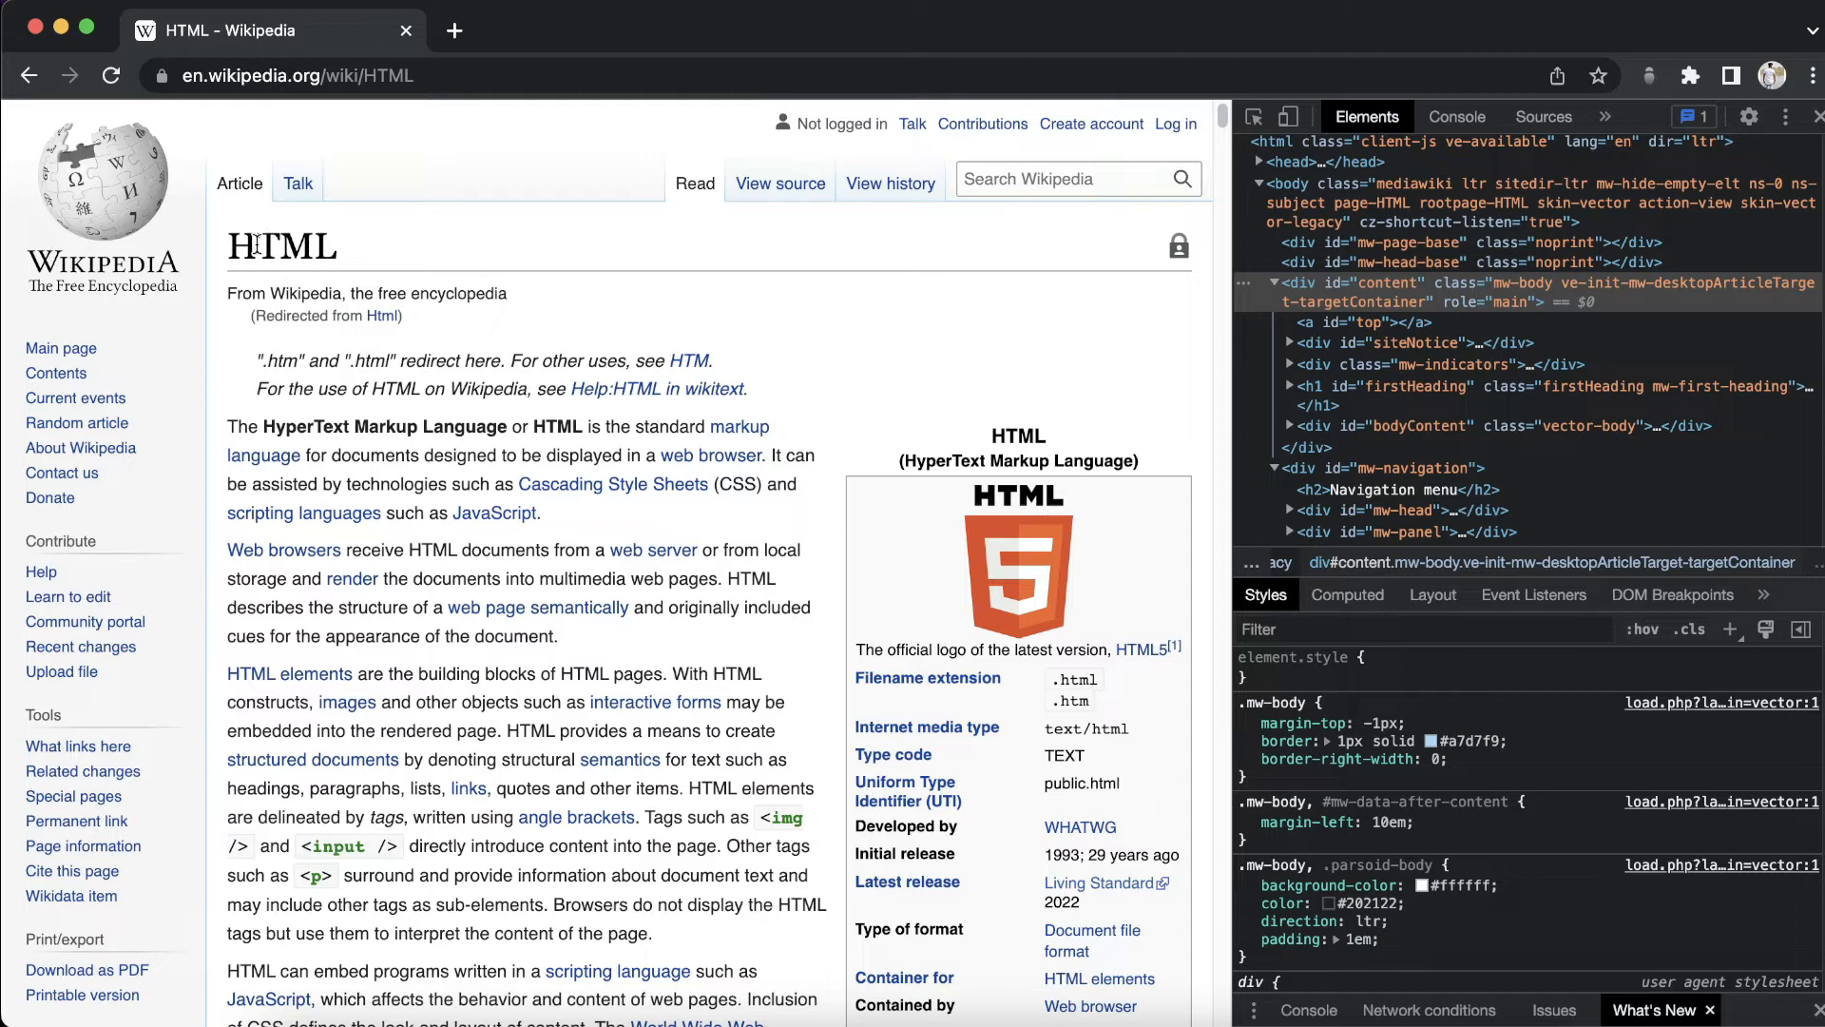
- Inspect the article heading and replace its text 'HTML' with 'Future Coders'
{"action": "right_click", "coordinate": [279, 245]}
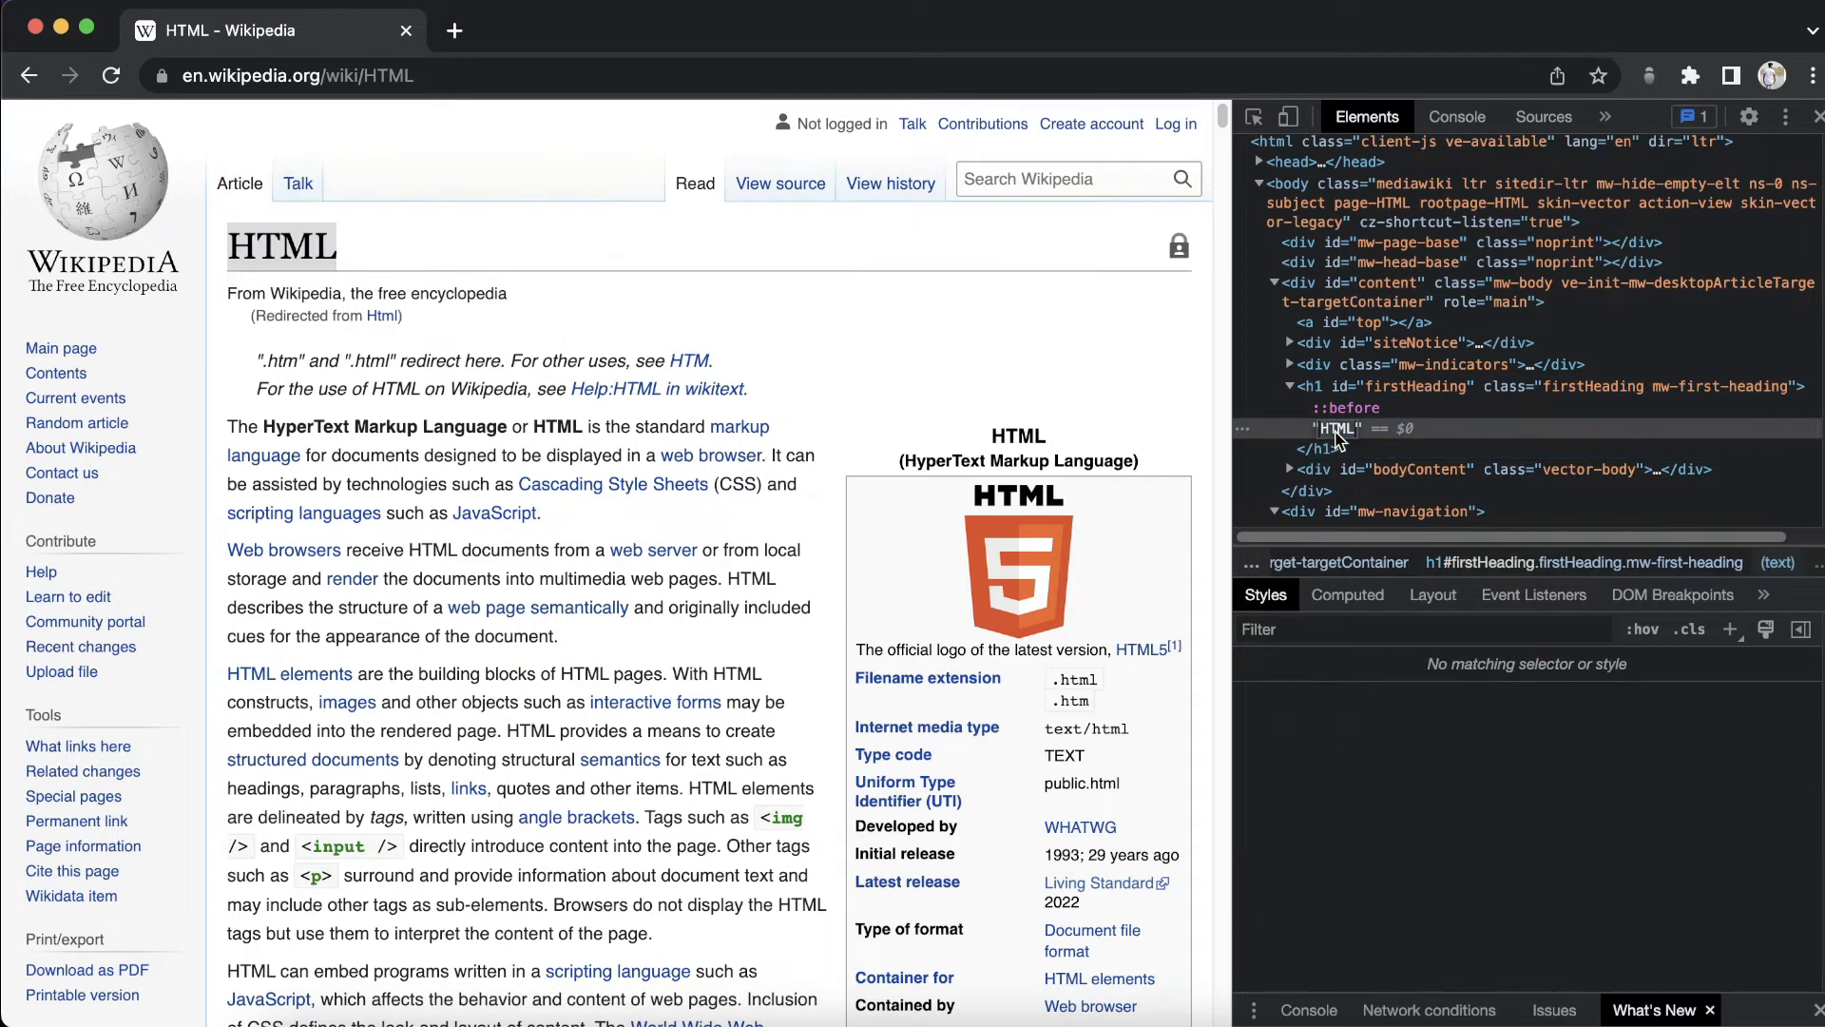
{"action": "mouse_move", "coordinate": [1337, 429]}
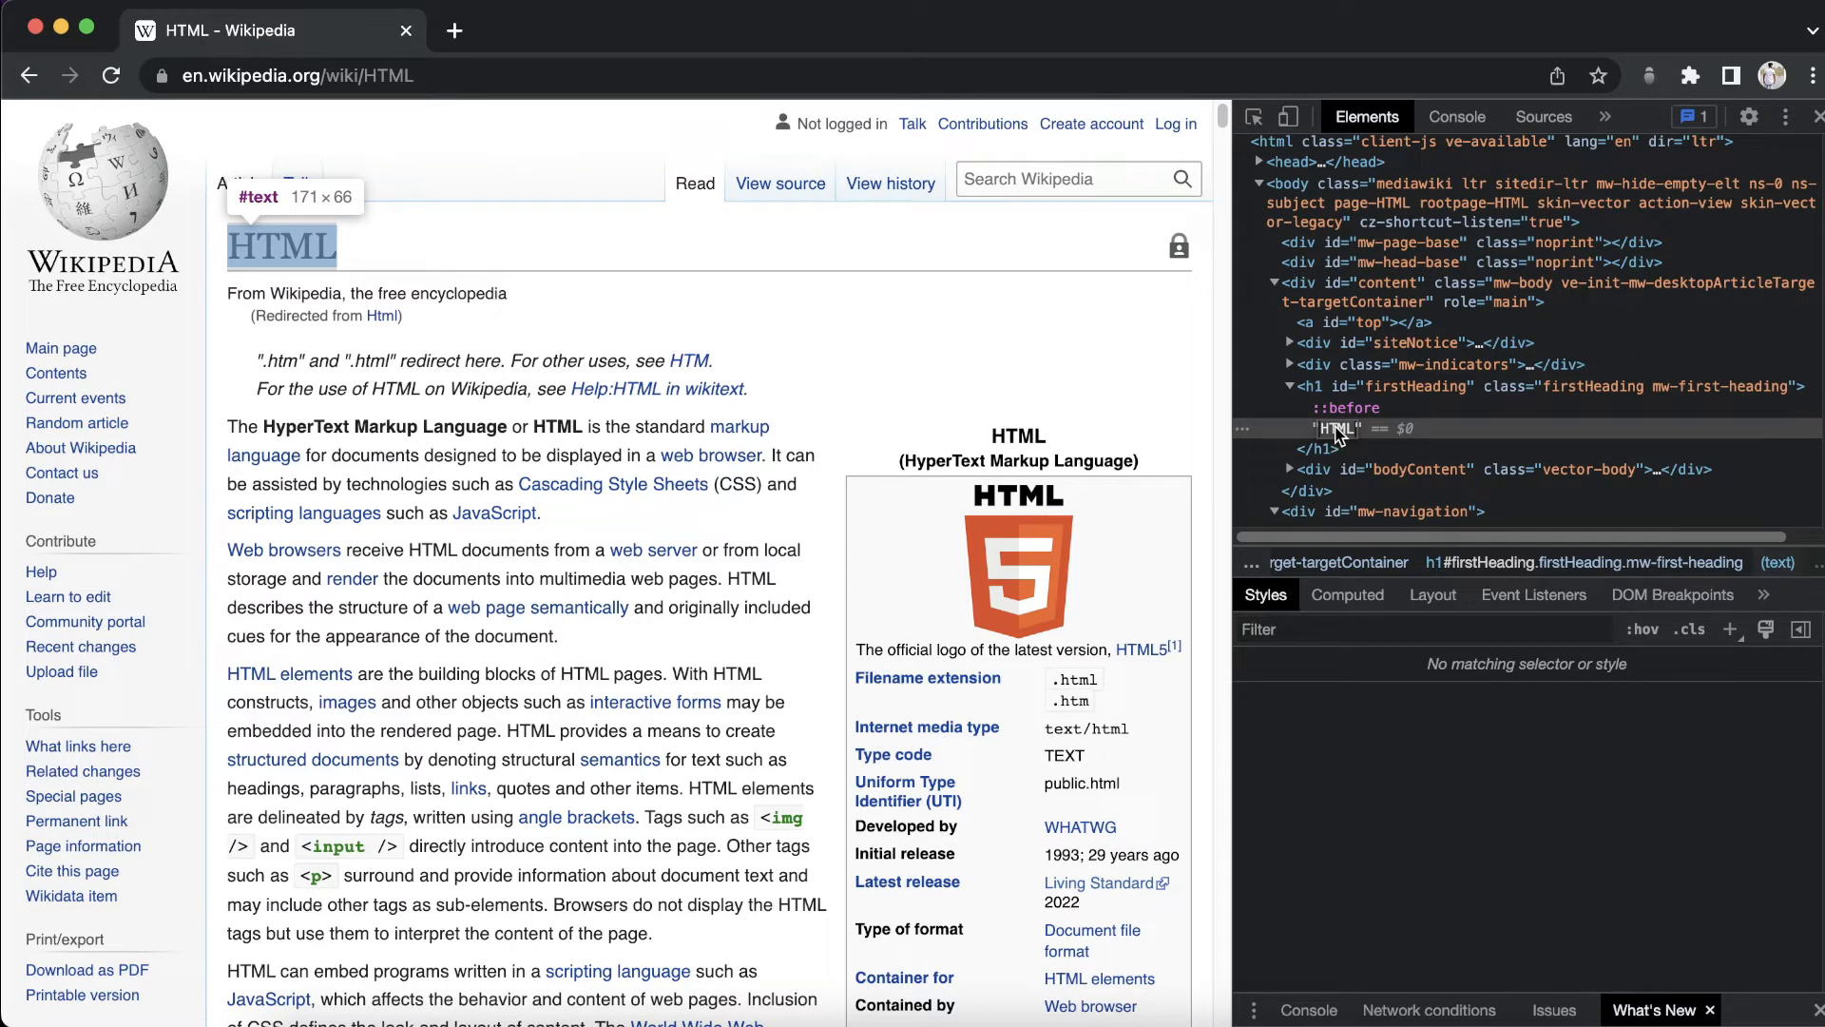
{"action": "type", "text": "Future"}
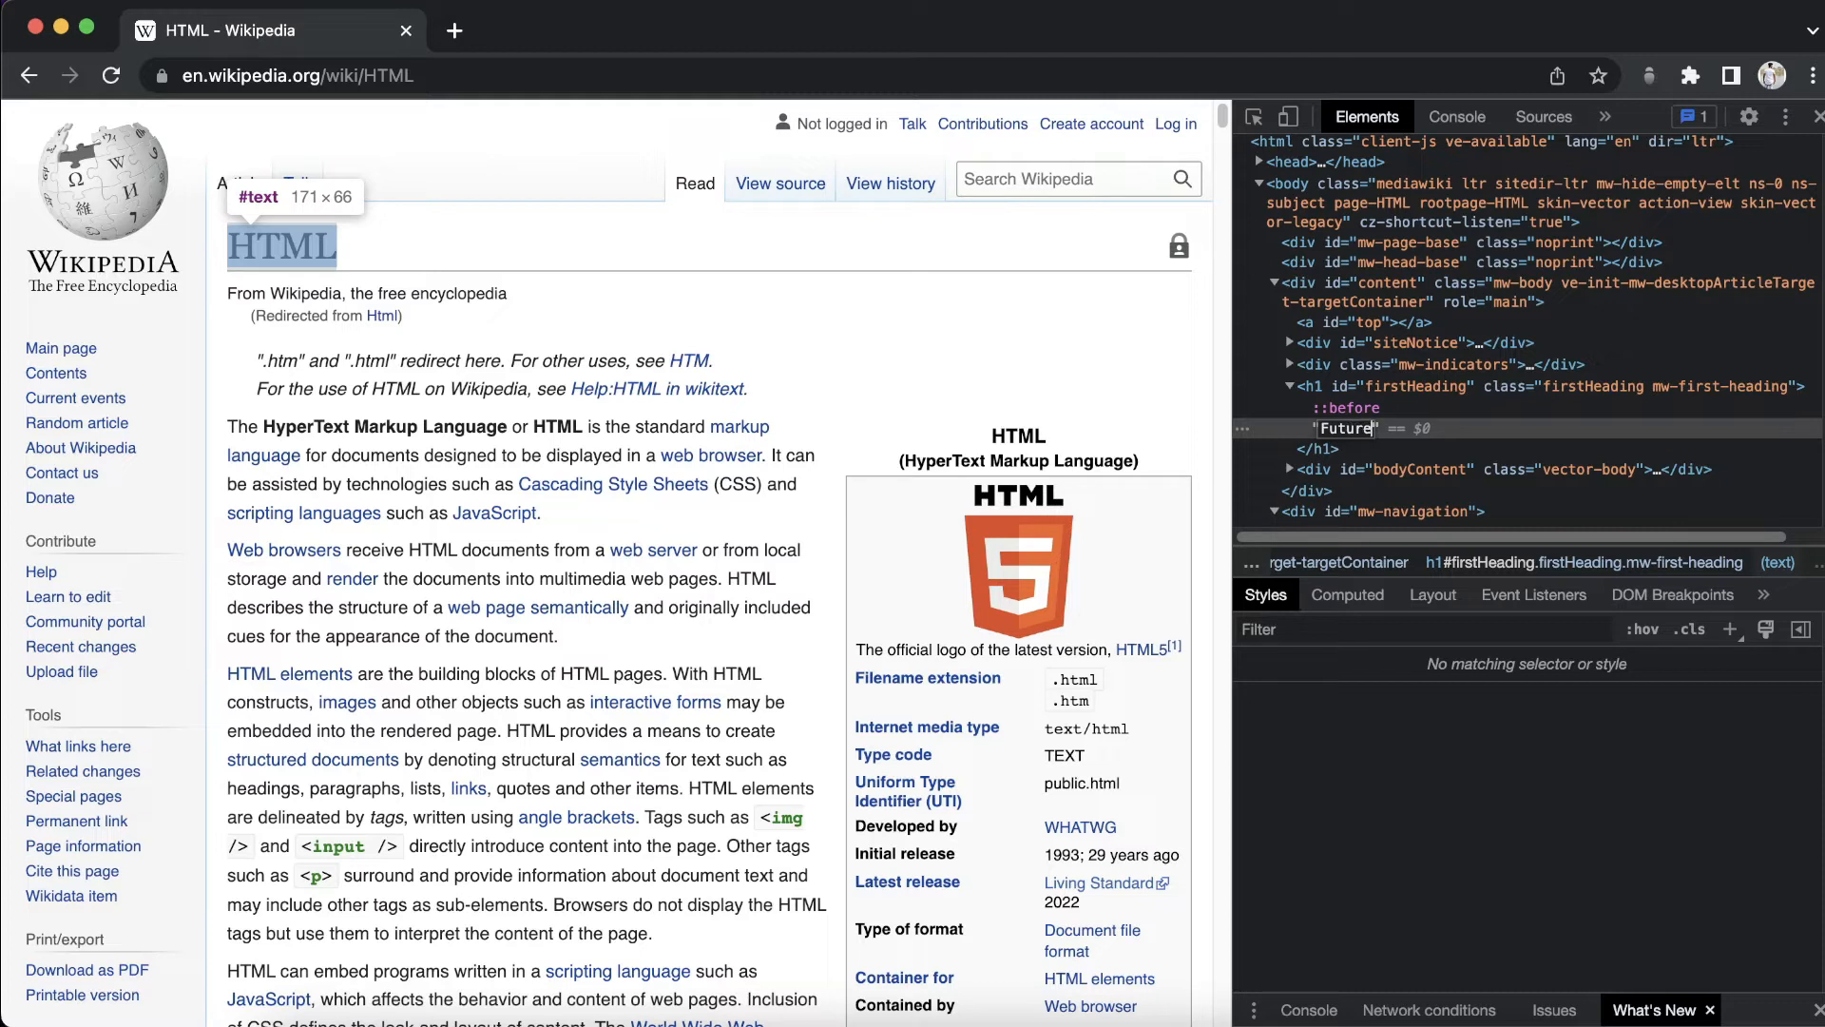
{"action": "type", "text": "Coders"}
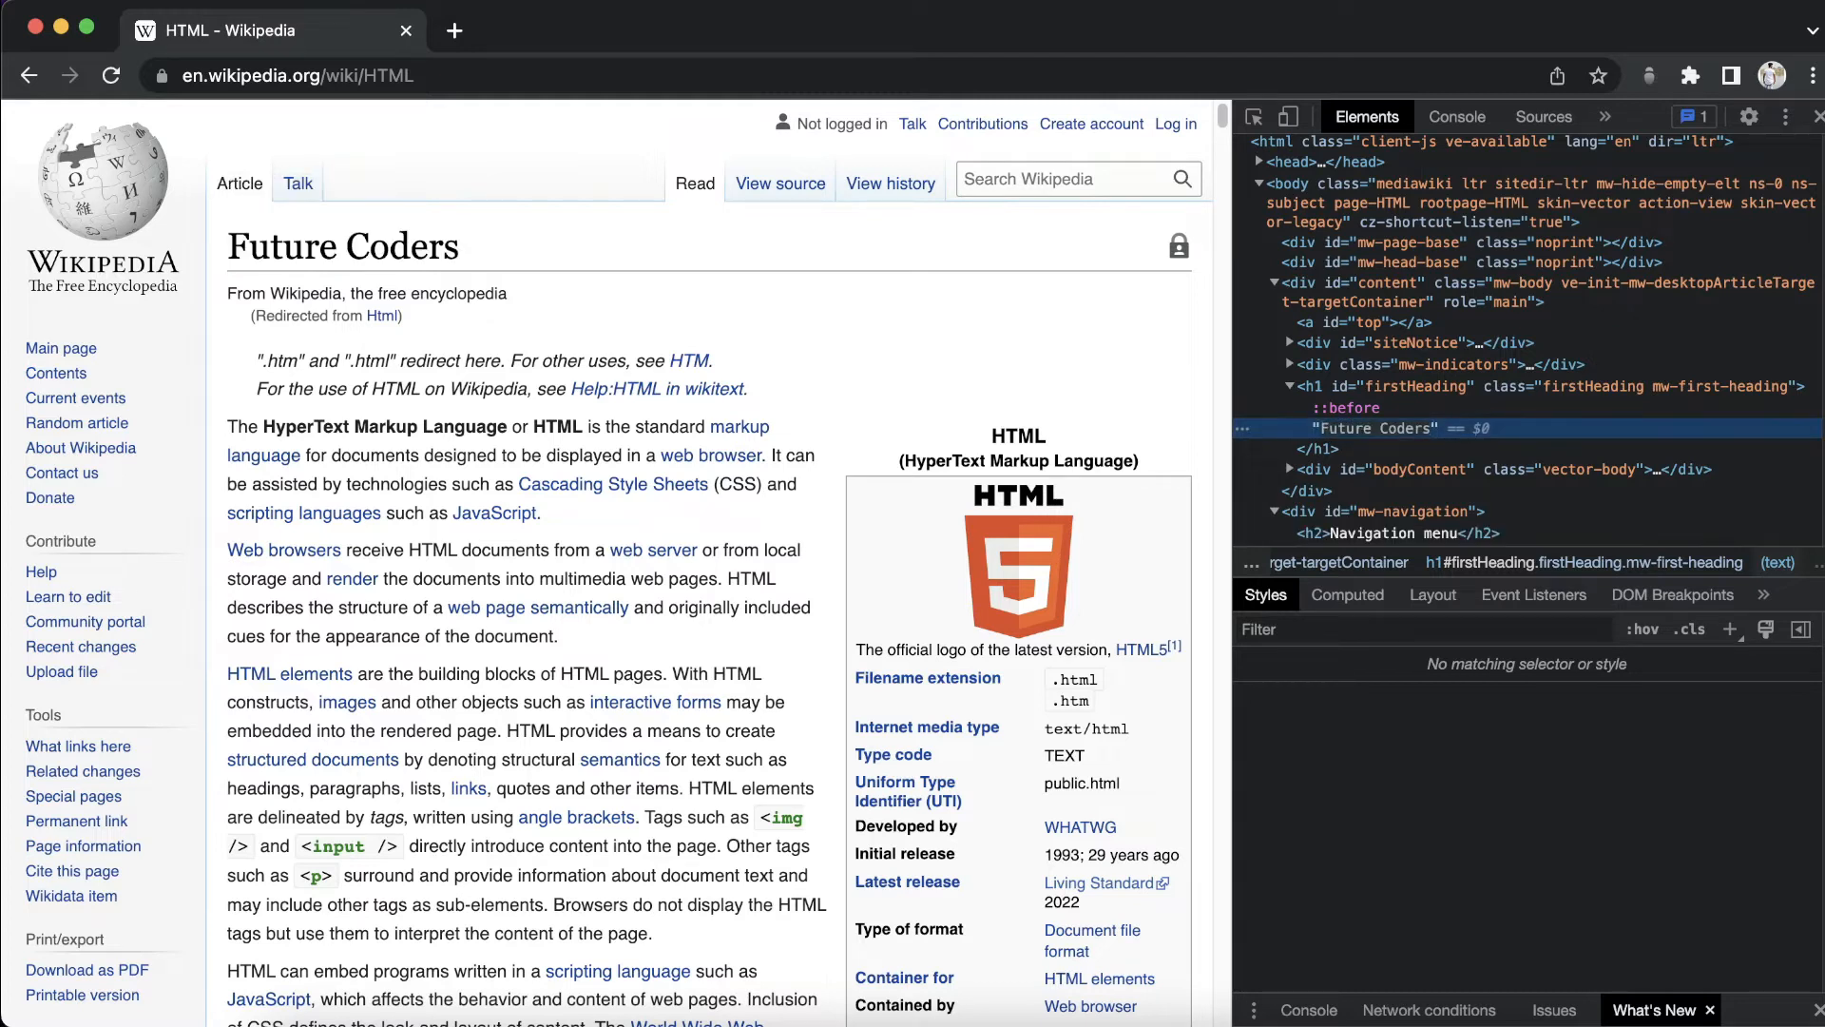
{"action": "double_click", "coordinate": [342, 246]}
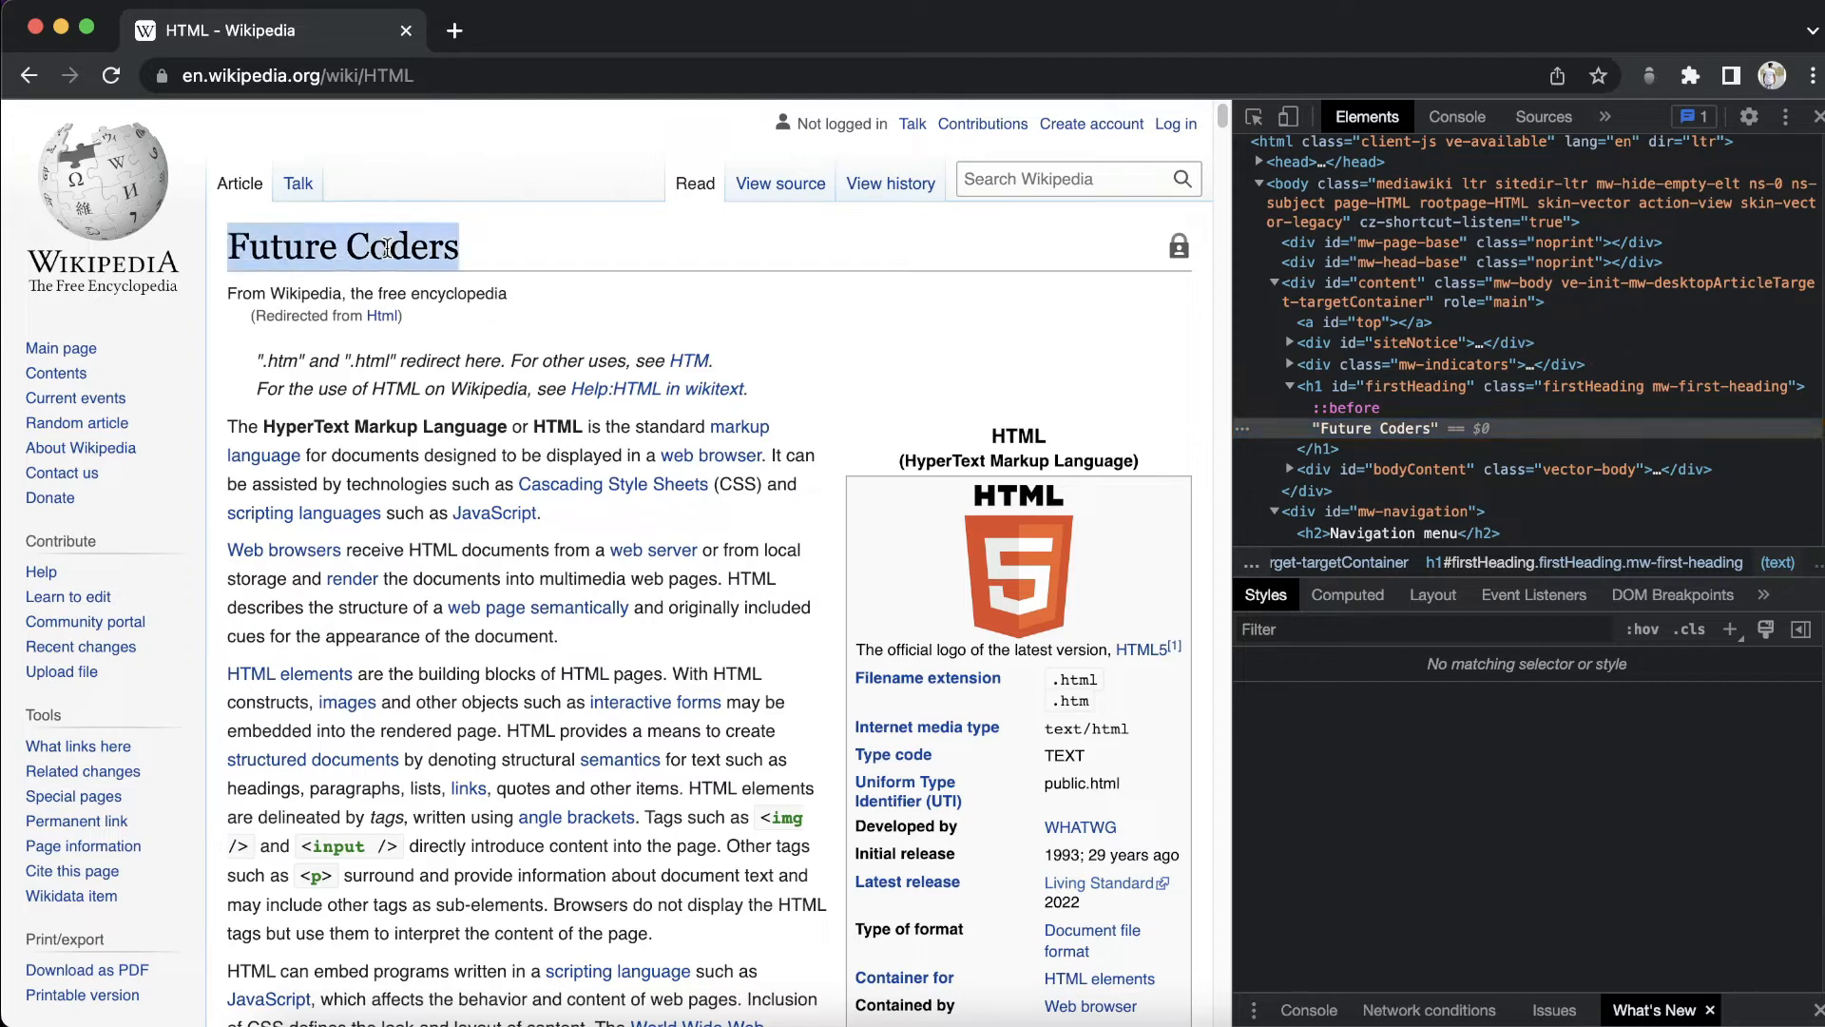
{"action": "double_click", "coordinate": [405, 245]}
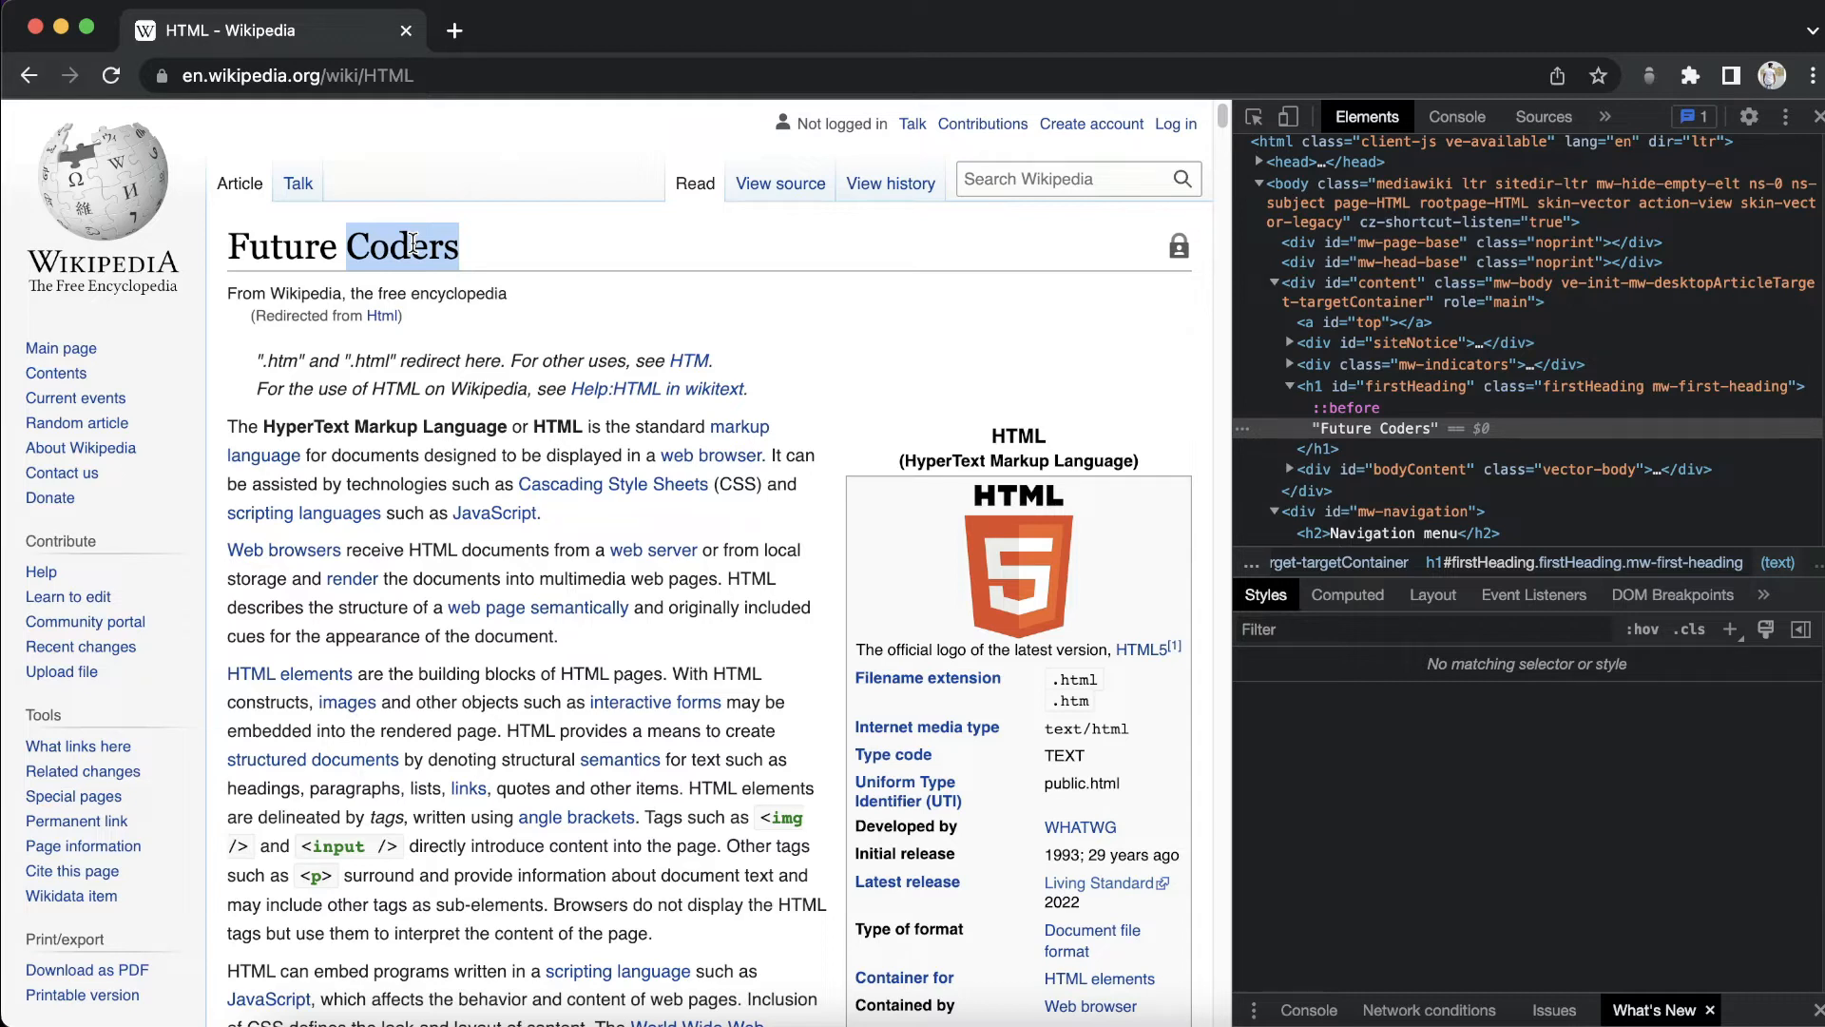
{"action": "mouse_move", "coordinate": [518, 250]}
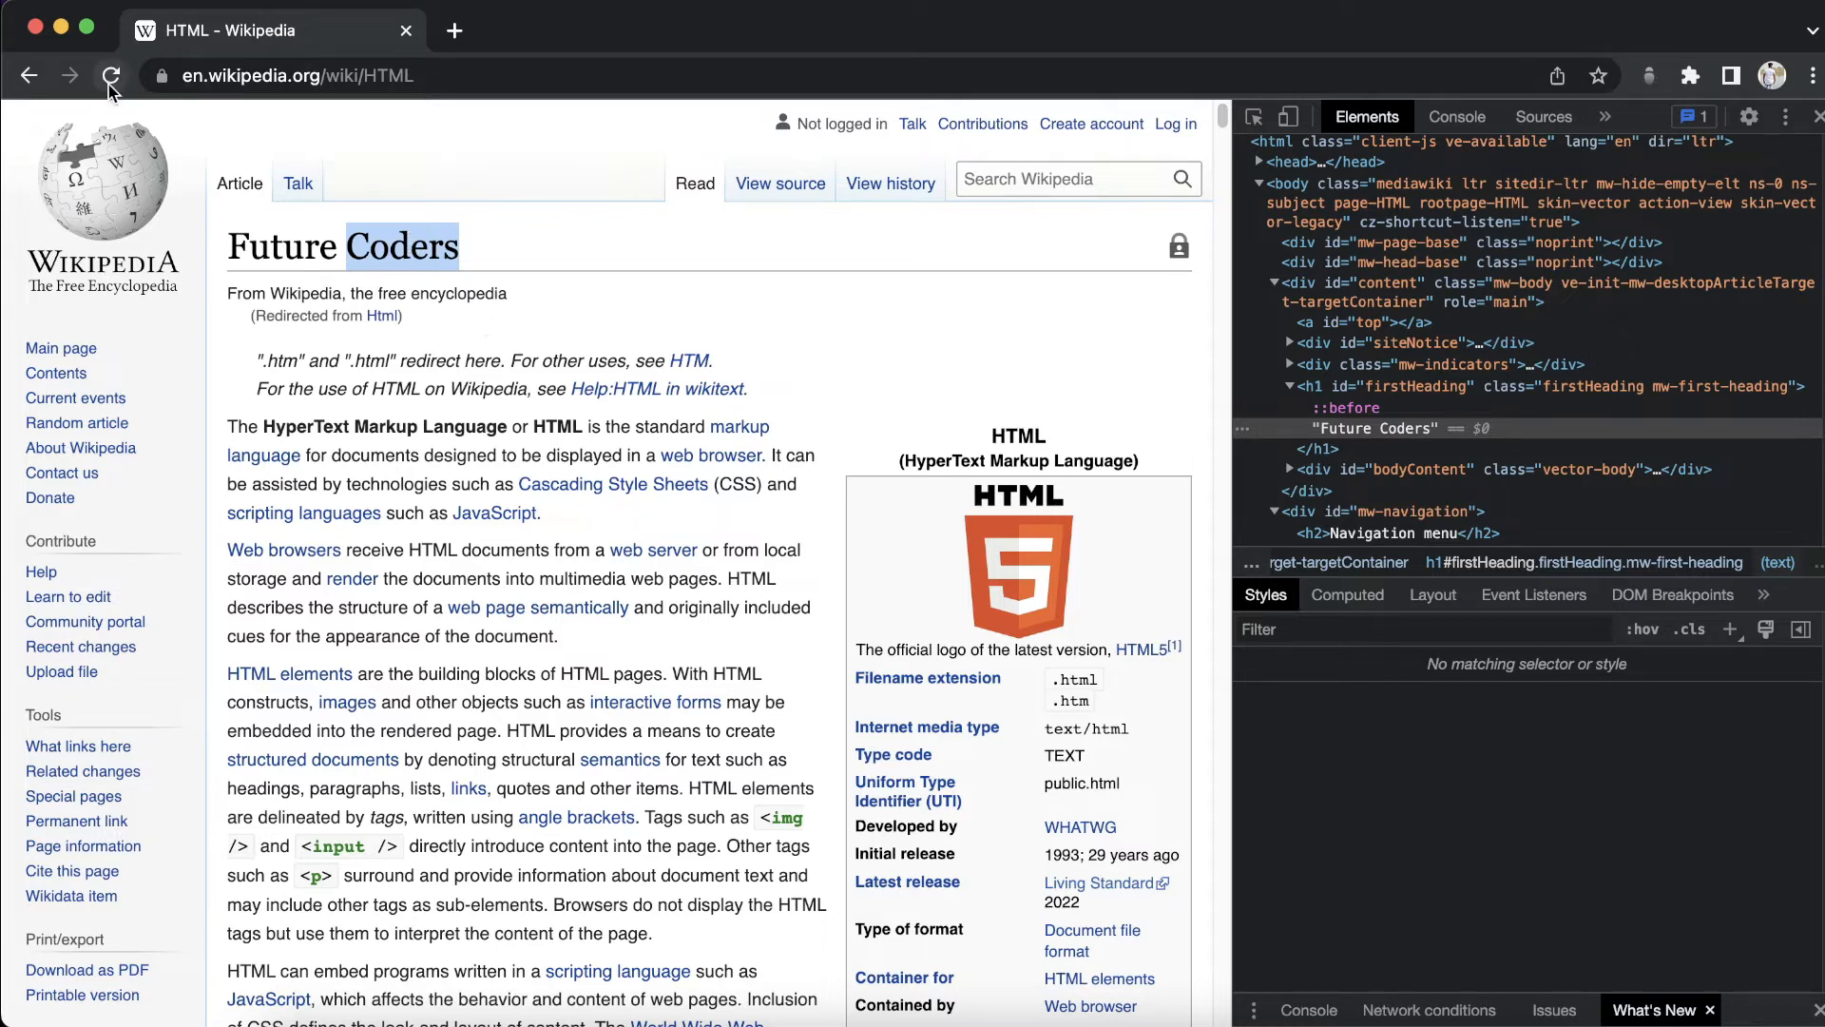
- Reload the Wikipedia page showing the edited heading
{"action": "left_click", "coordinate": [110, 76]}
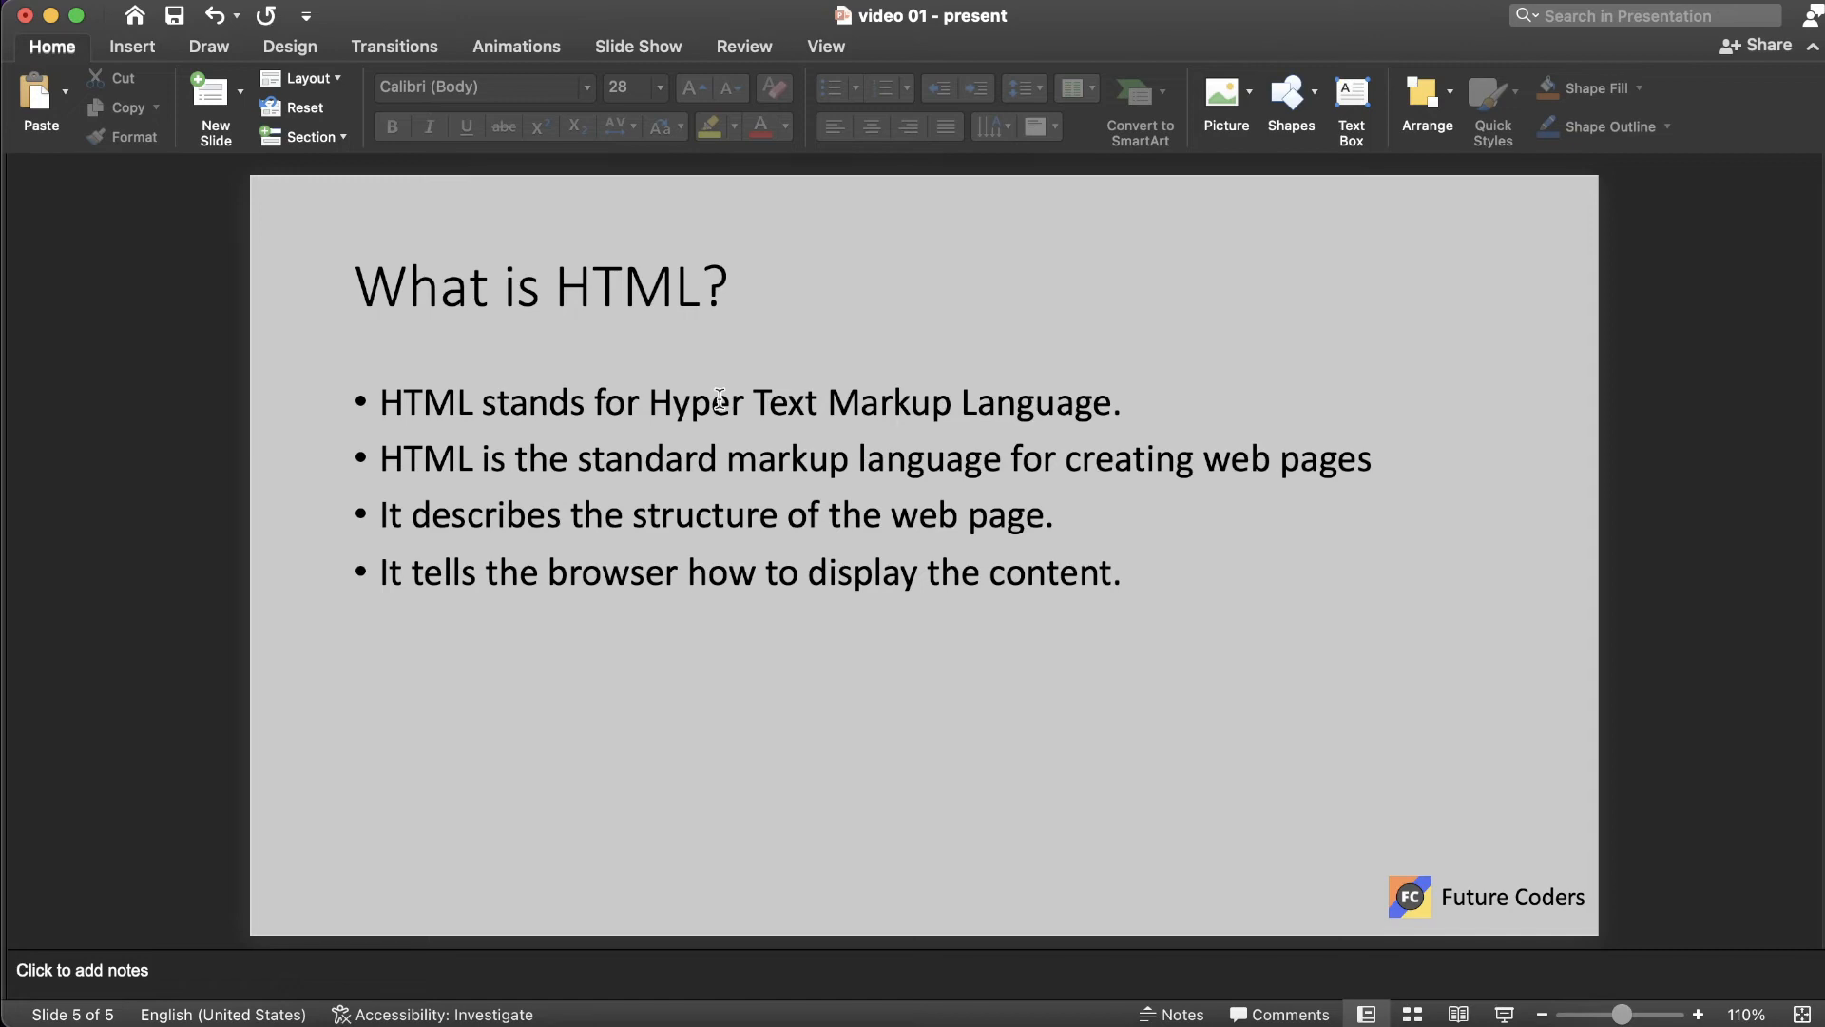
- Bold the word 'browser' in the last bullet of the What is HTML? slide
{"action": "double_click", "coordinate": [611, 571]}
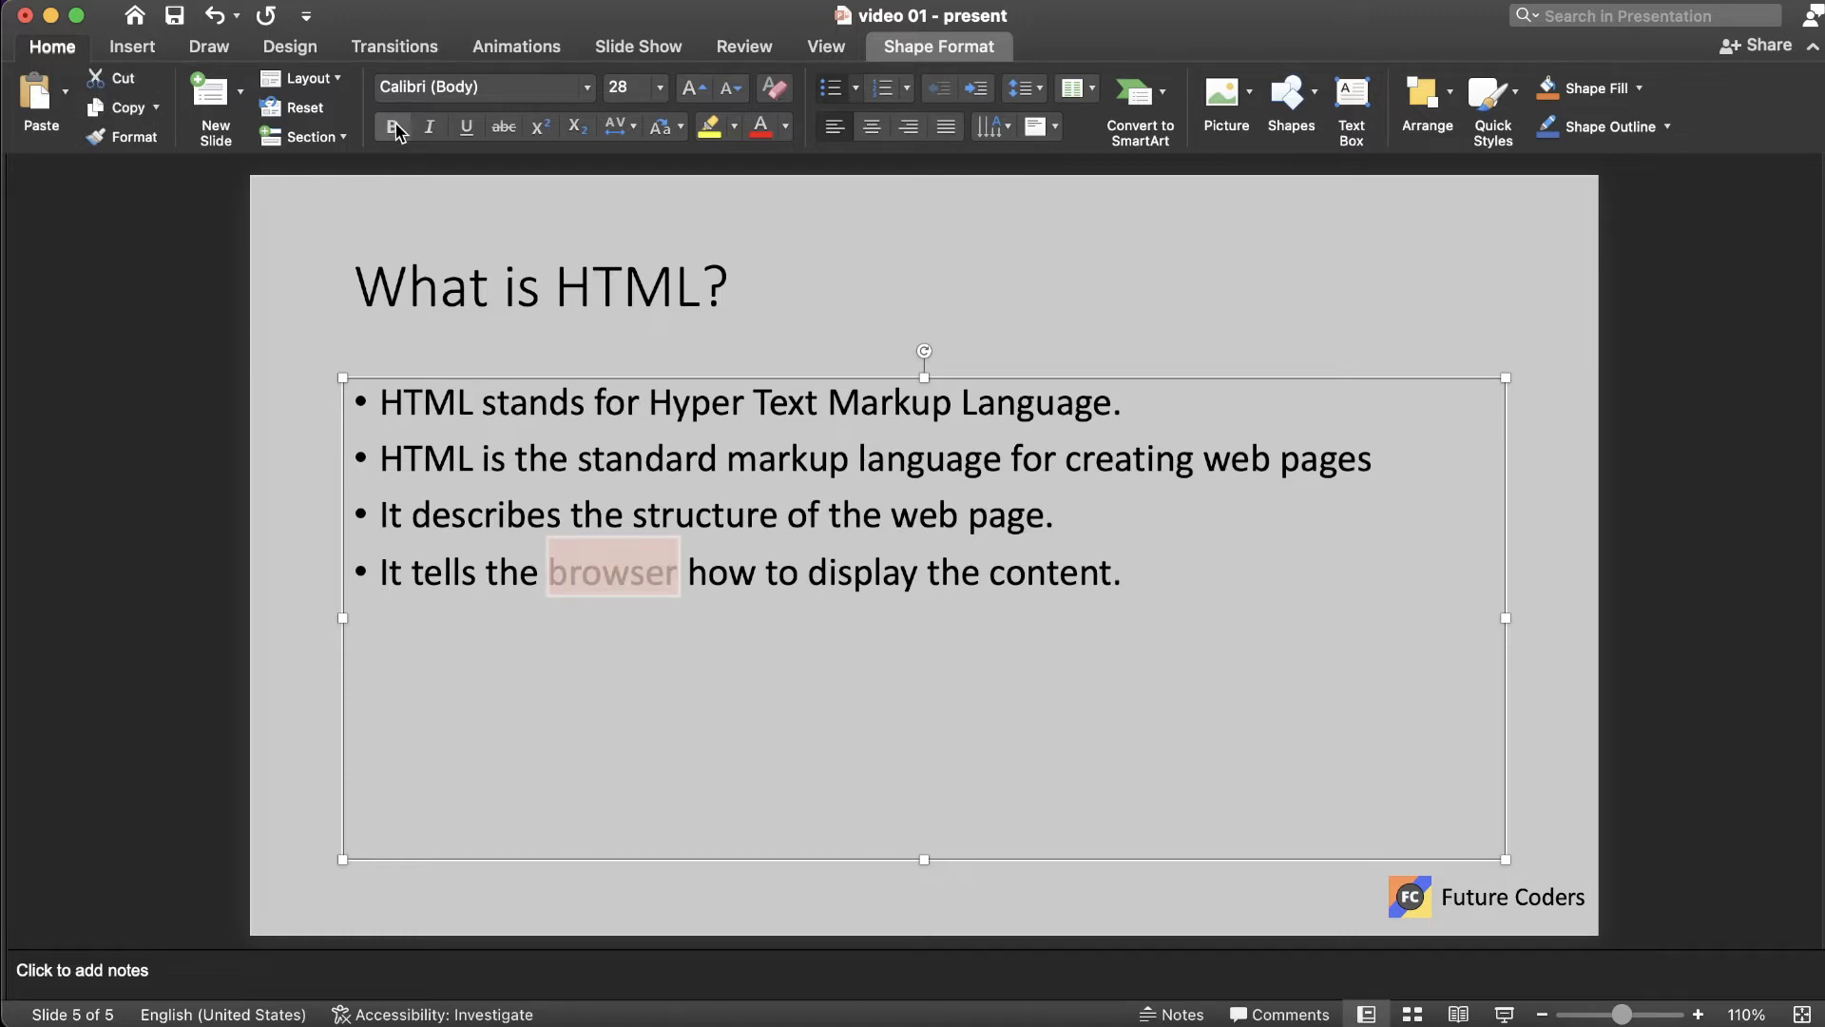
{"action": "left_click", "coordinate": [392, 127]}
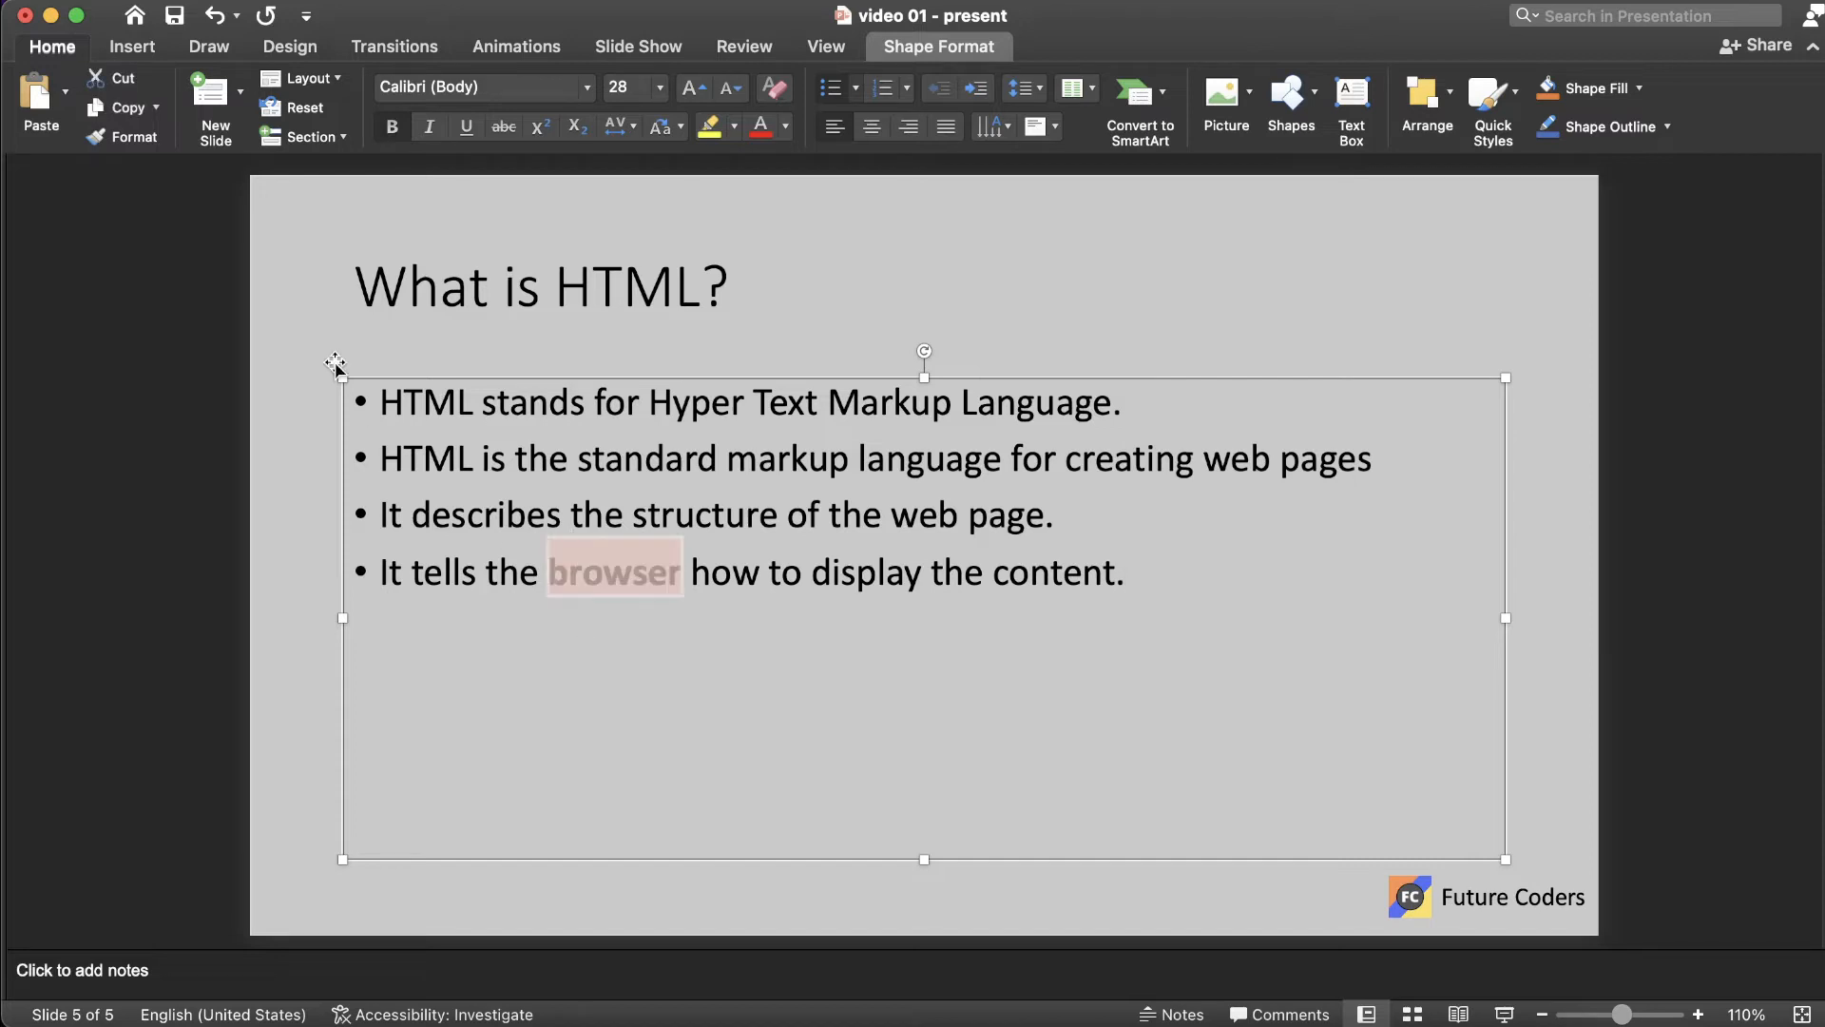
{"action": "left_click", "coordinate": [392, 126]}
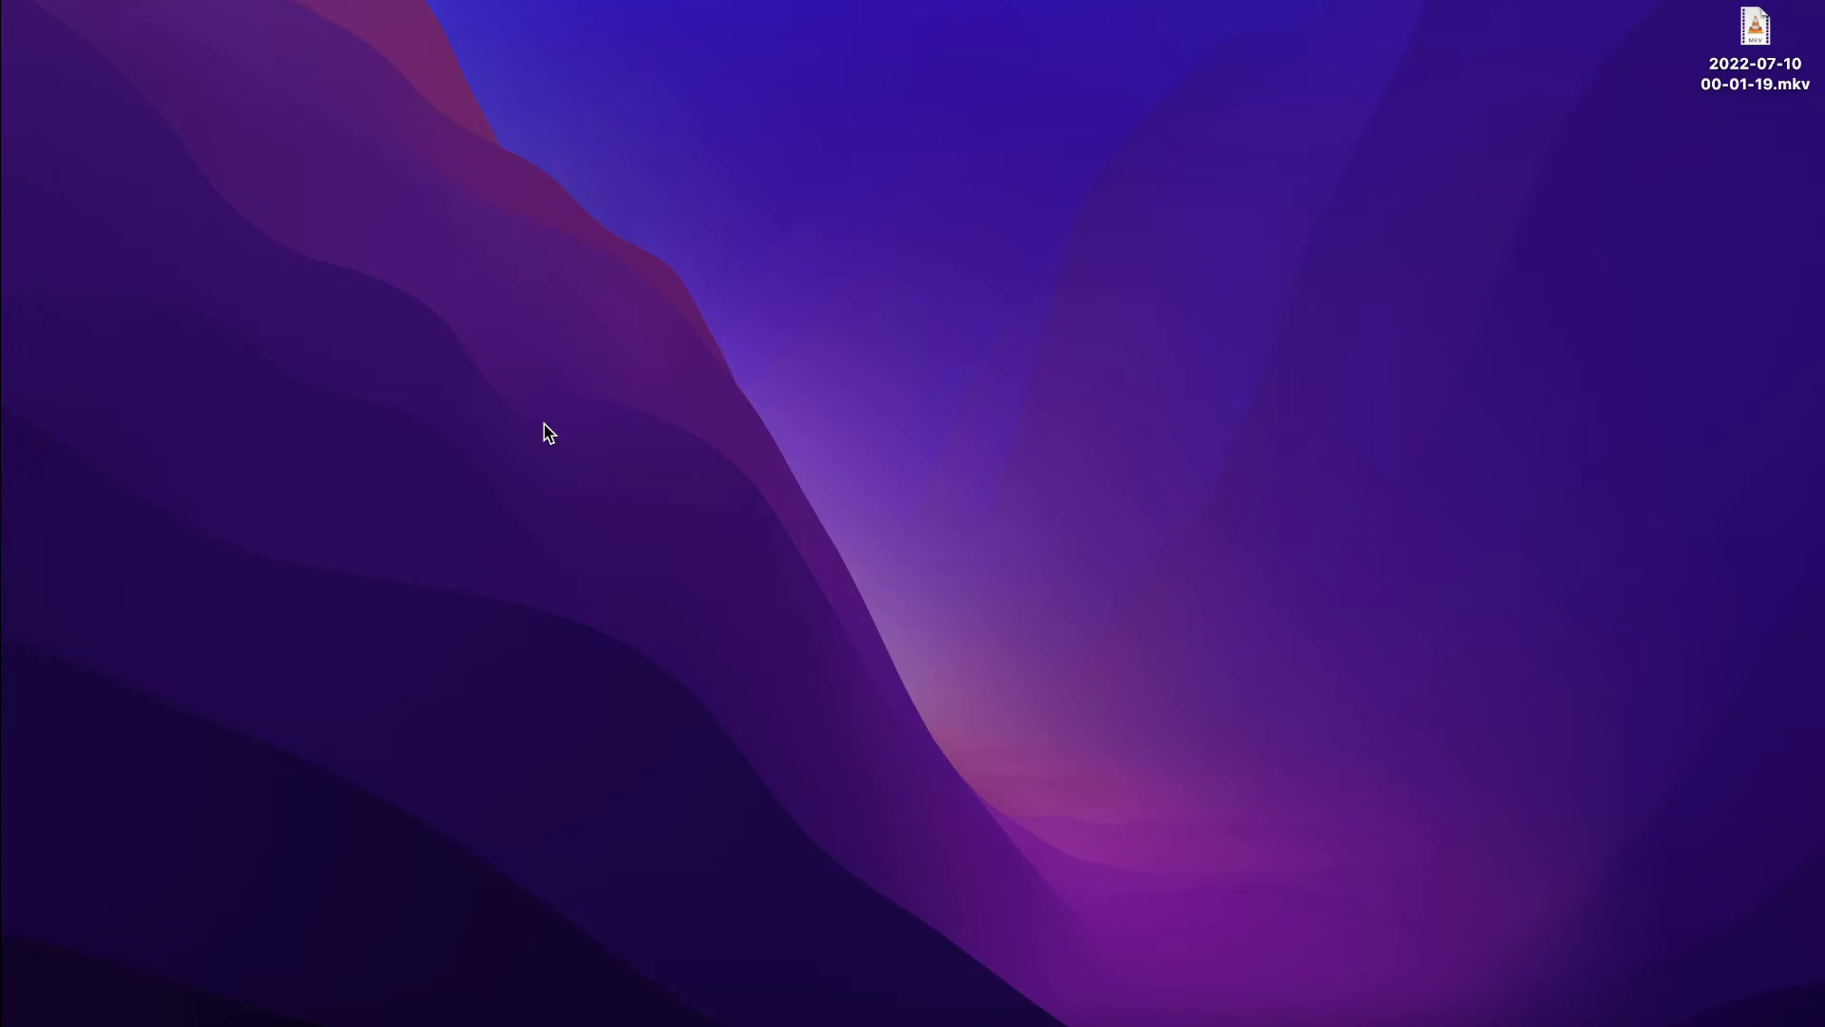
- Create a desktop folder named 'html', move it right, and launch TextEdit
{"action": "right_click", "coordinate": [548, 434]}
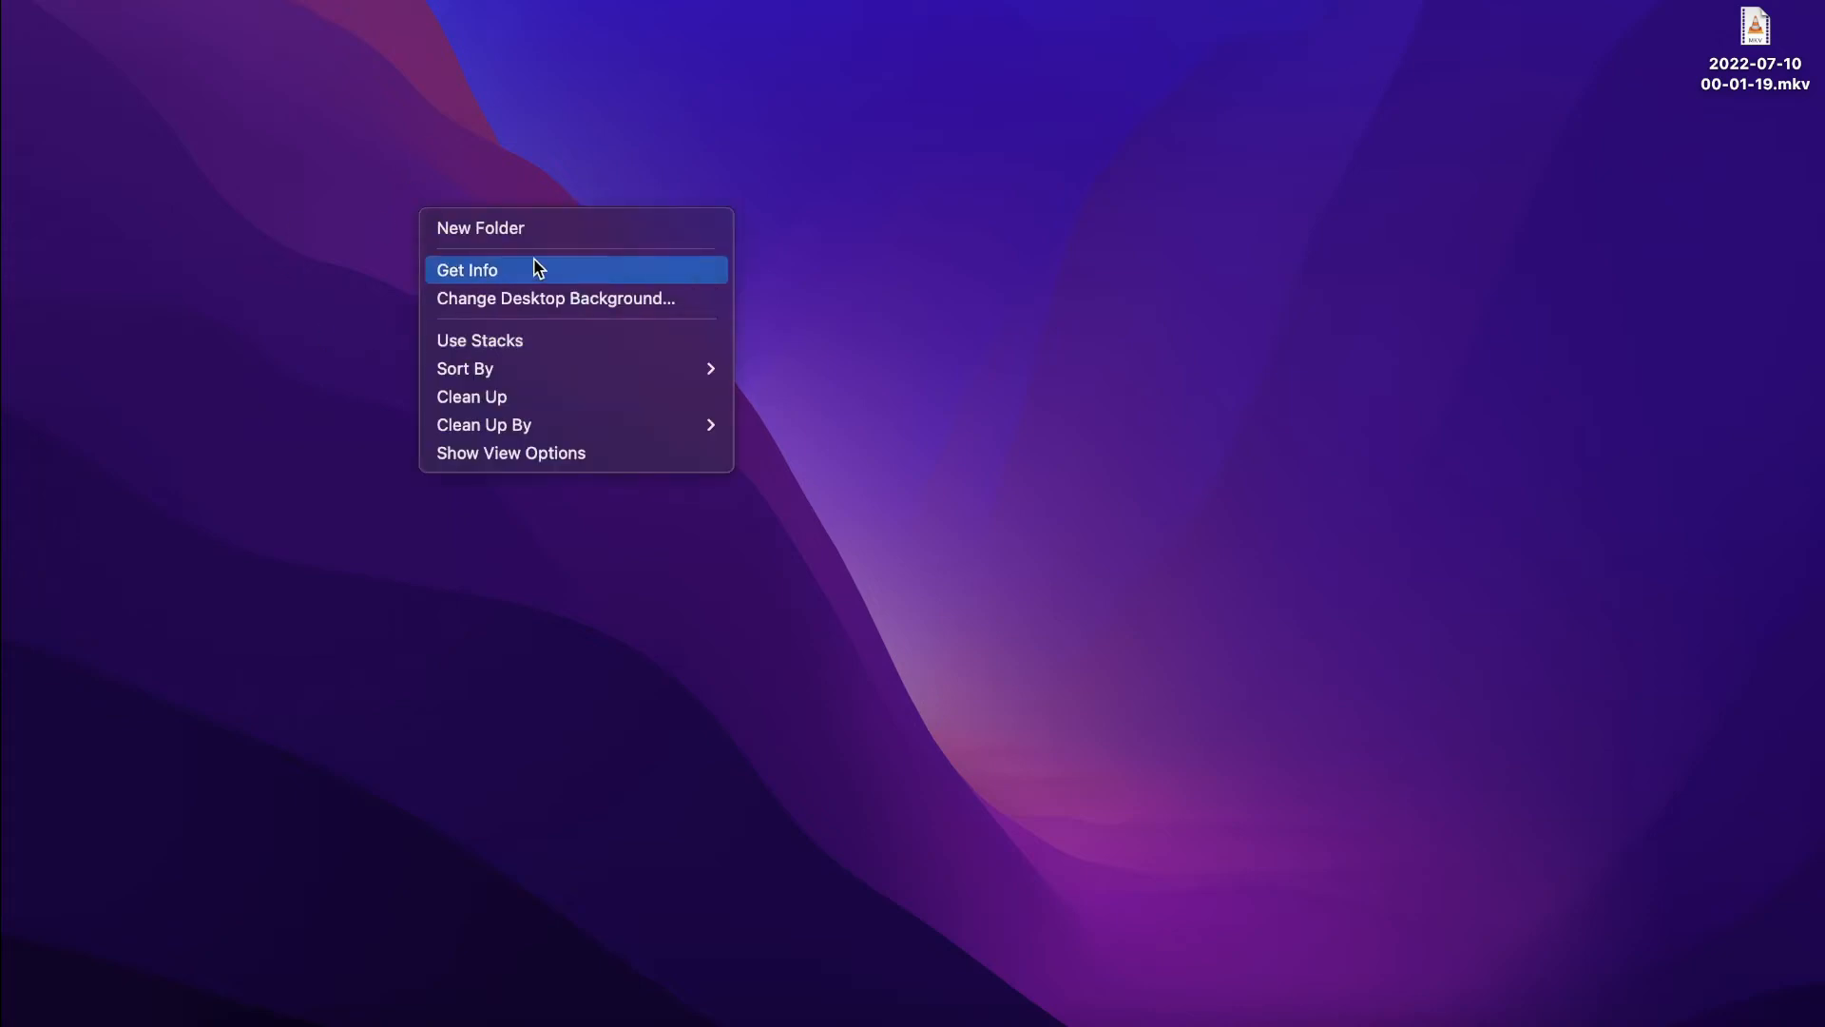
{"action": "left_click", "coordinate": [479, 227]}
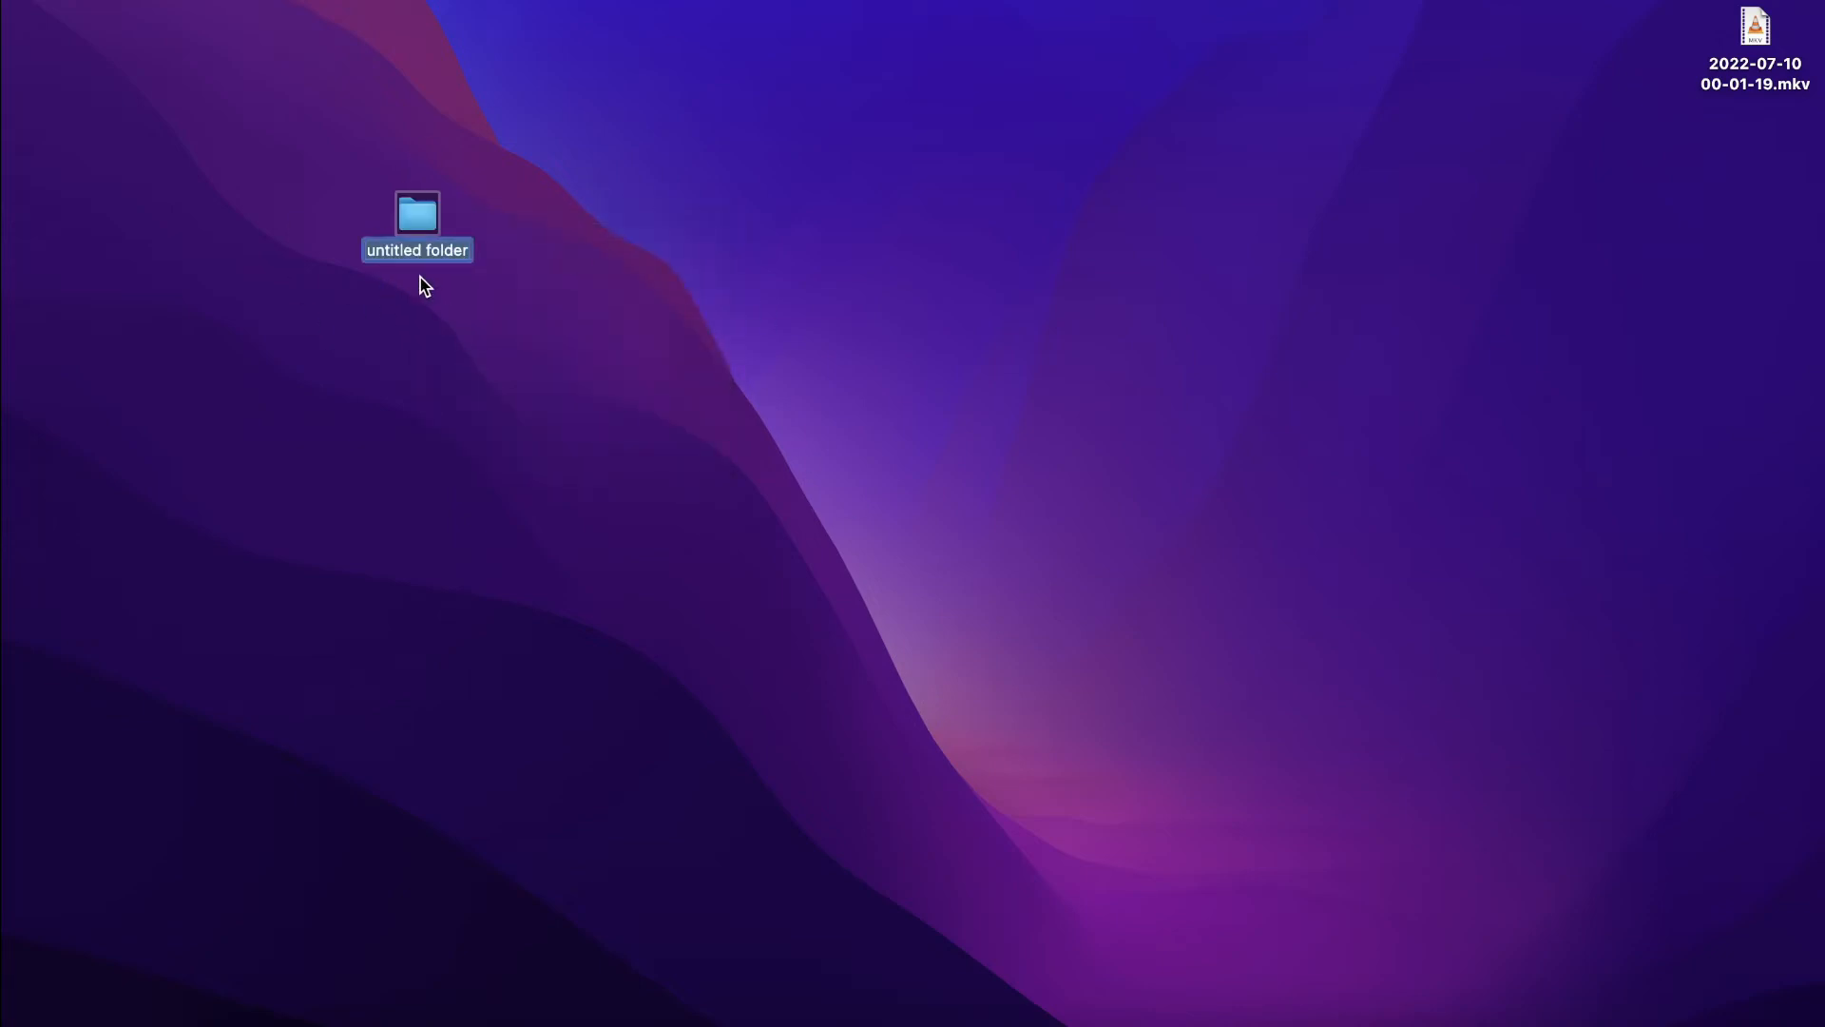
{"action": "type", "text": "html"}
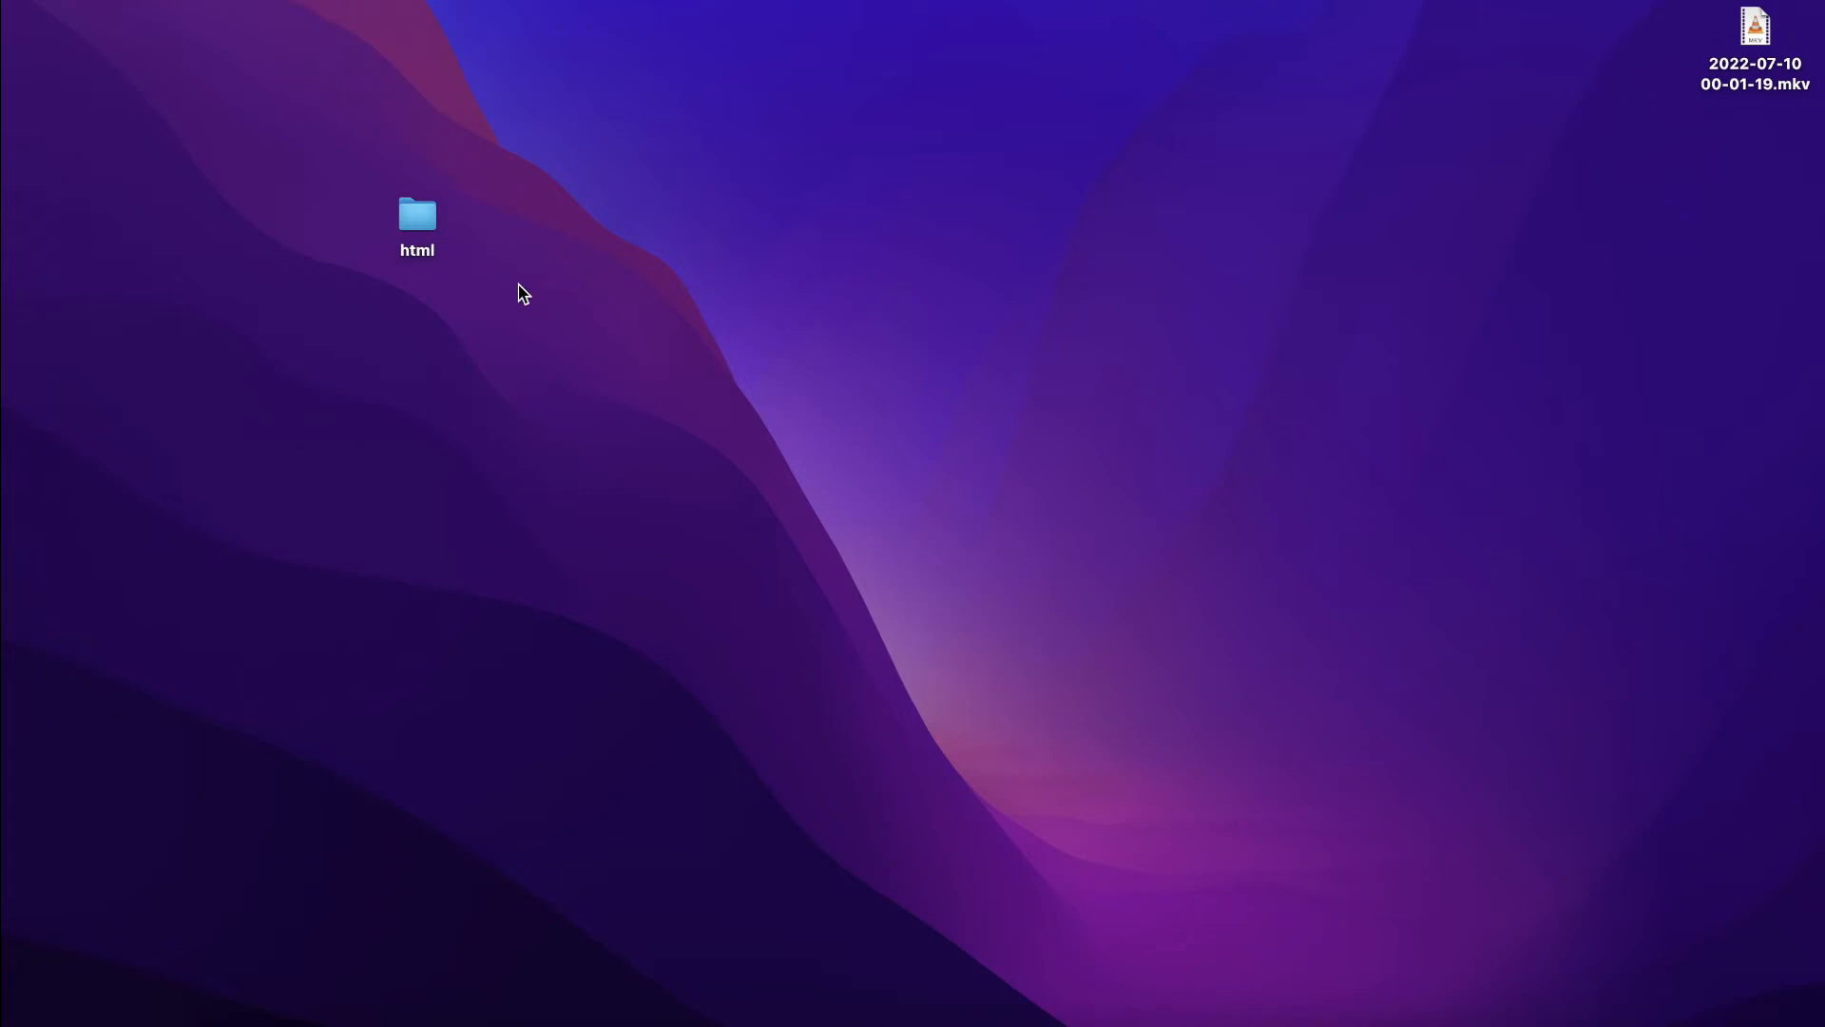
{"action": "left_click_drag", "start_coordinate": [416, 214], "coordinate": [684, 219]}
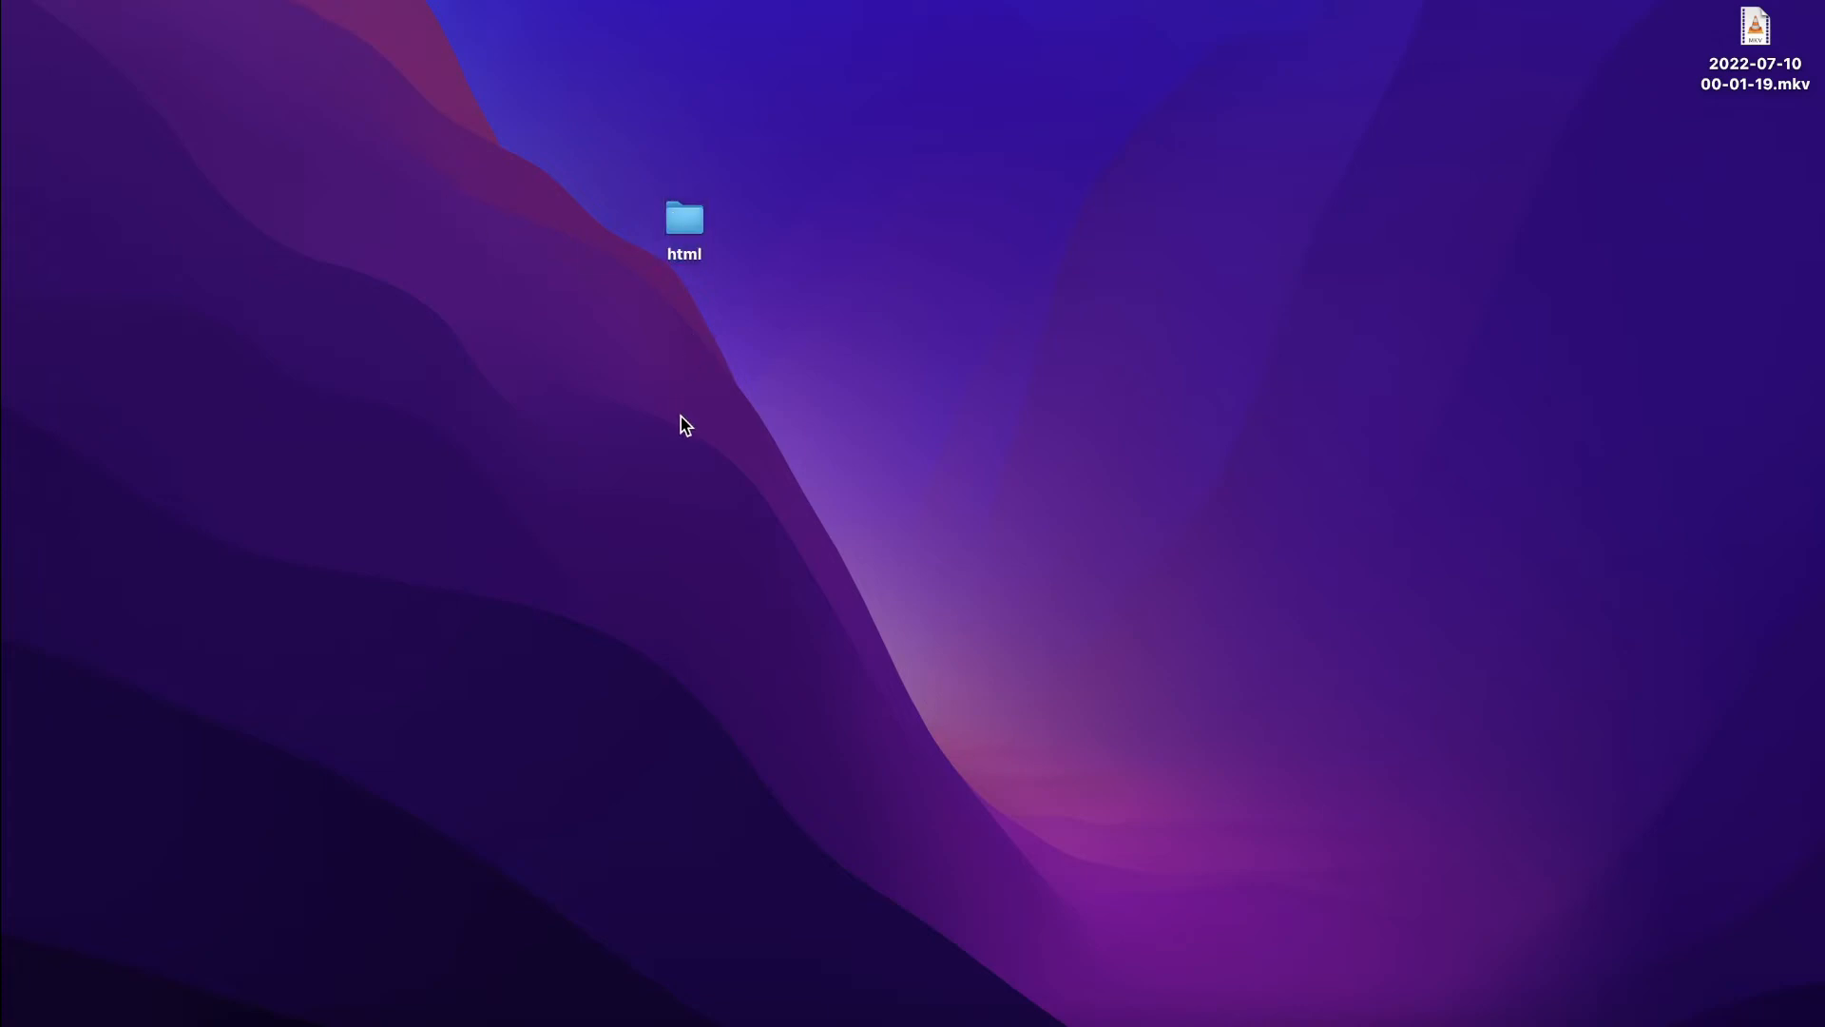
{"action": "type", "text": "textEdit"}
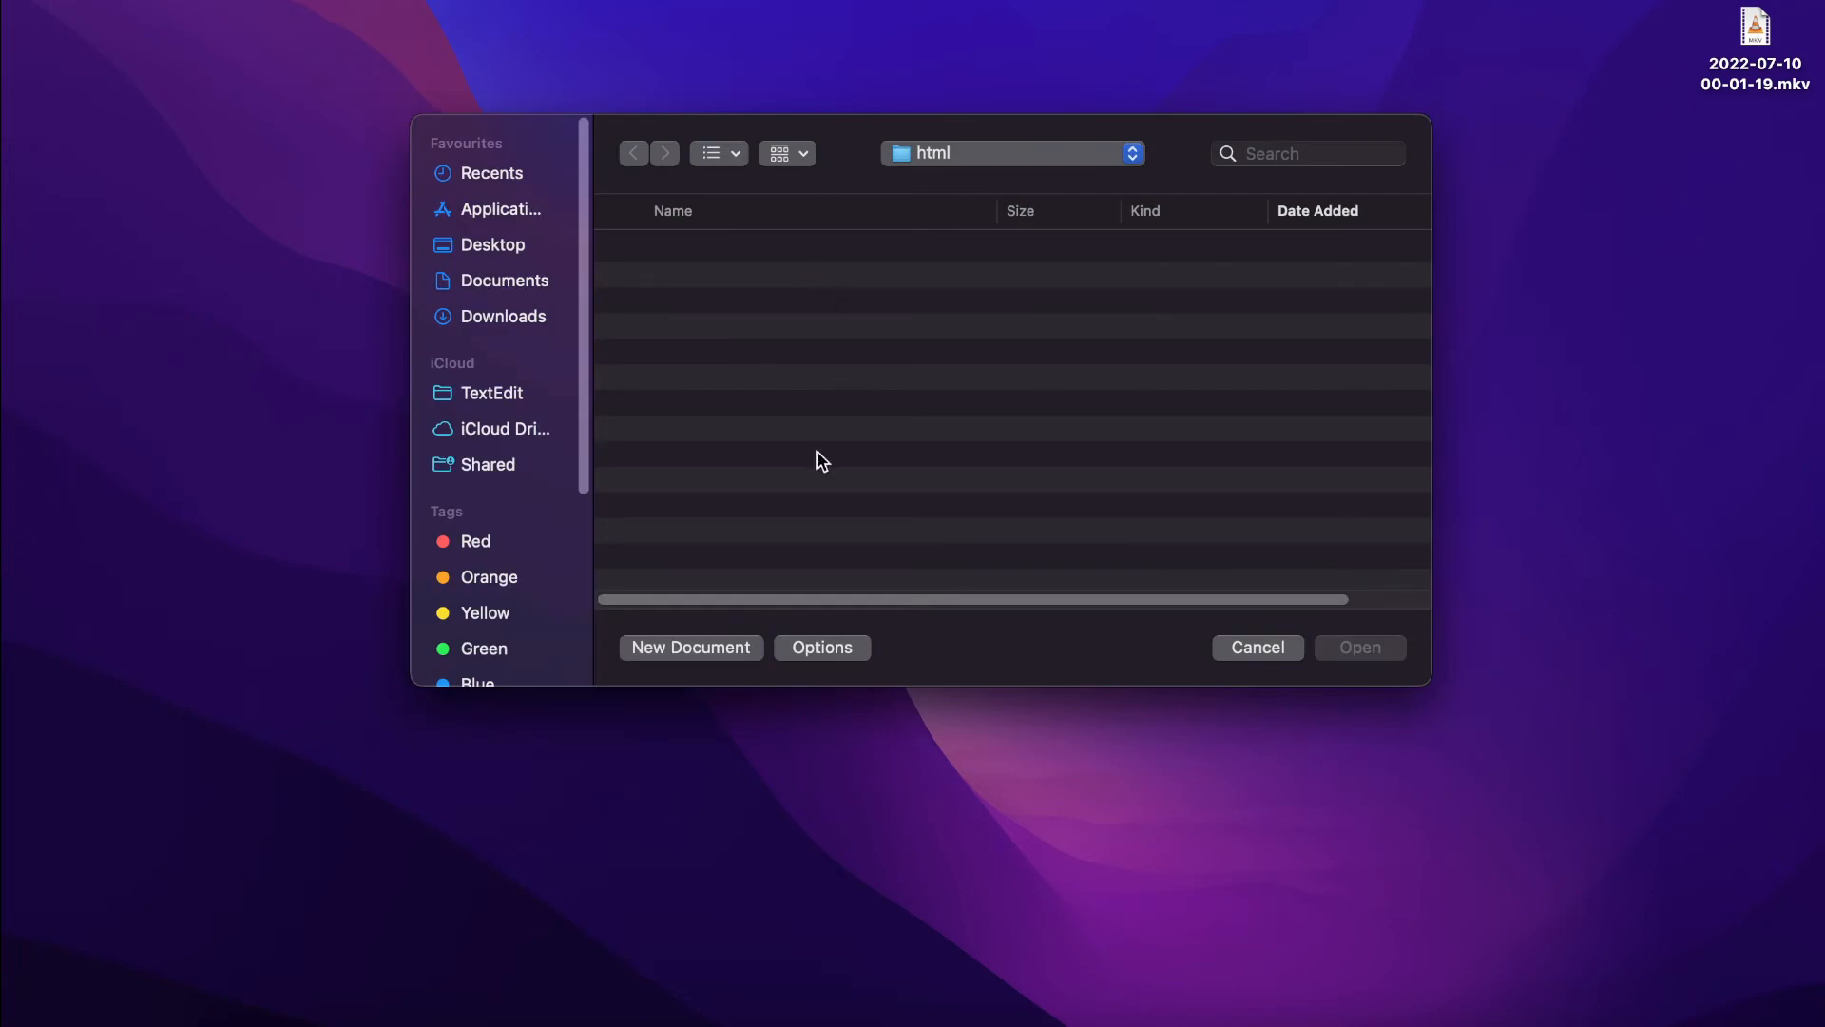
- Start a new blank document and type 'This is my first web page'
{"action": "left_click", "coordinate": [690, 647]}
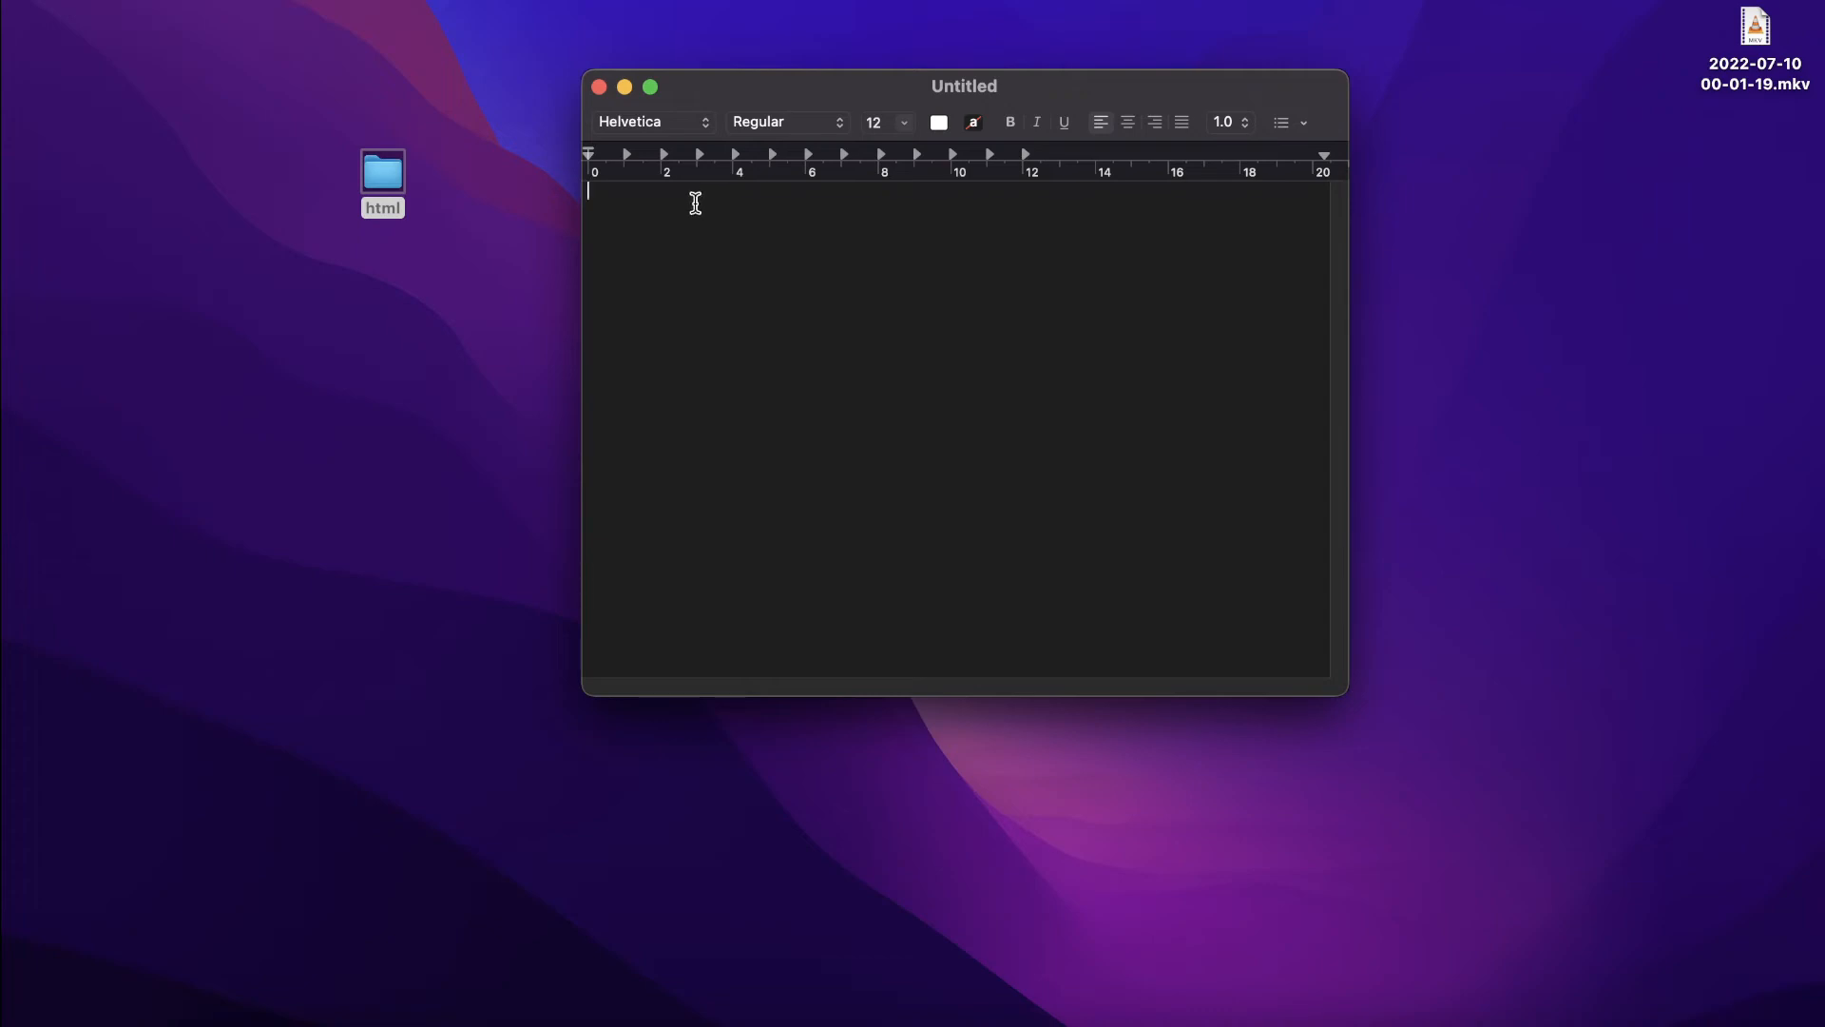
{"action": "type", "text": "This is"}
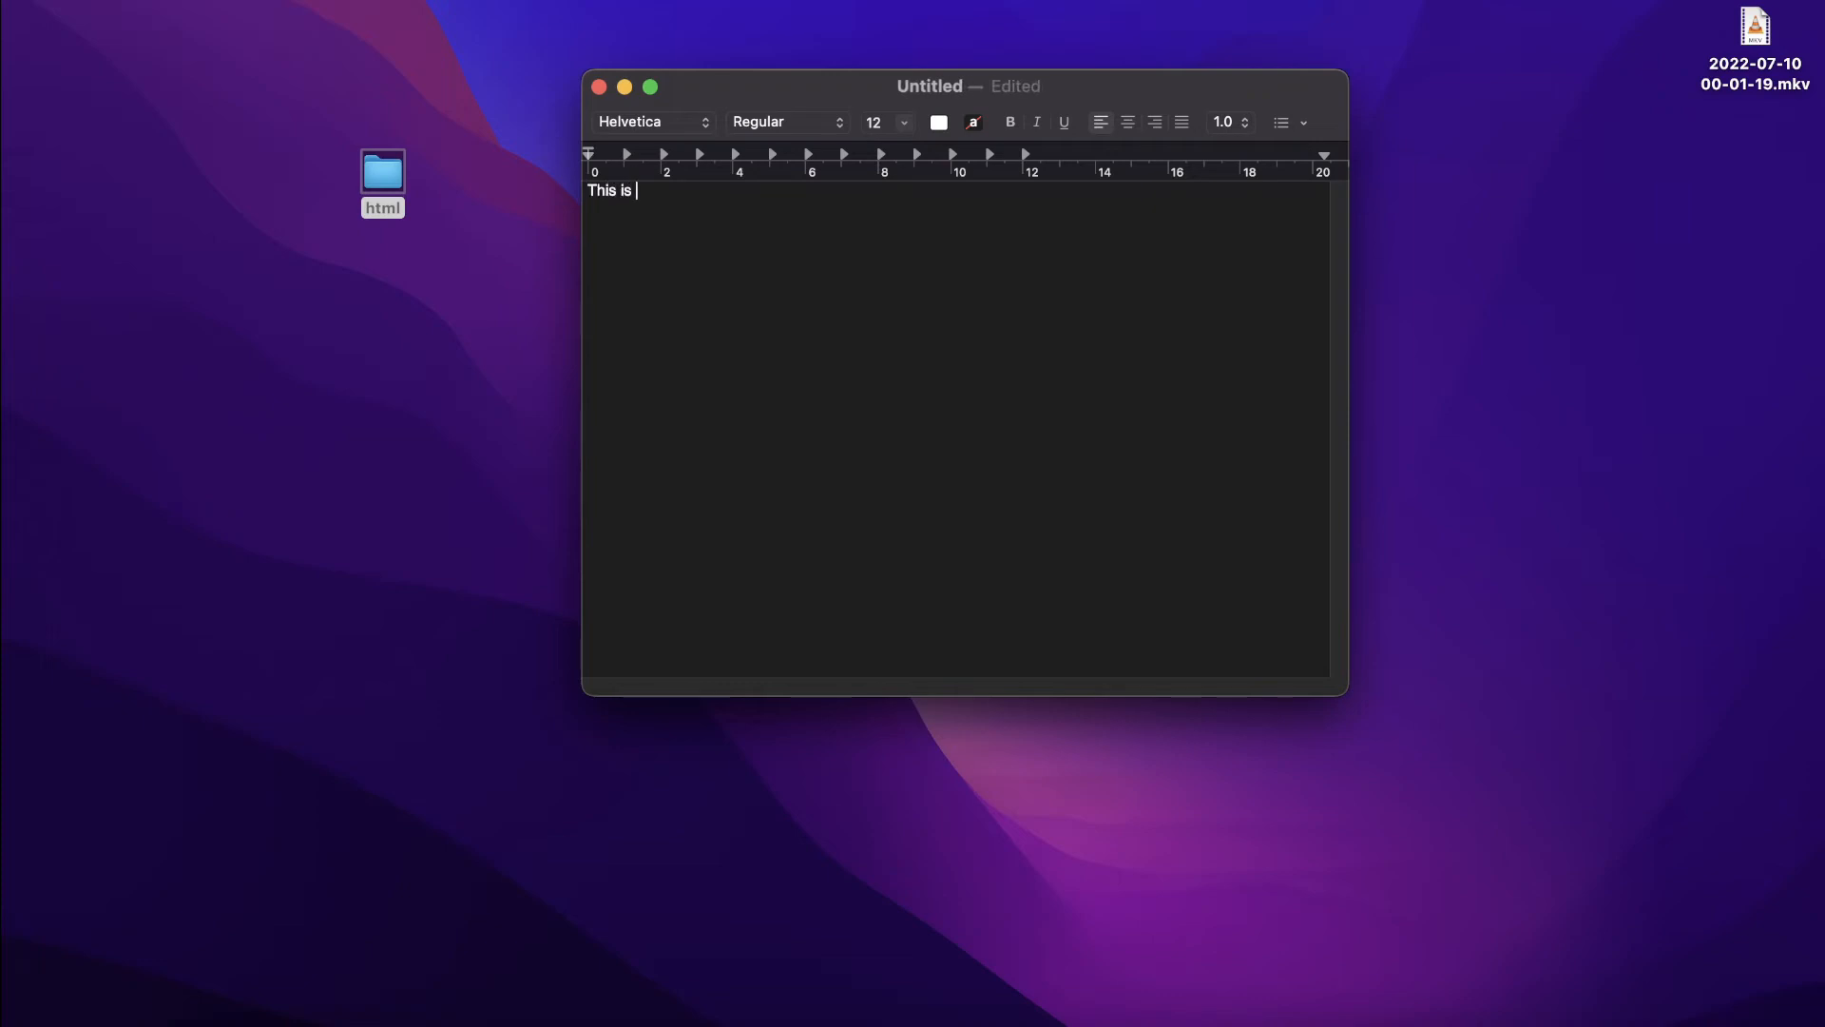
{"action": "type", "text": "my fis"}
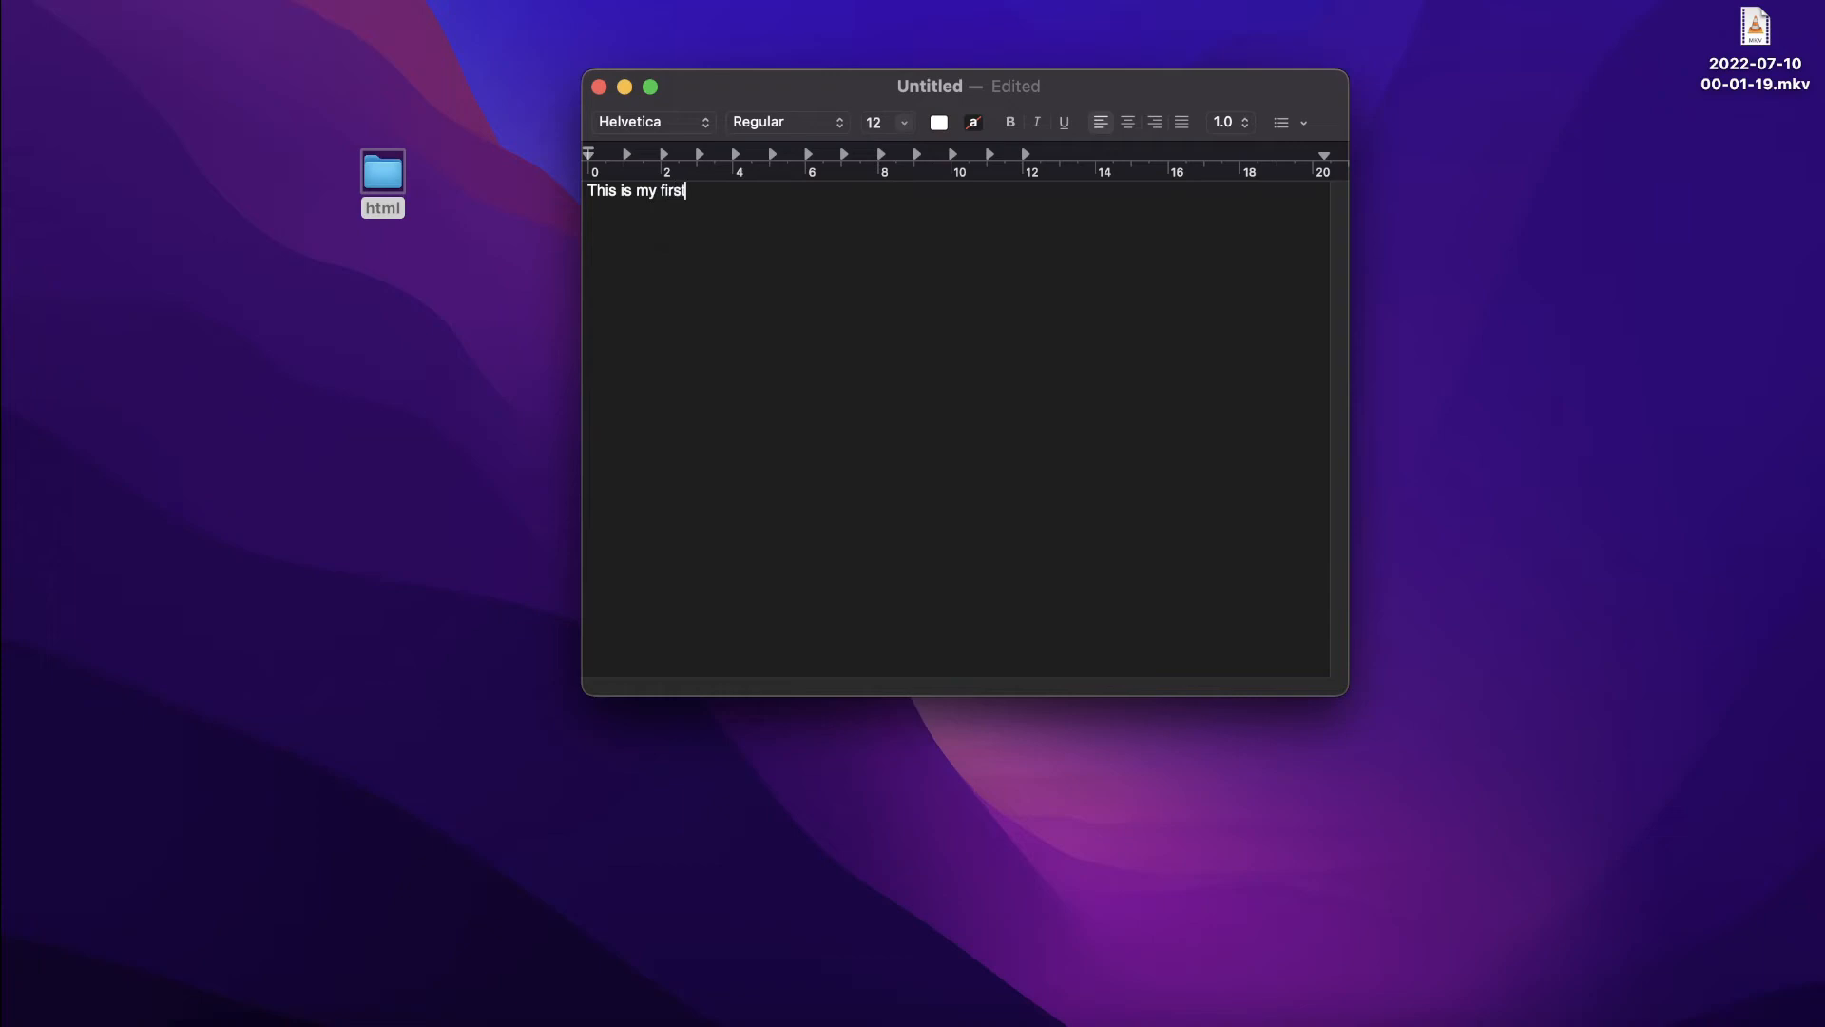
{"action": "type", "text": "web"}
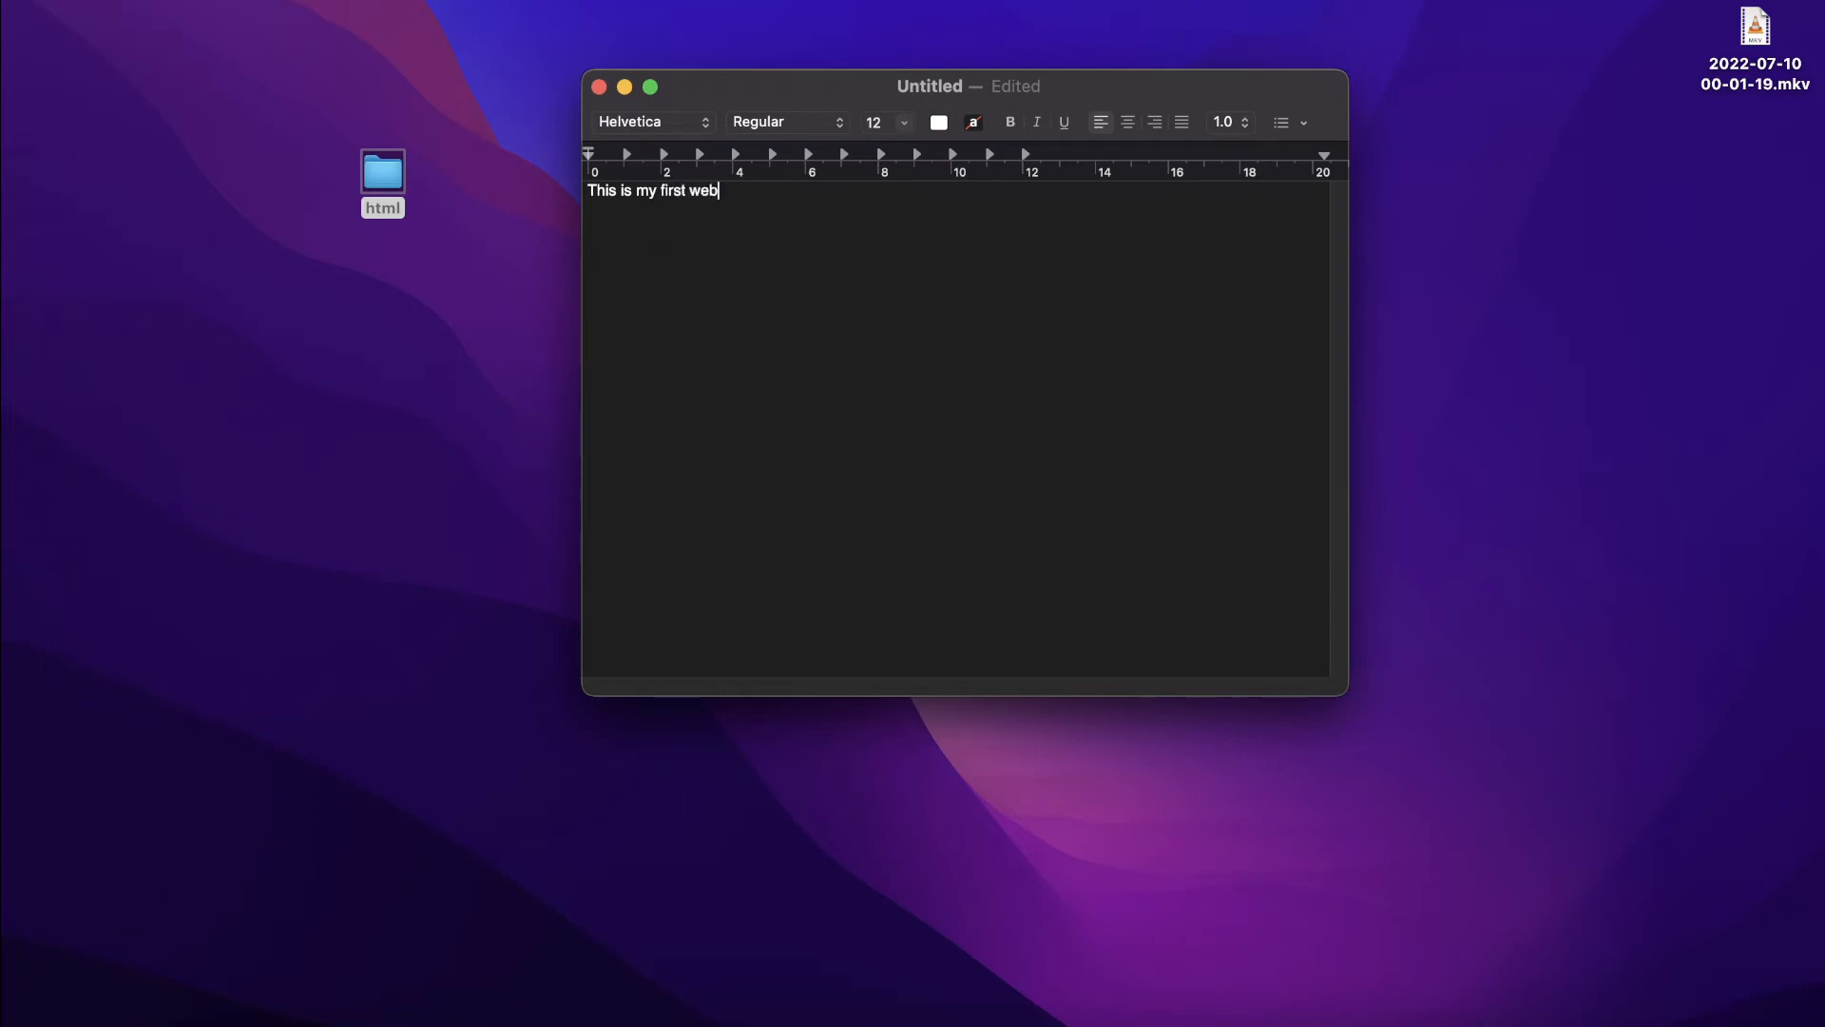
{"action": "type", "text": "page"}
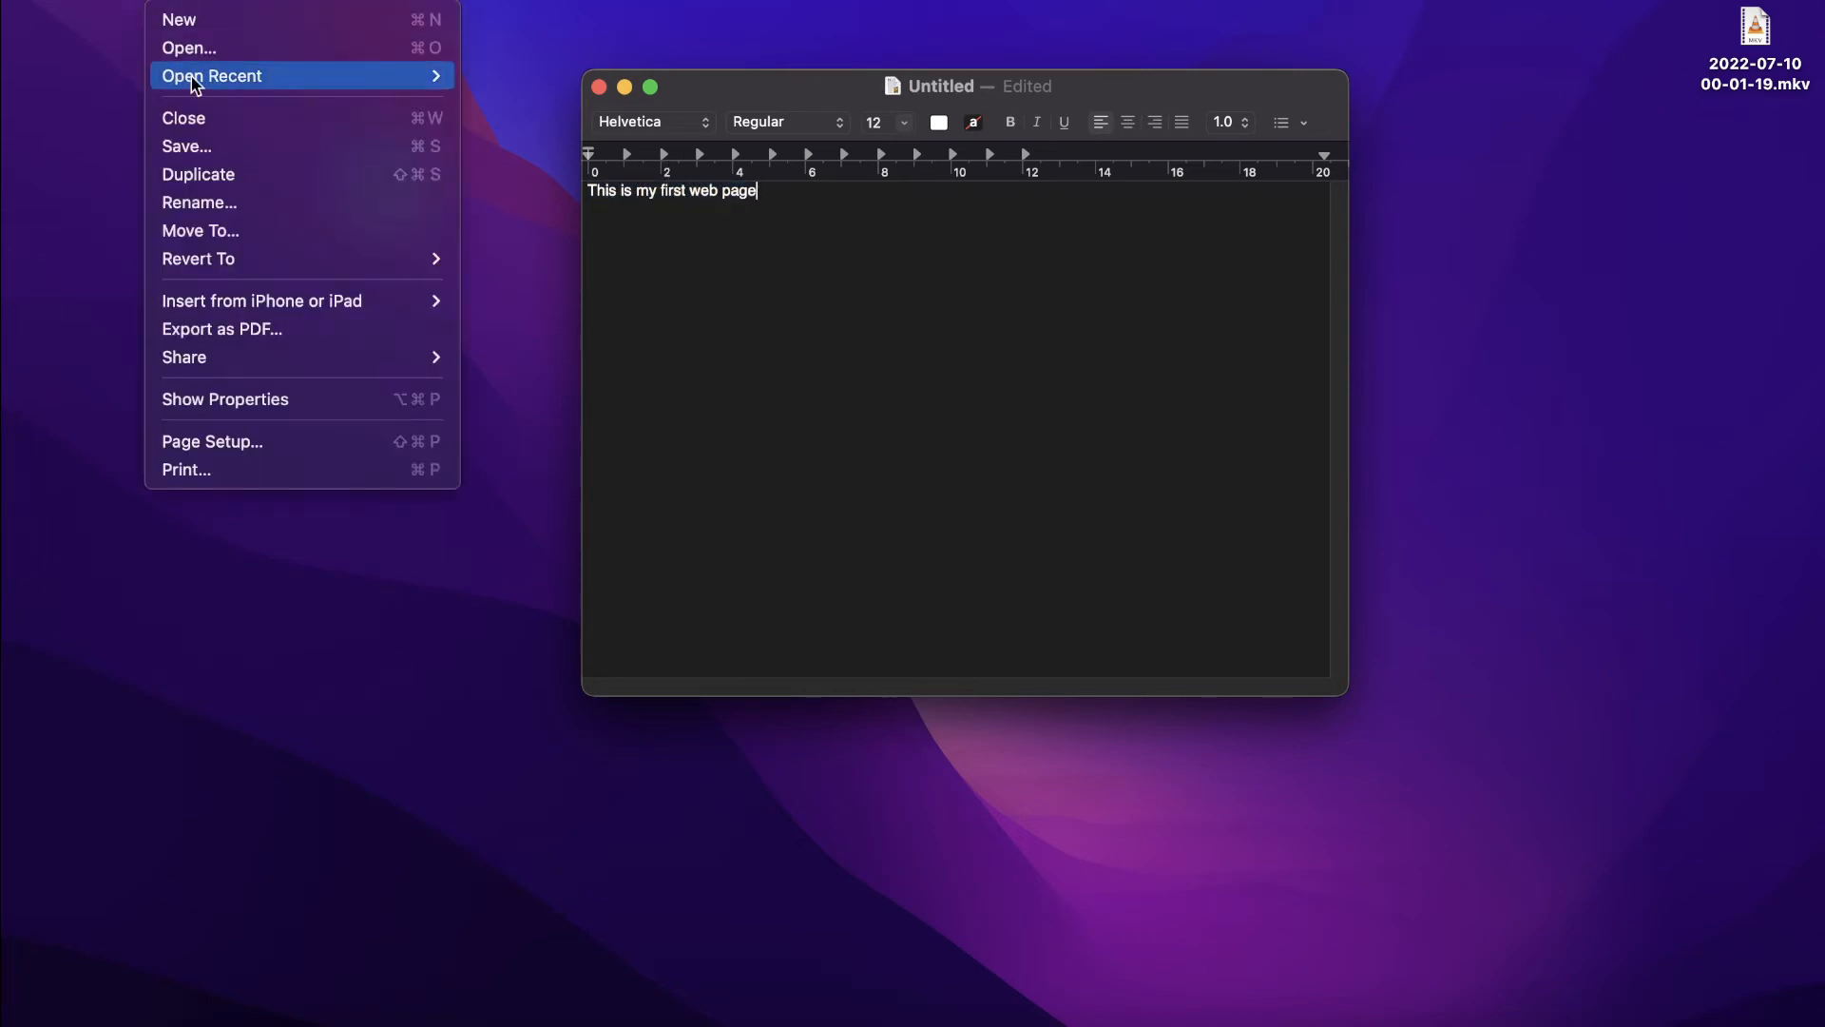
- Save with File Format Web Page (.html), name 'myfirstwebpage', location html folder
{"action": "left_click", "coordinate": [185, 145]}
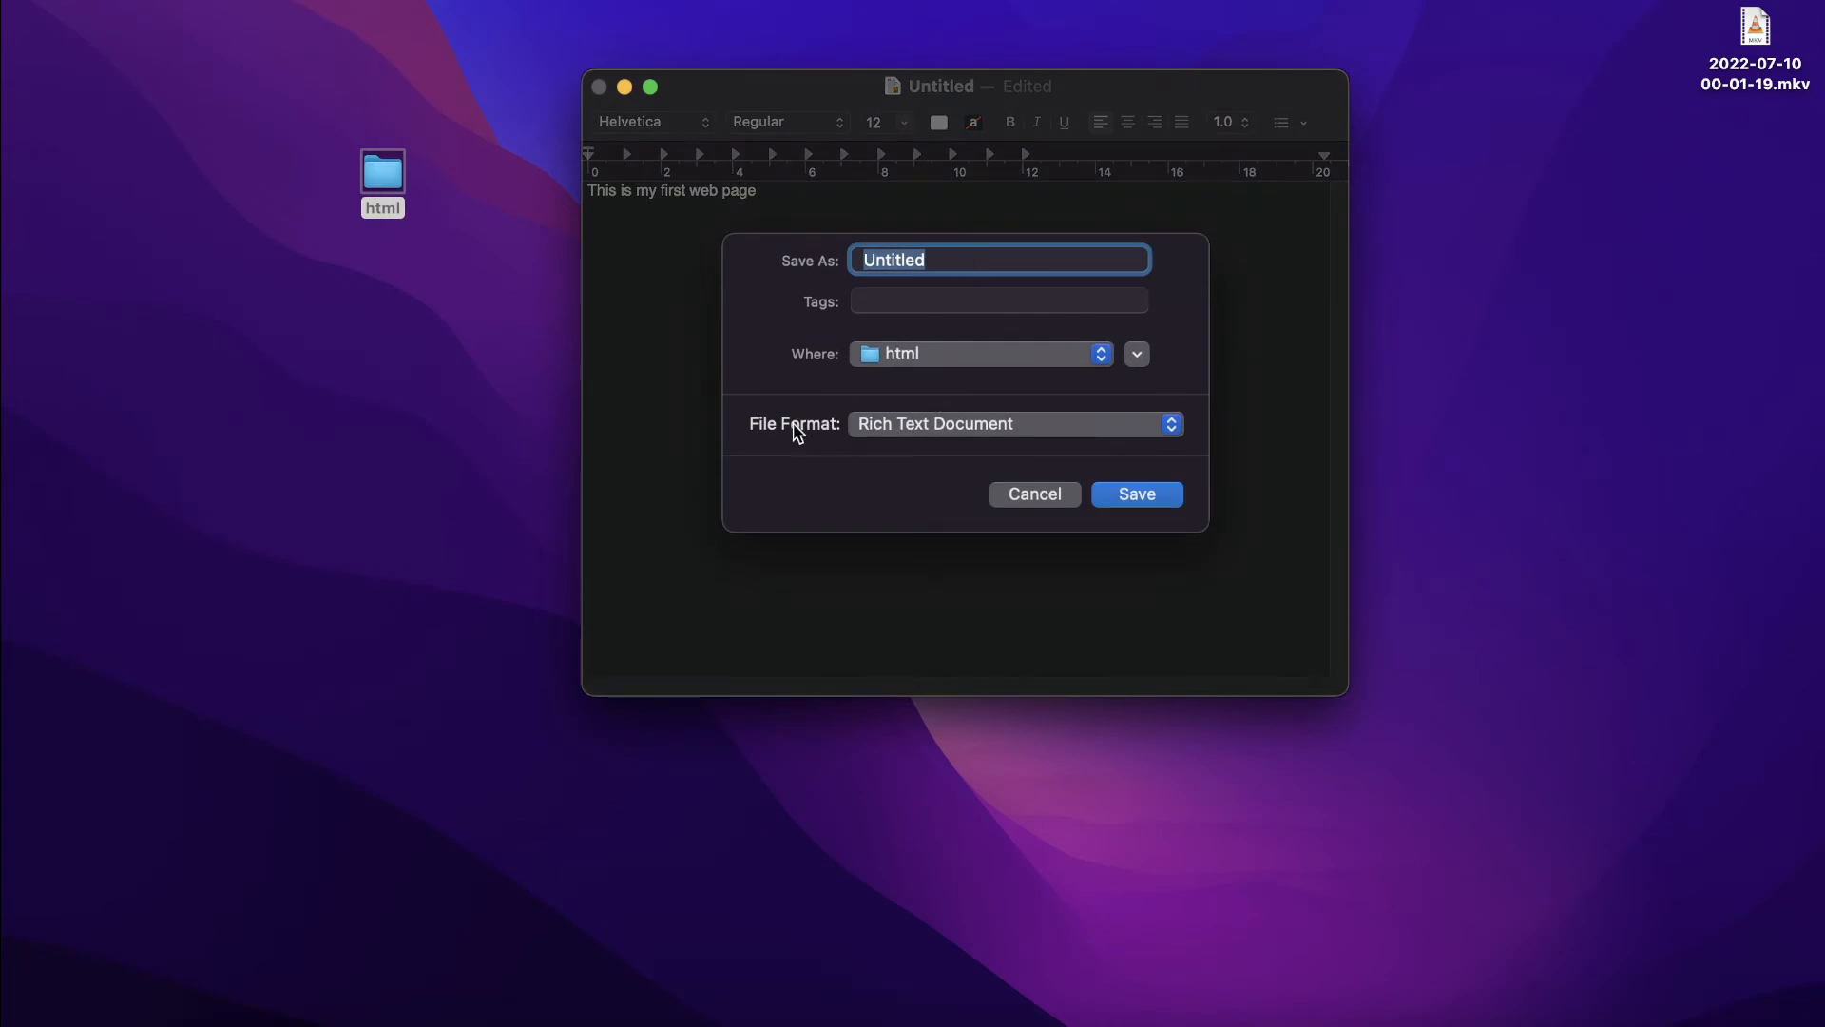
{"action": "left_click", "coordinate": [1012, 422]}
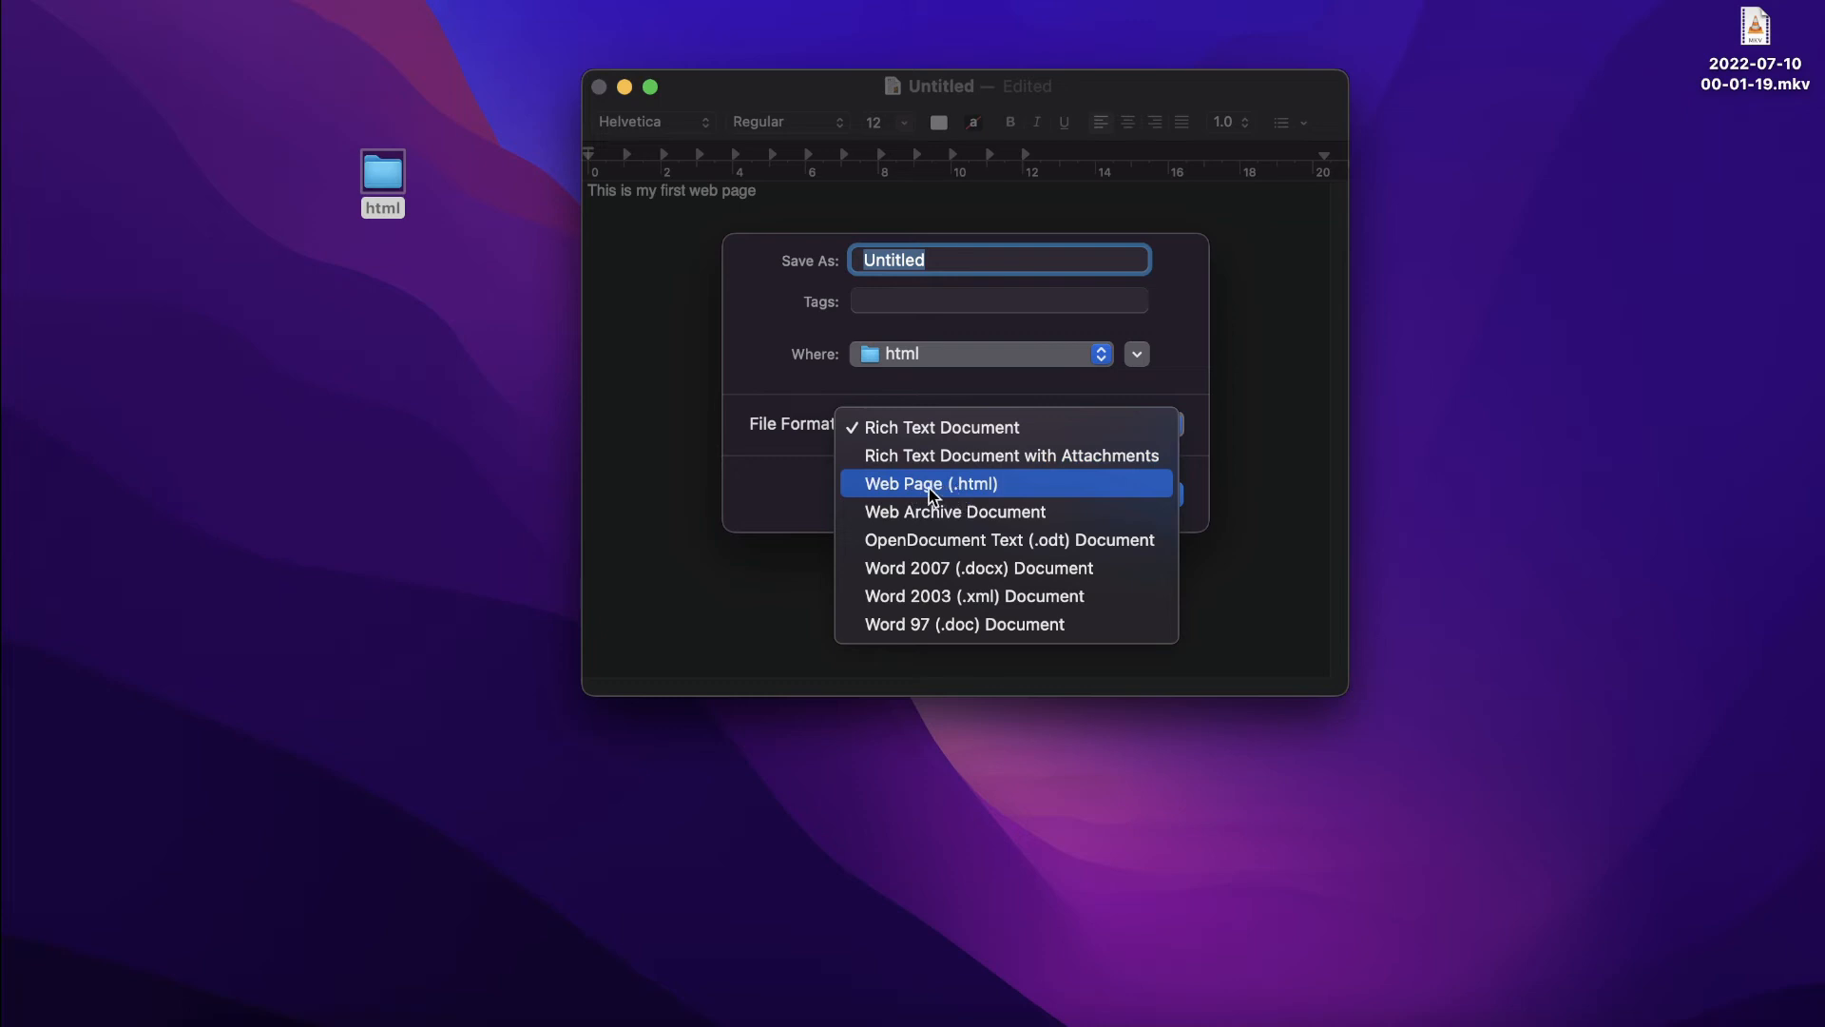
{"action": "mouse_move", "coordinate": [952, 487]}
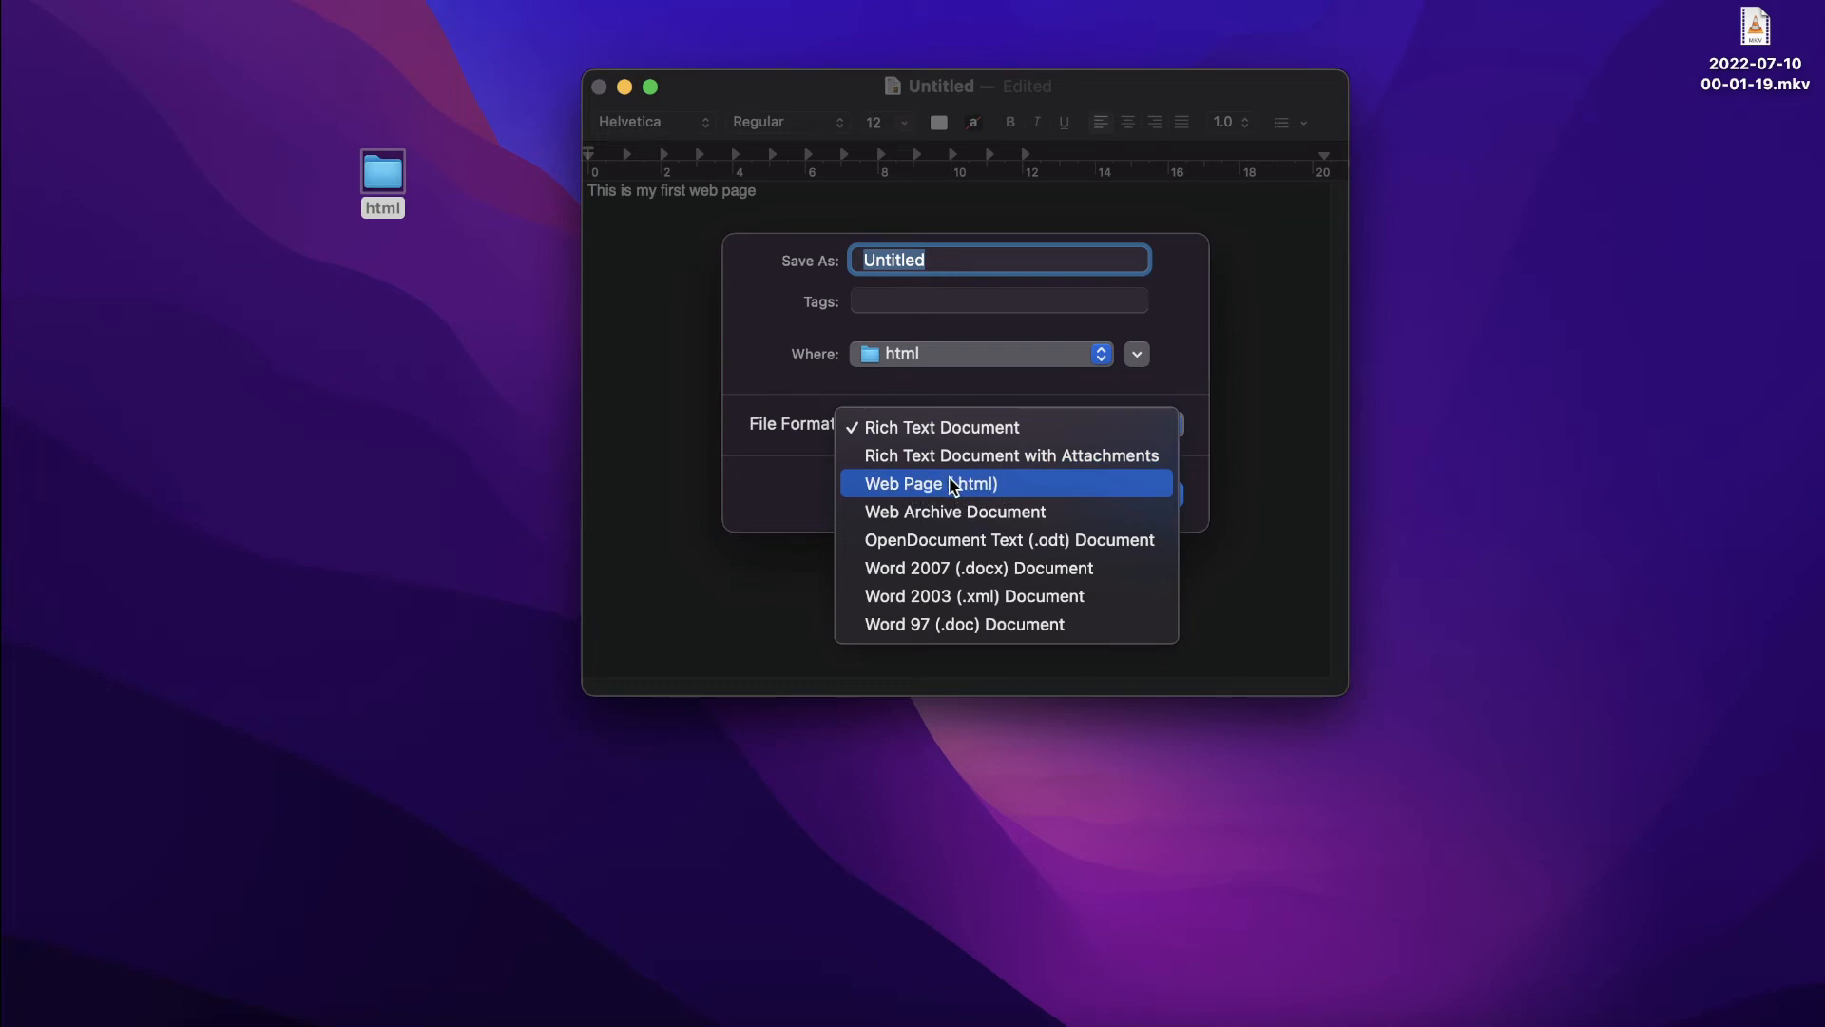
{"action": "left_click", "coordinate": [929, 483]}
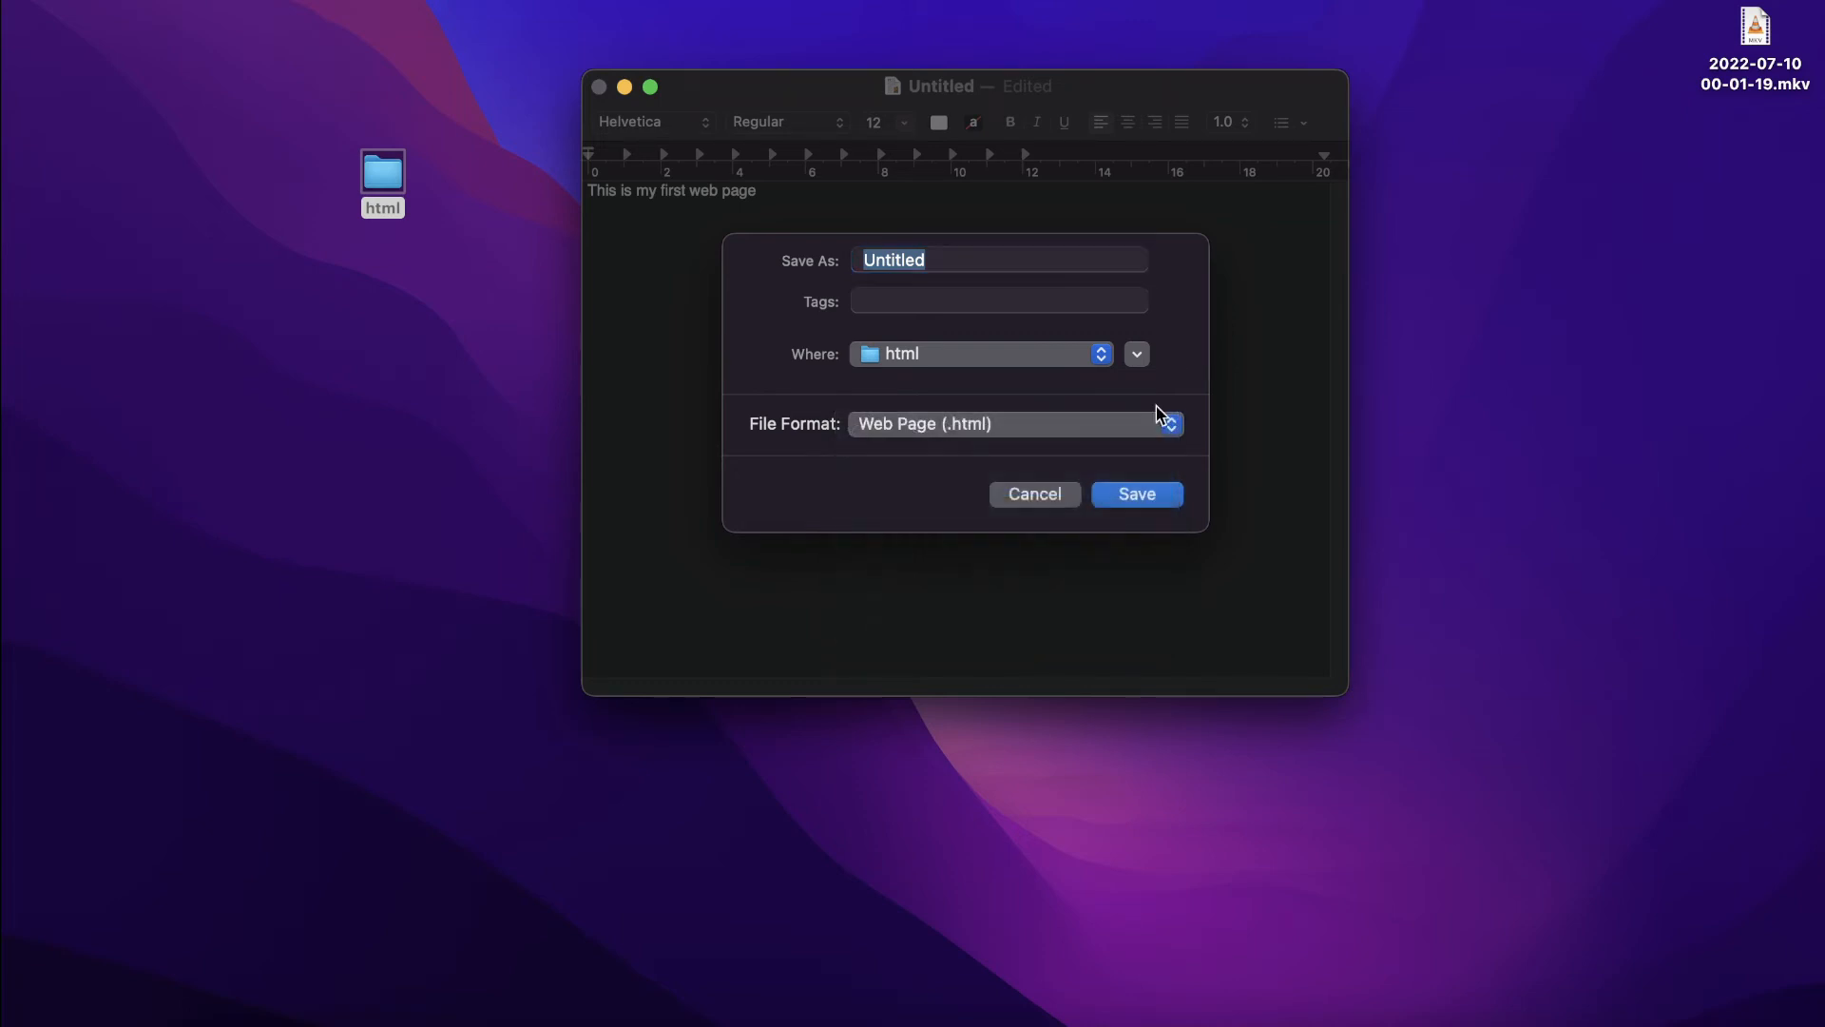
{"action": "left_click", "coordinate": [945, 260]}
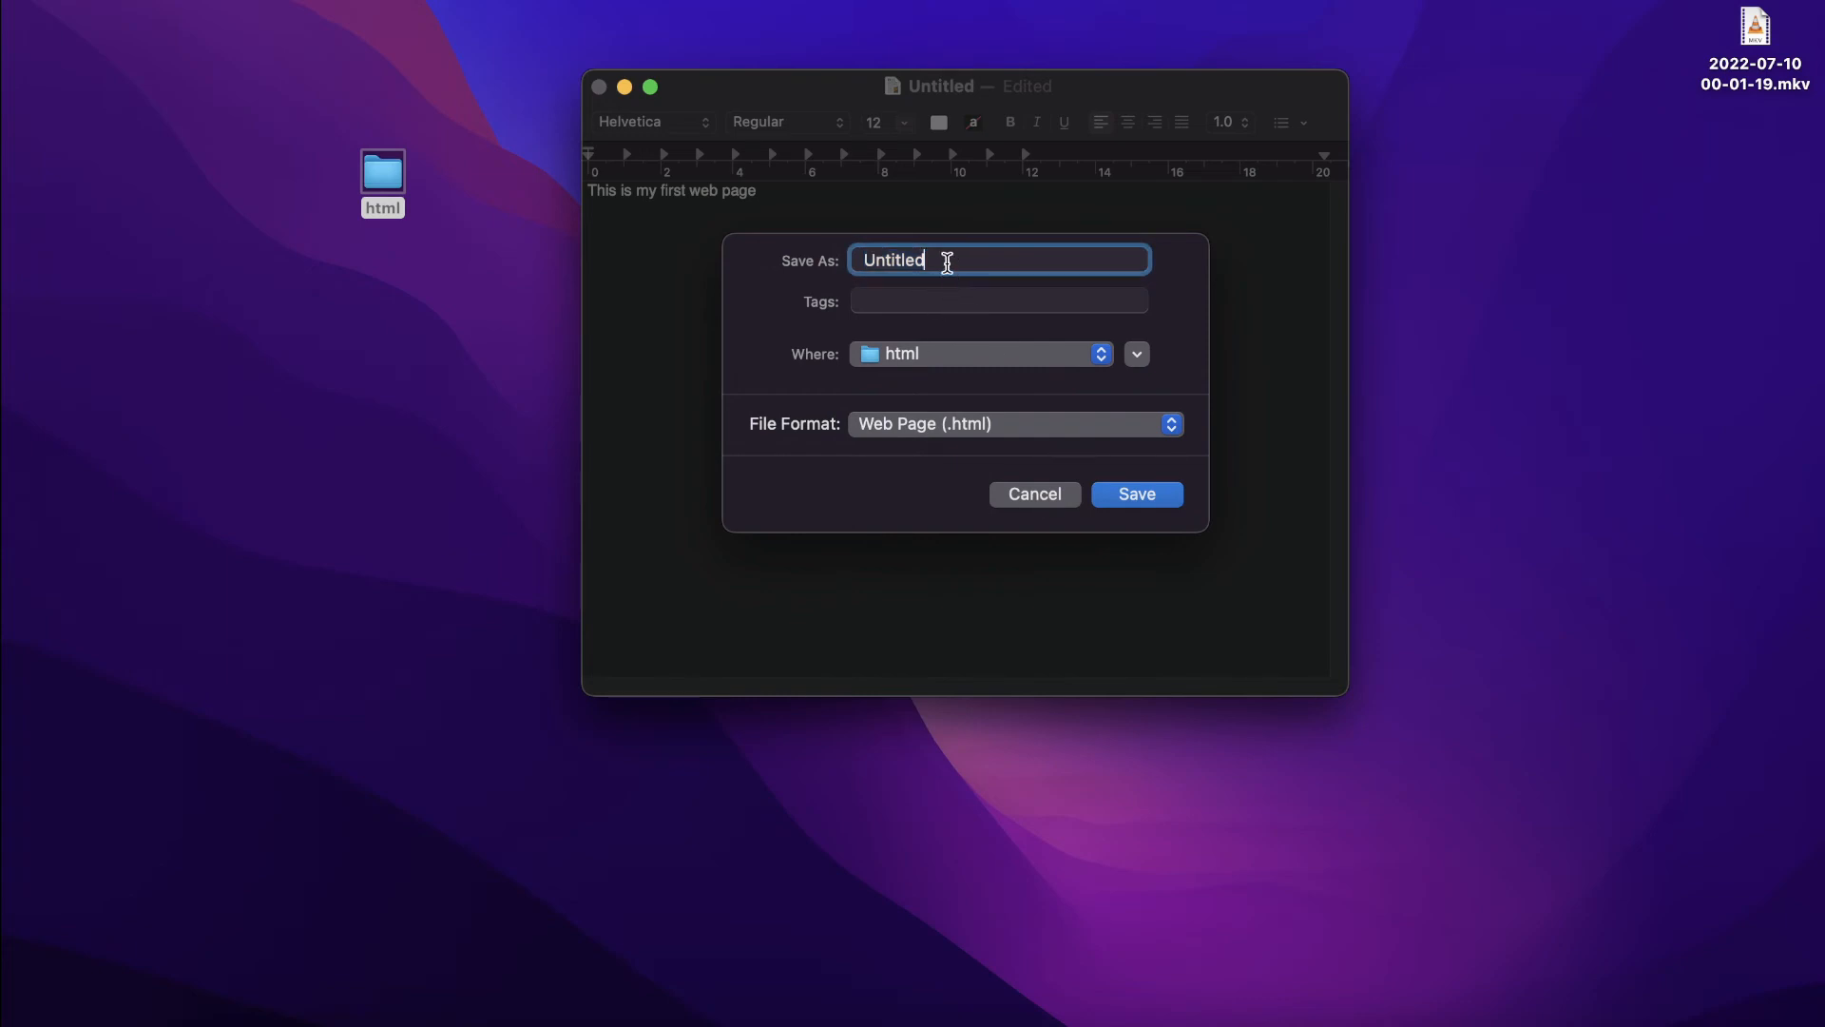
{"action": "type", "text": "."}
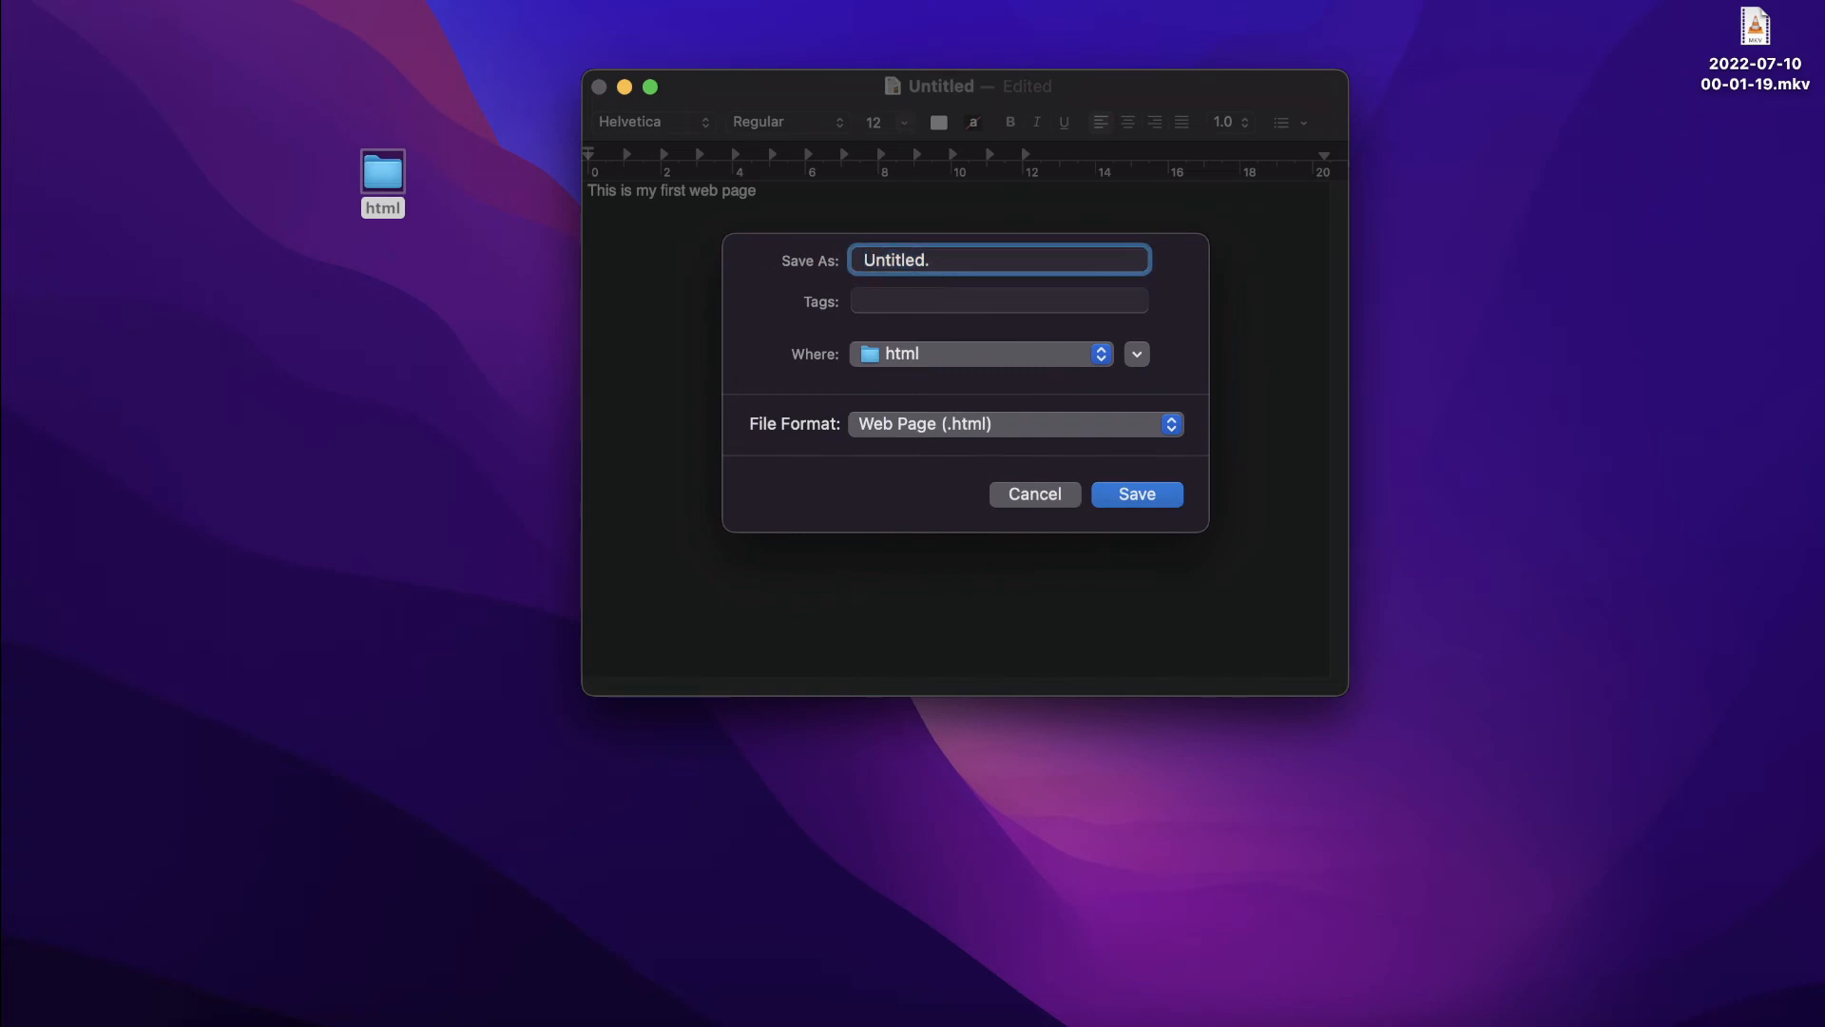
{"action": "type", "text": "htm"}
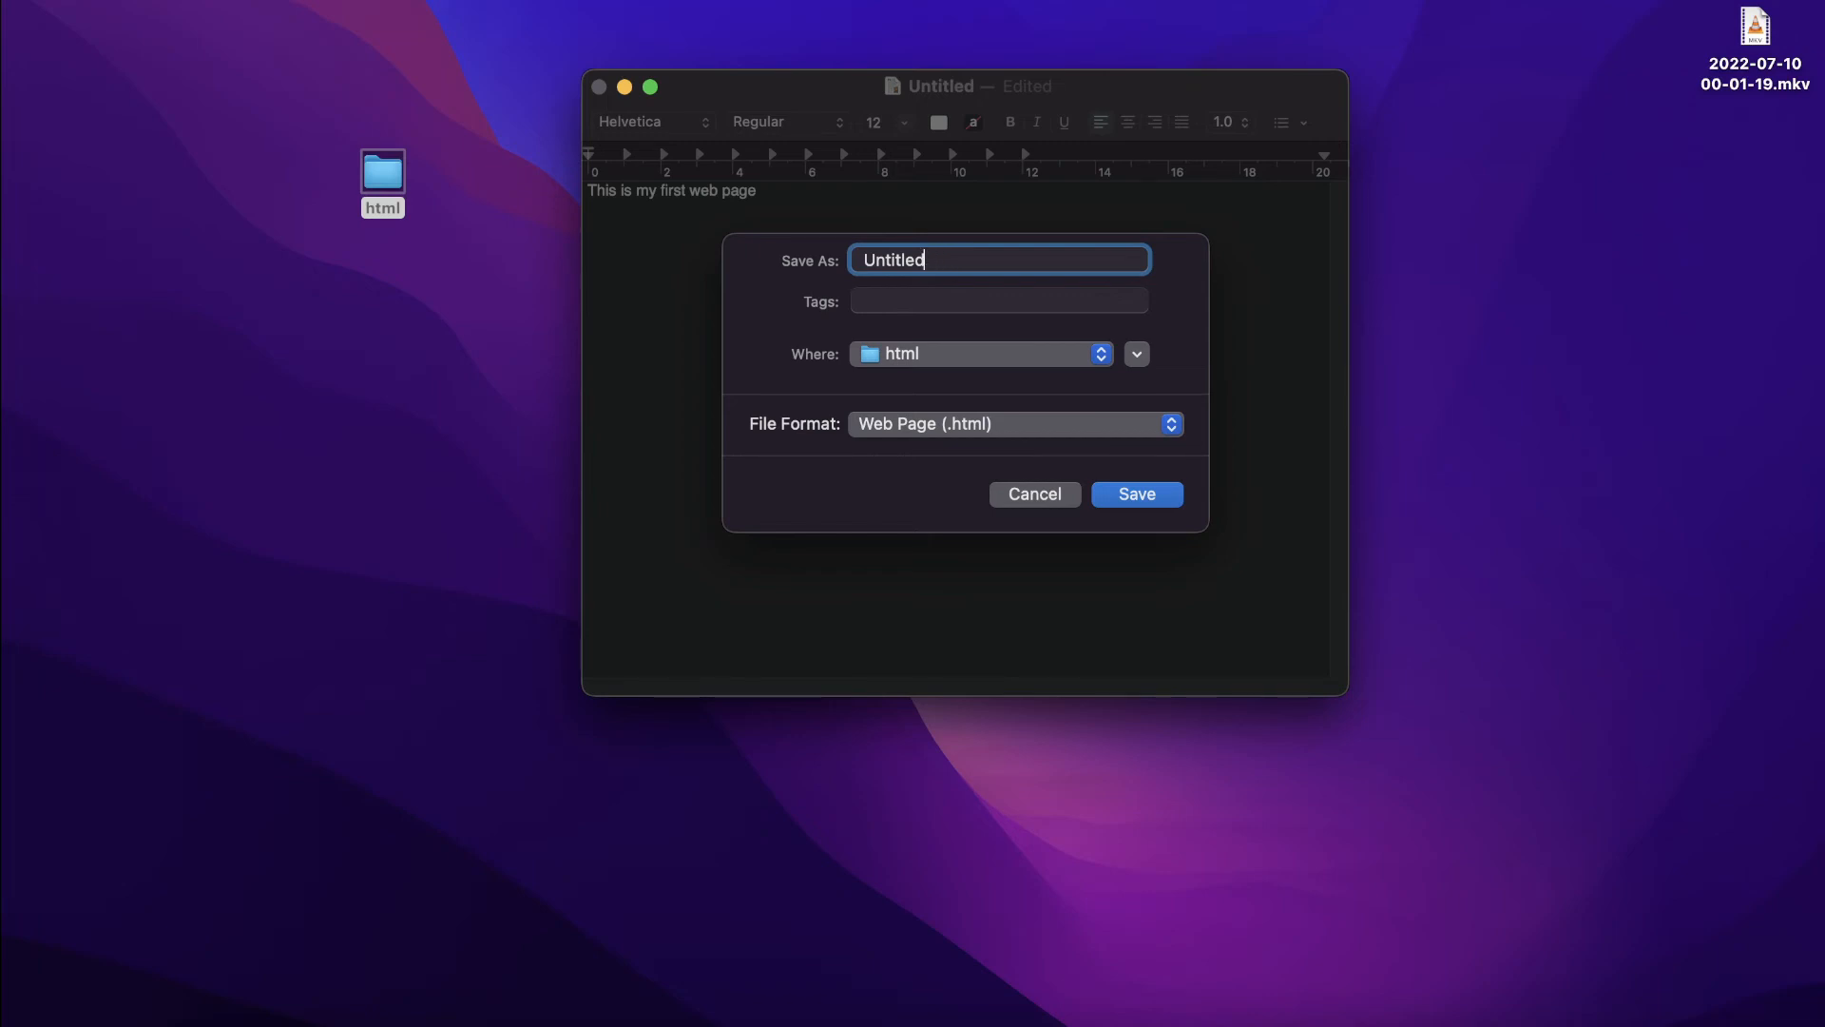
{"action": "type", "text": ".html"}
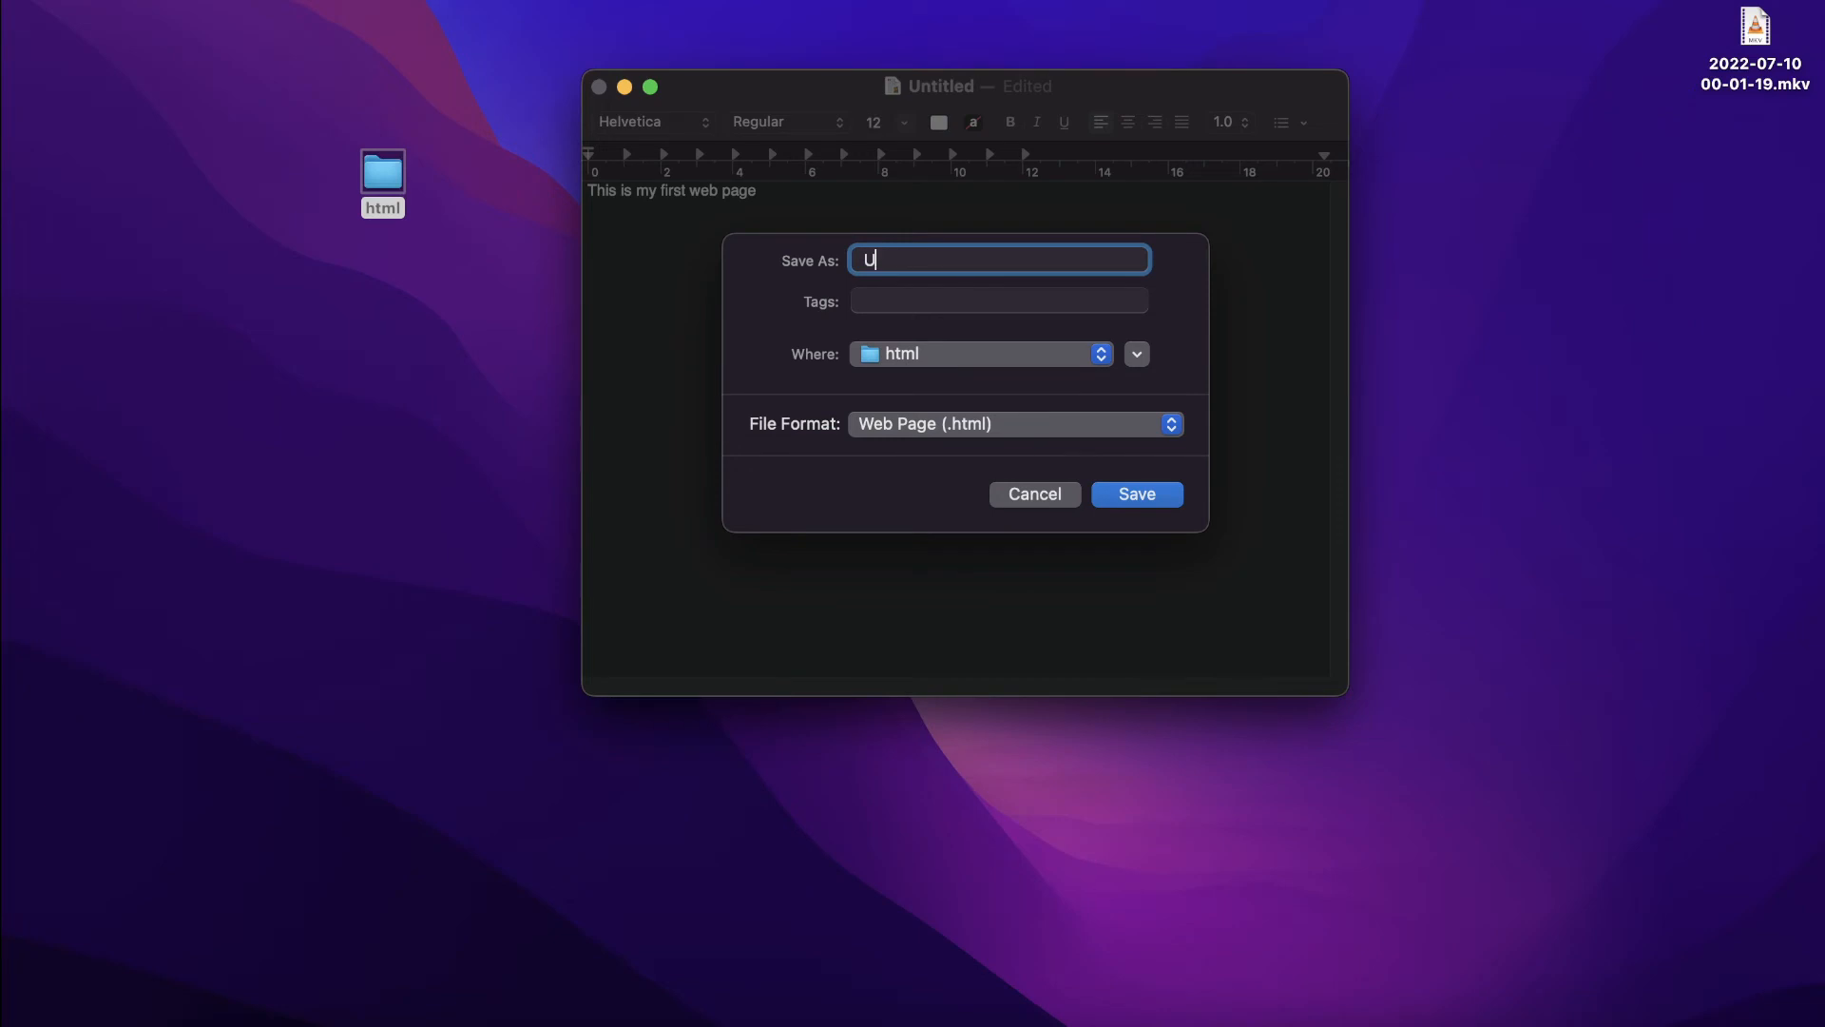
{"action": "type", "text": "myfirs"}
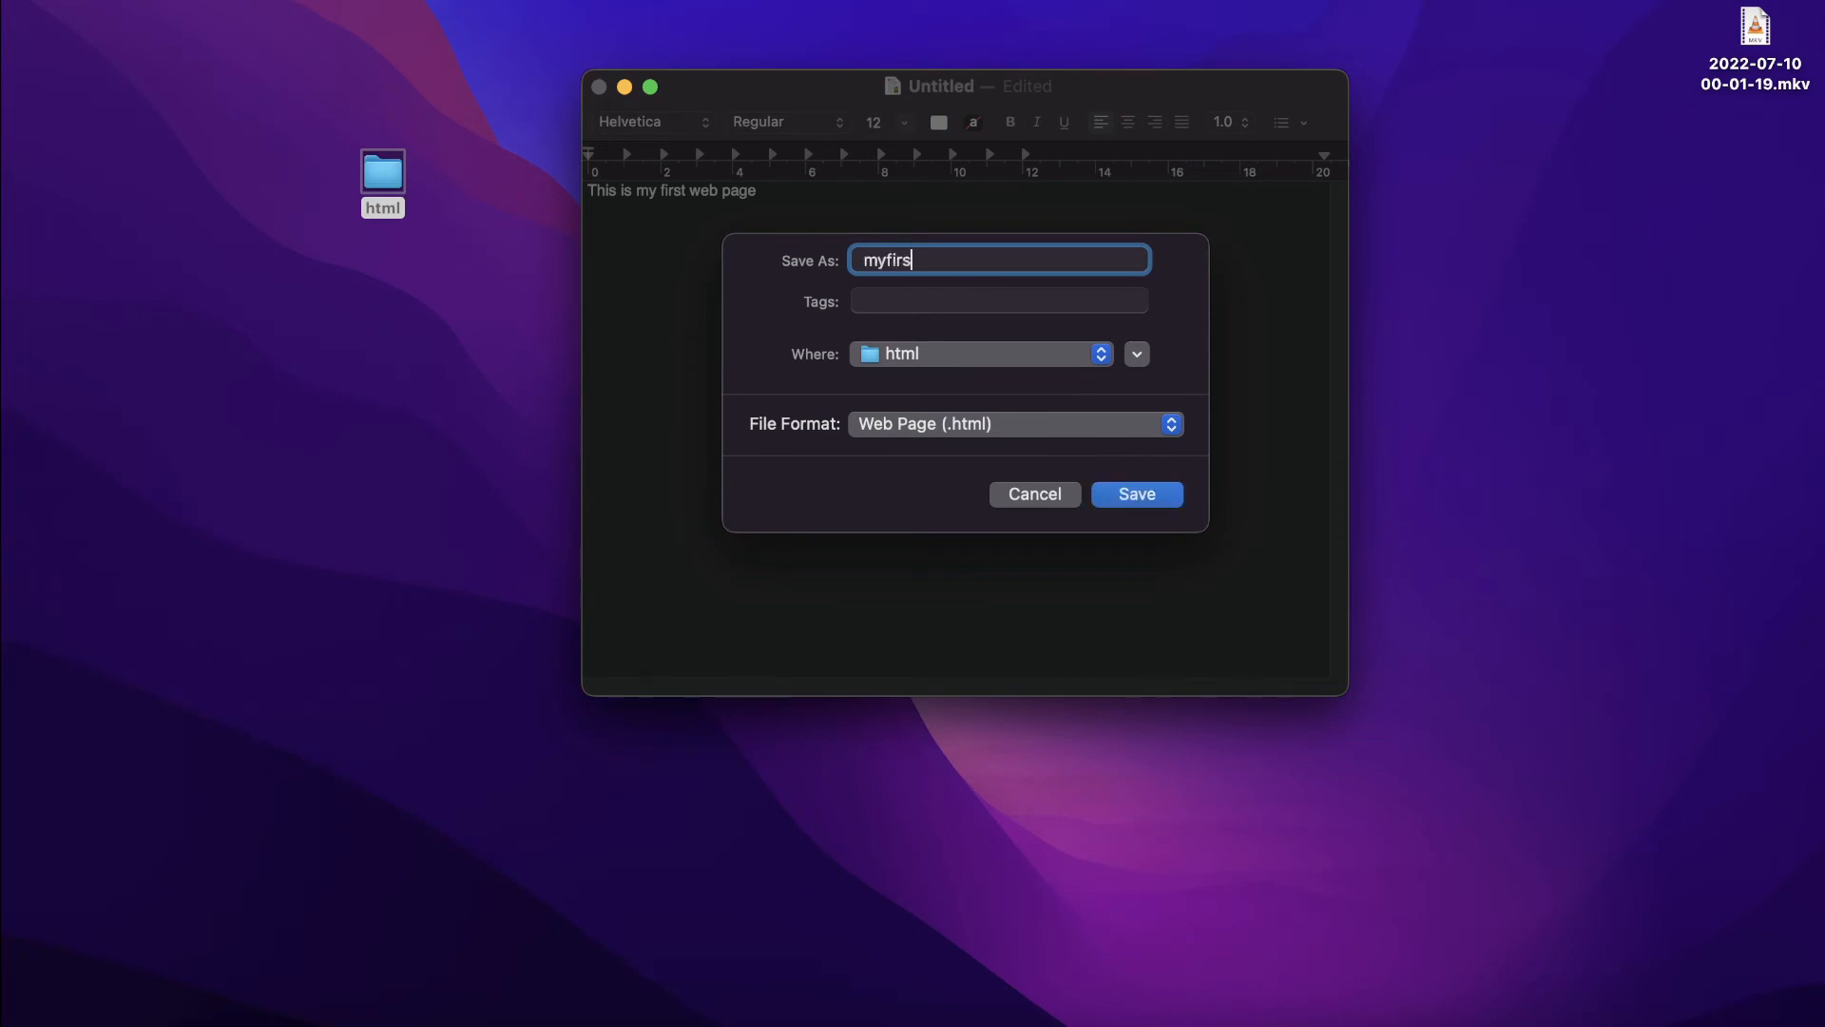
{"action": "type", "text": "twebpage"}
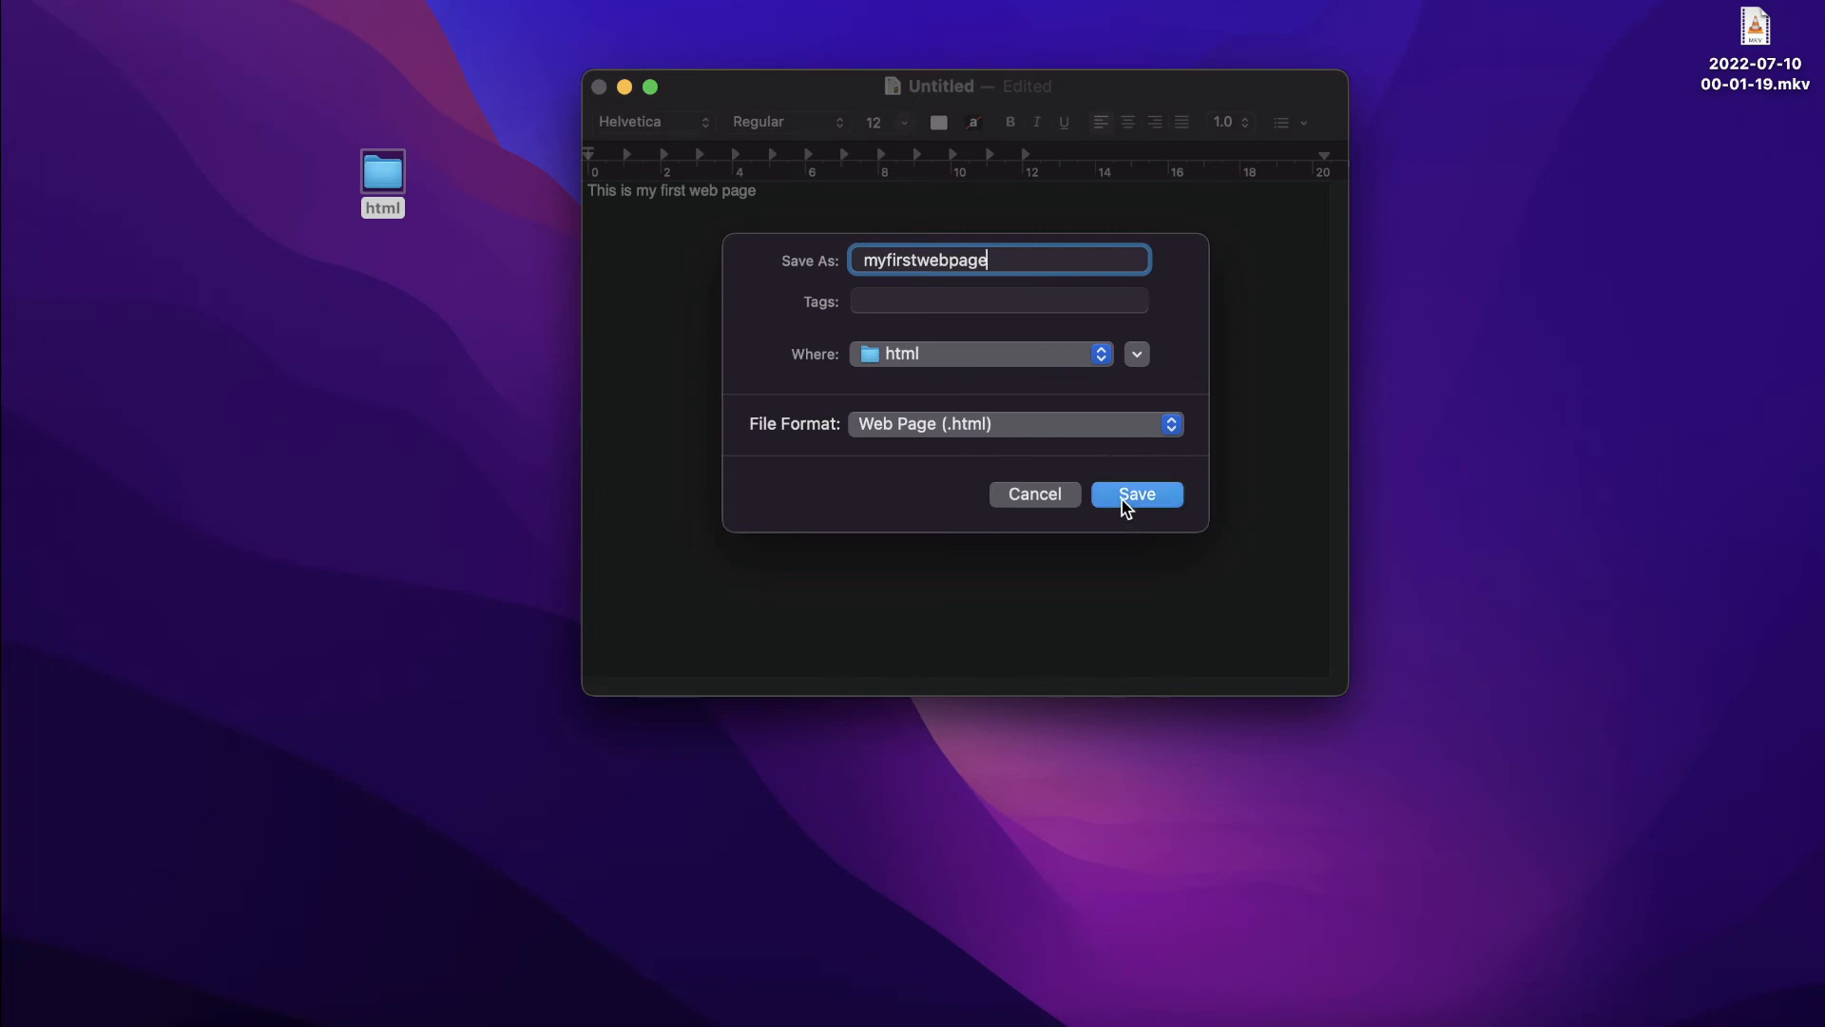
{"action": "left_click", "coordinate": [1135, 493]}
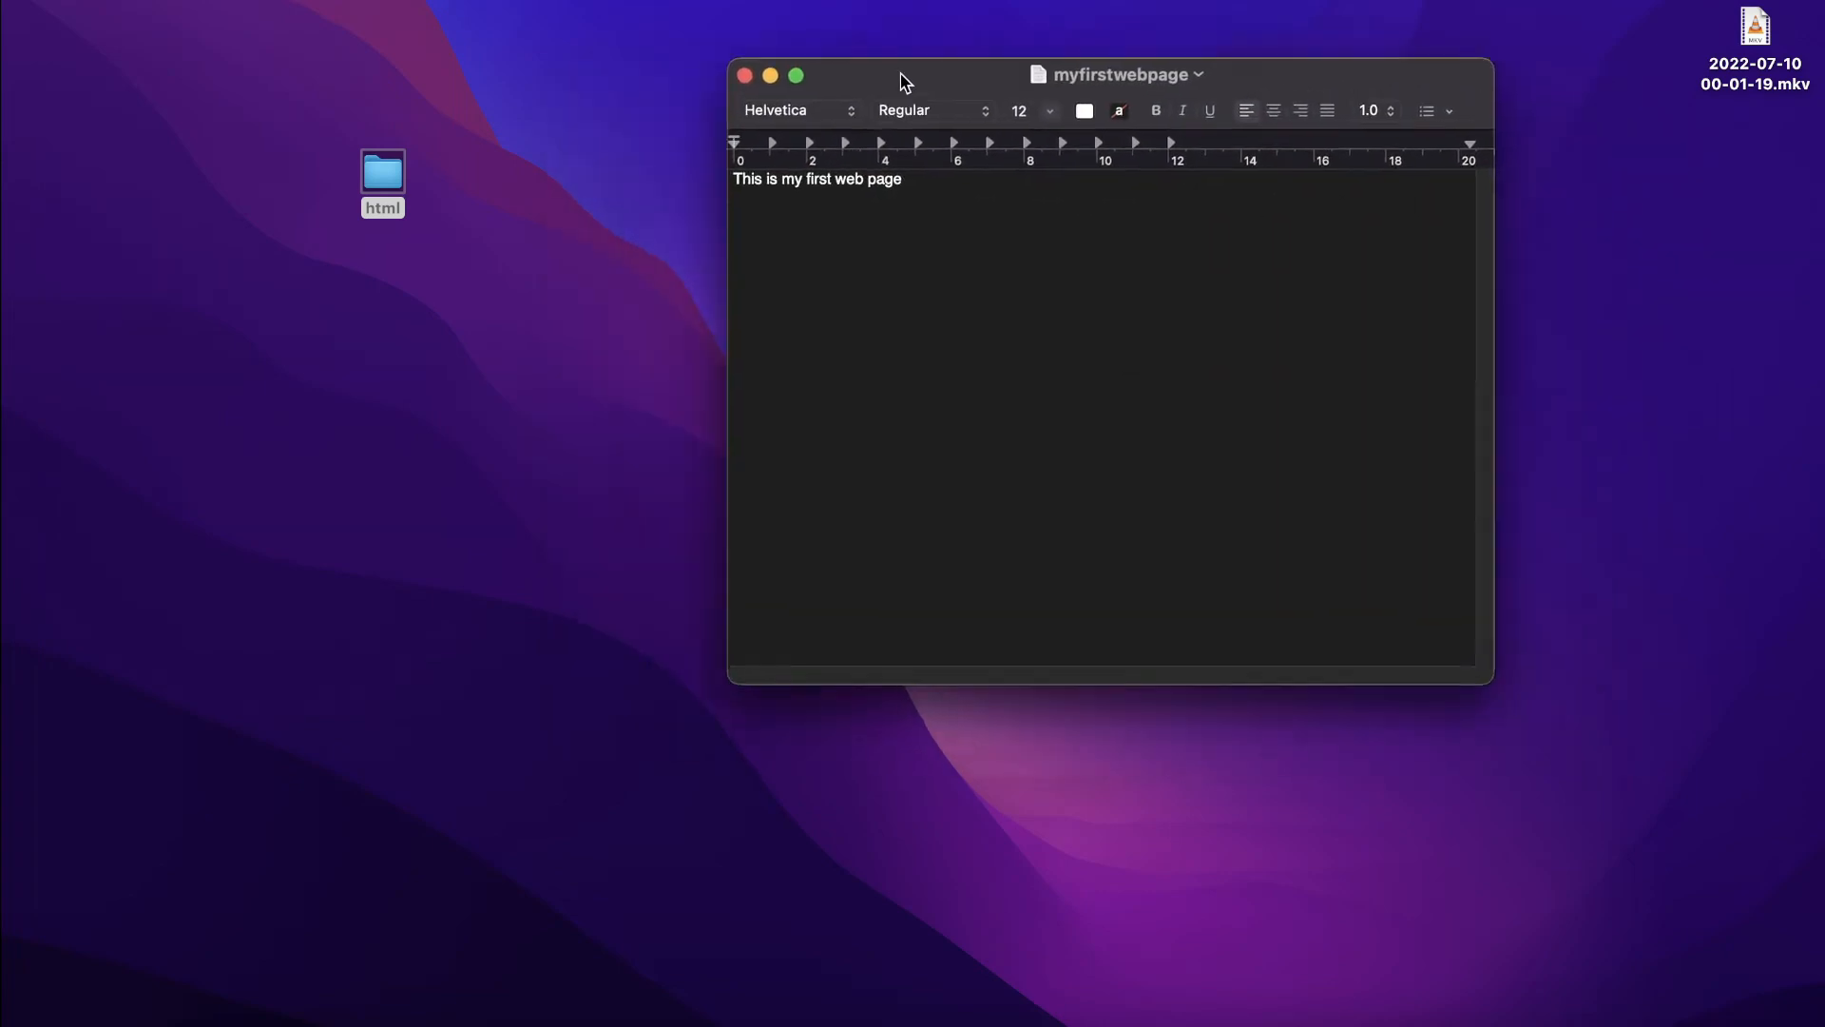
- Open the html folder and open myfirstwebpage with Google Chrome
{"action": "double_click", "coordinate": [382, 172]}
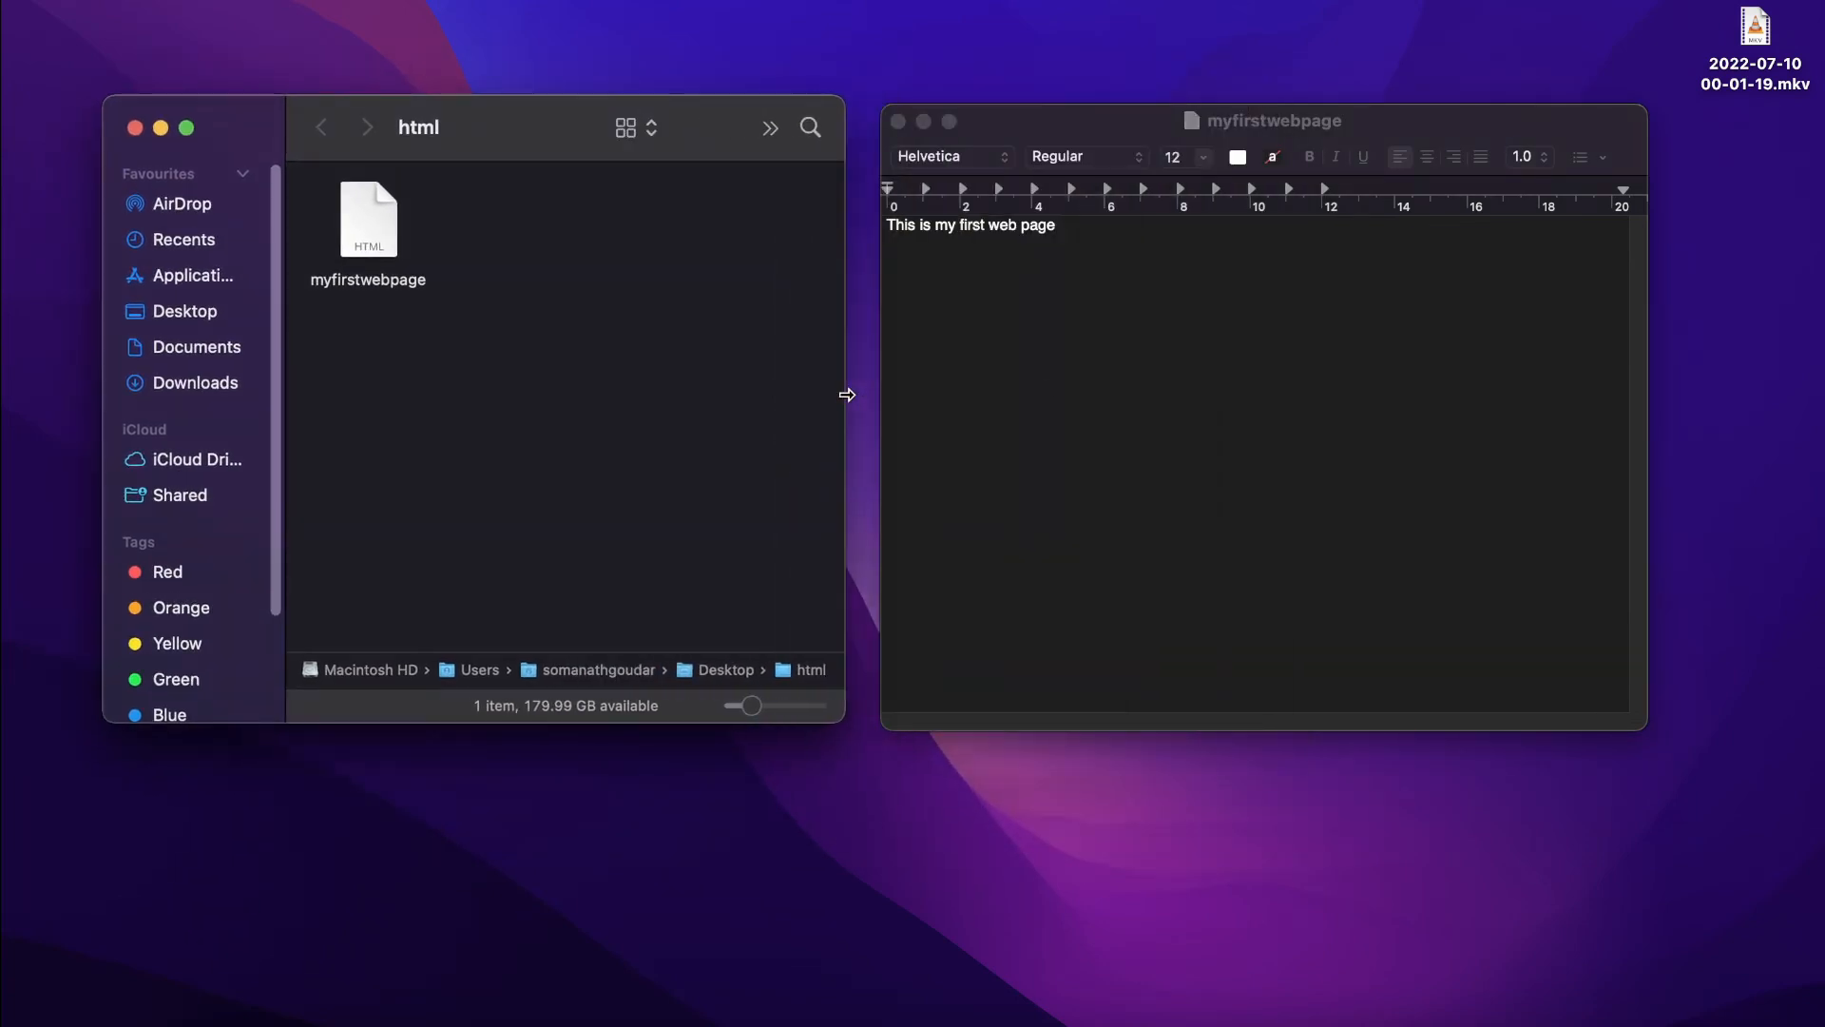
{"action": "left_click", "coordinate": [1263, 224]}
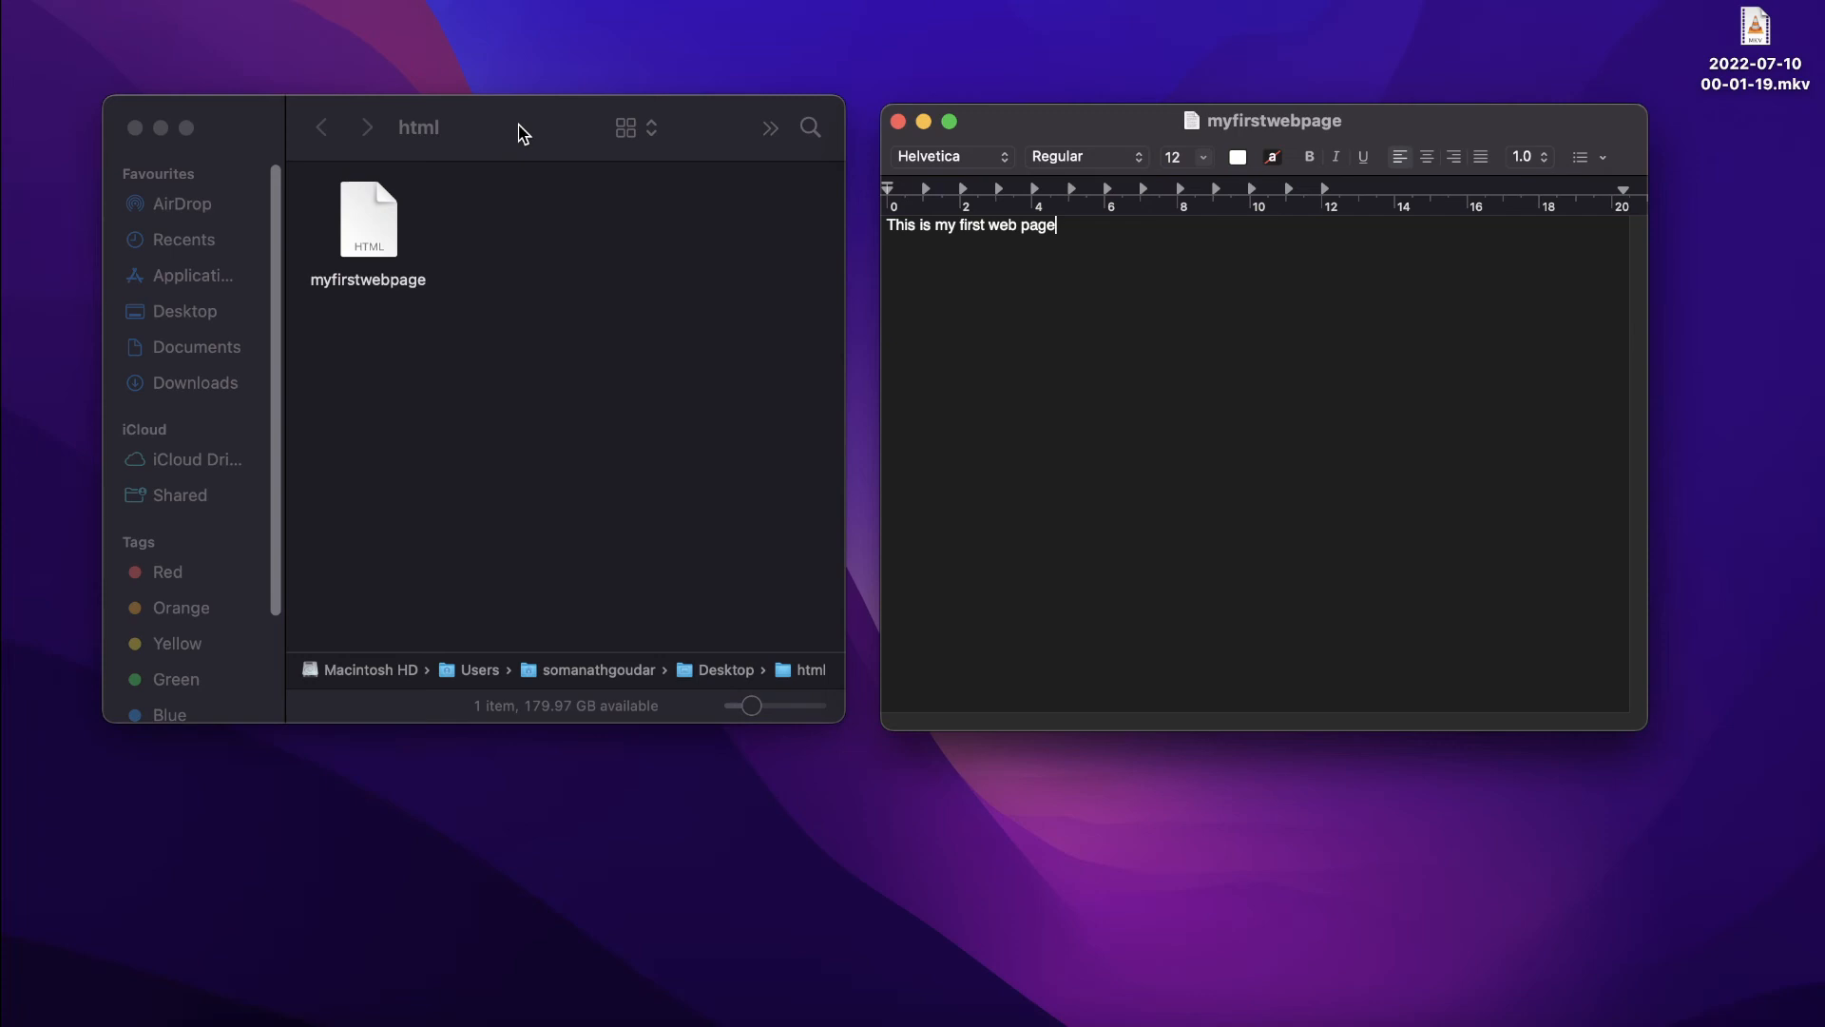
{"action": "left_click", "coordinate": [368, 222]}
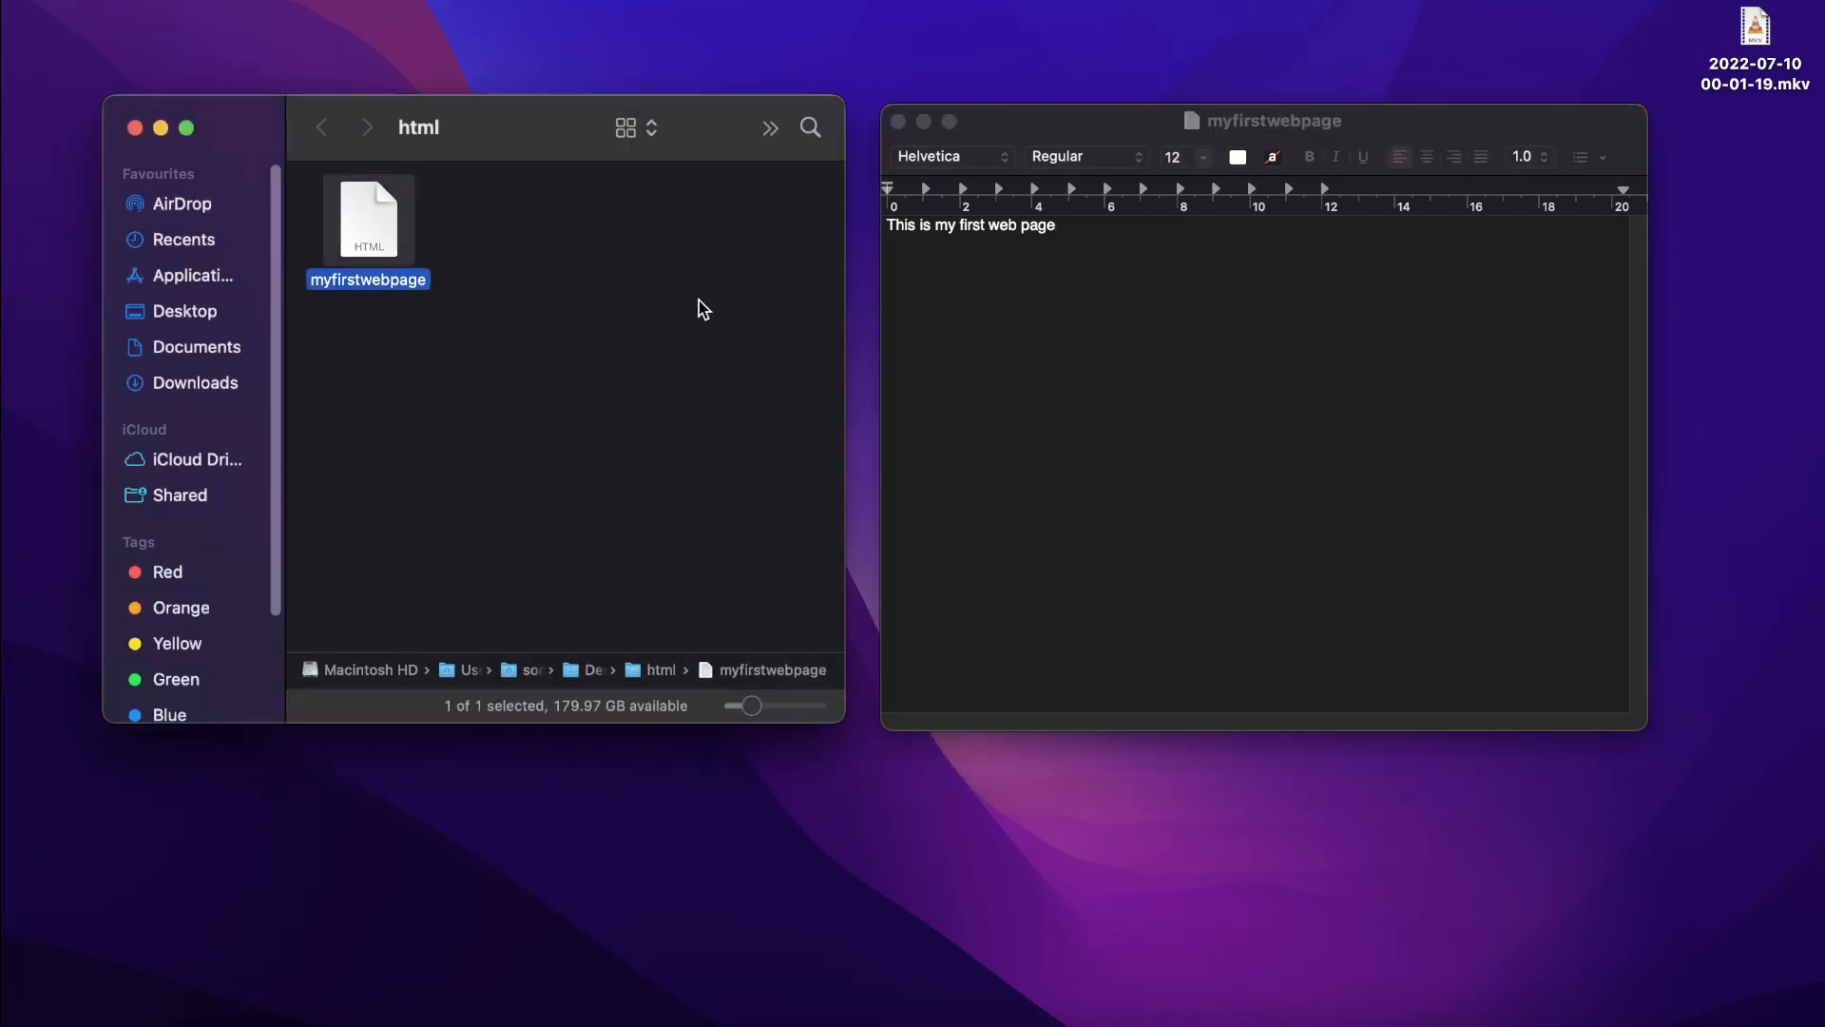
{"action": "mouse_move", "coordinate": [488, 268]}
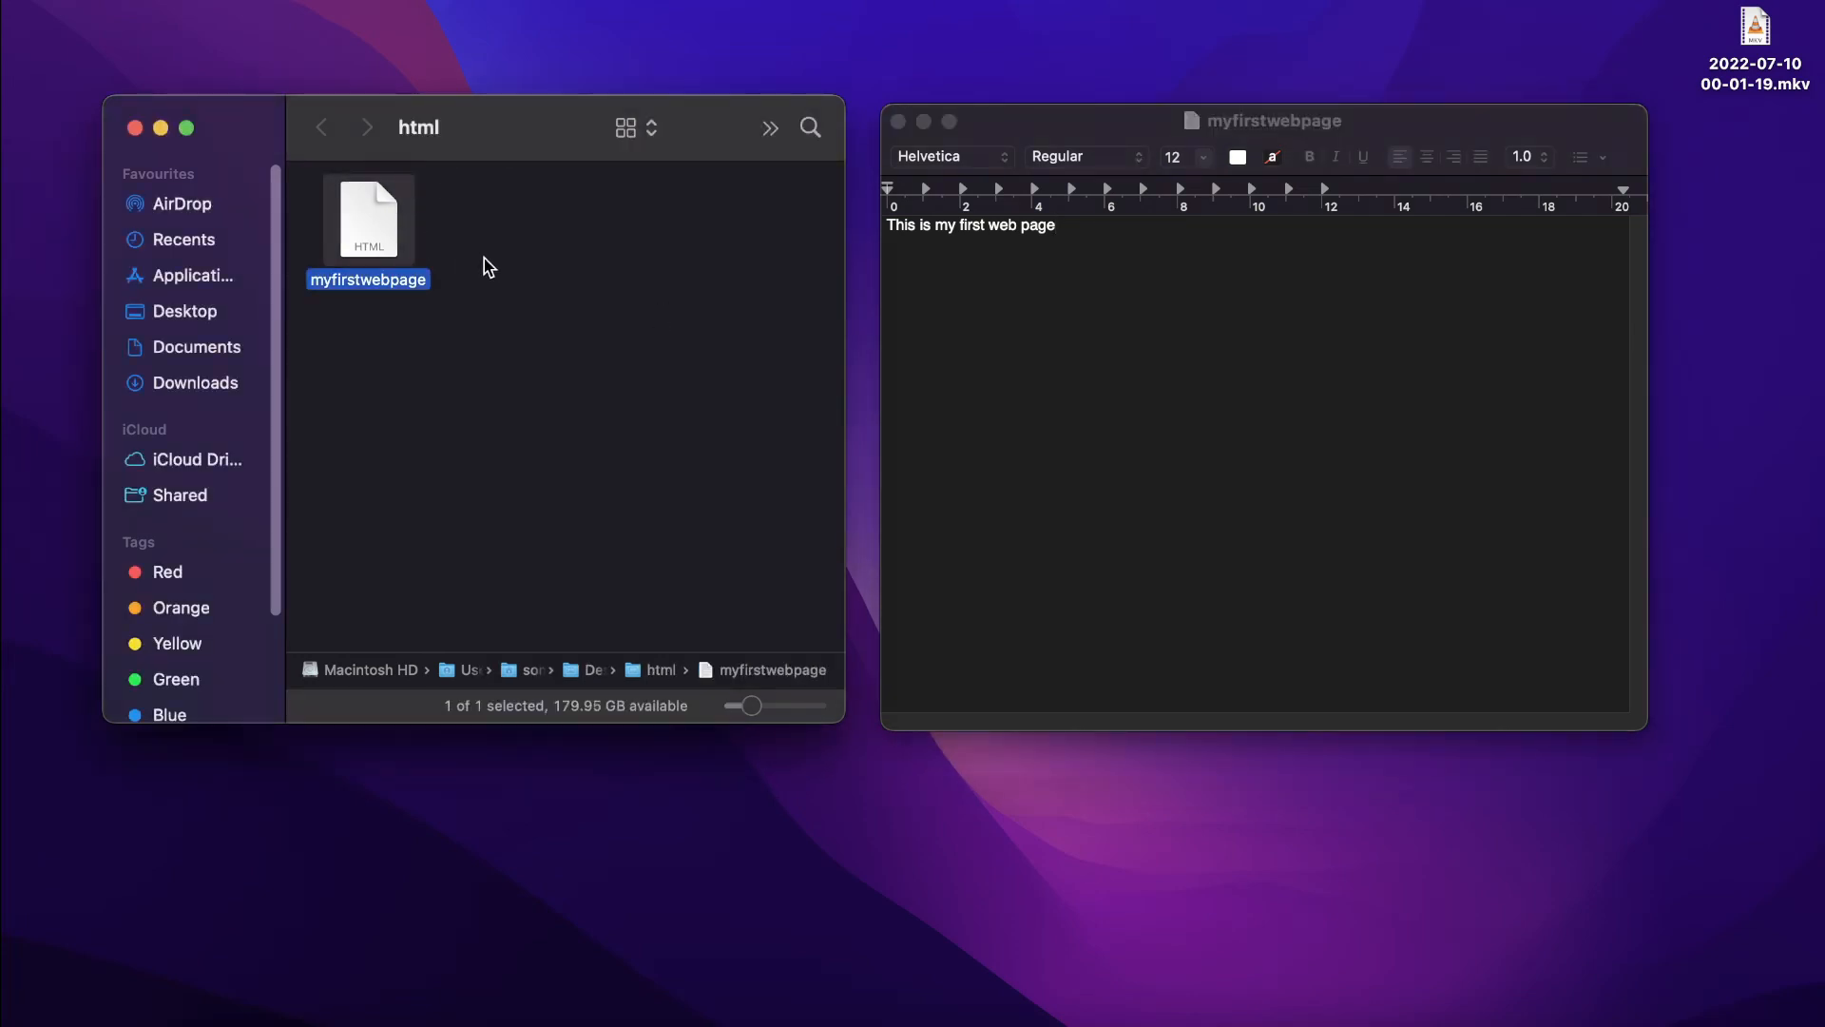
{"action": "left_click", "coordinate": [547, 378]}
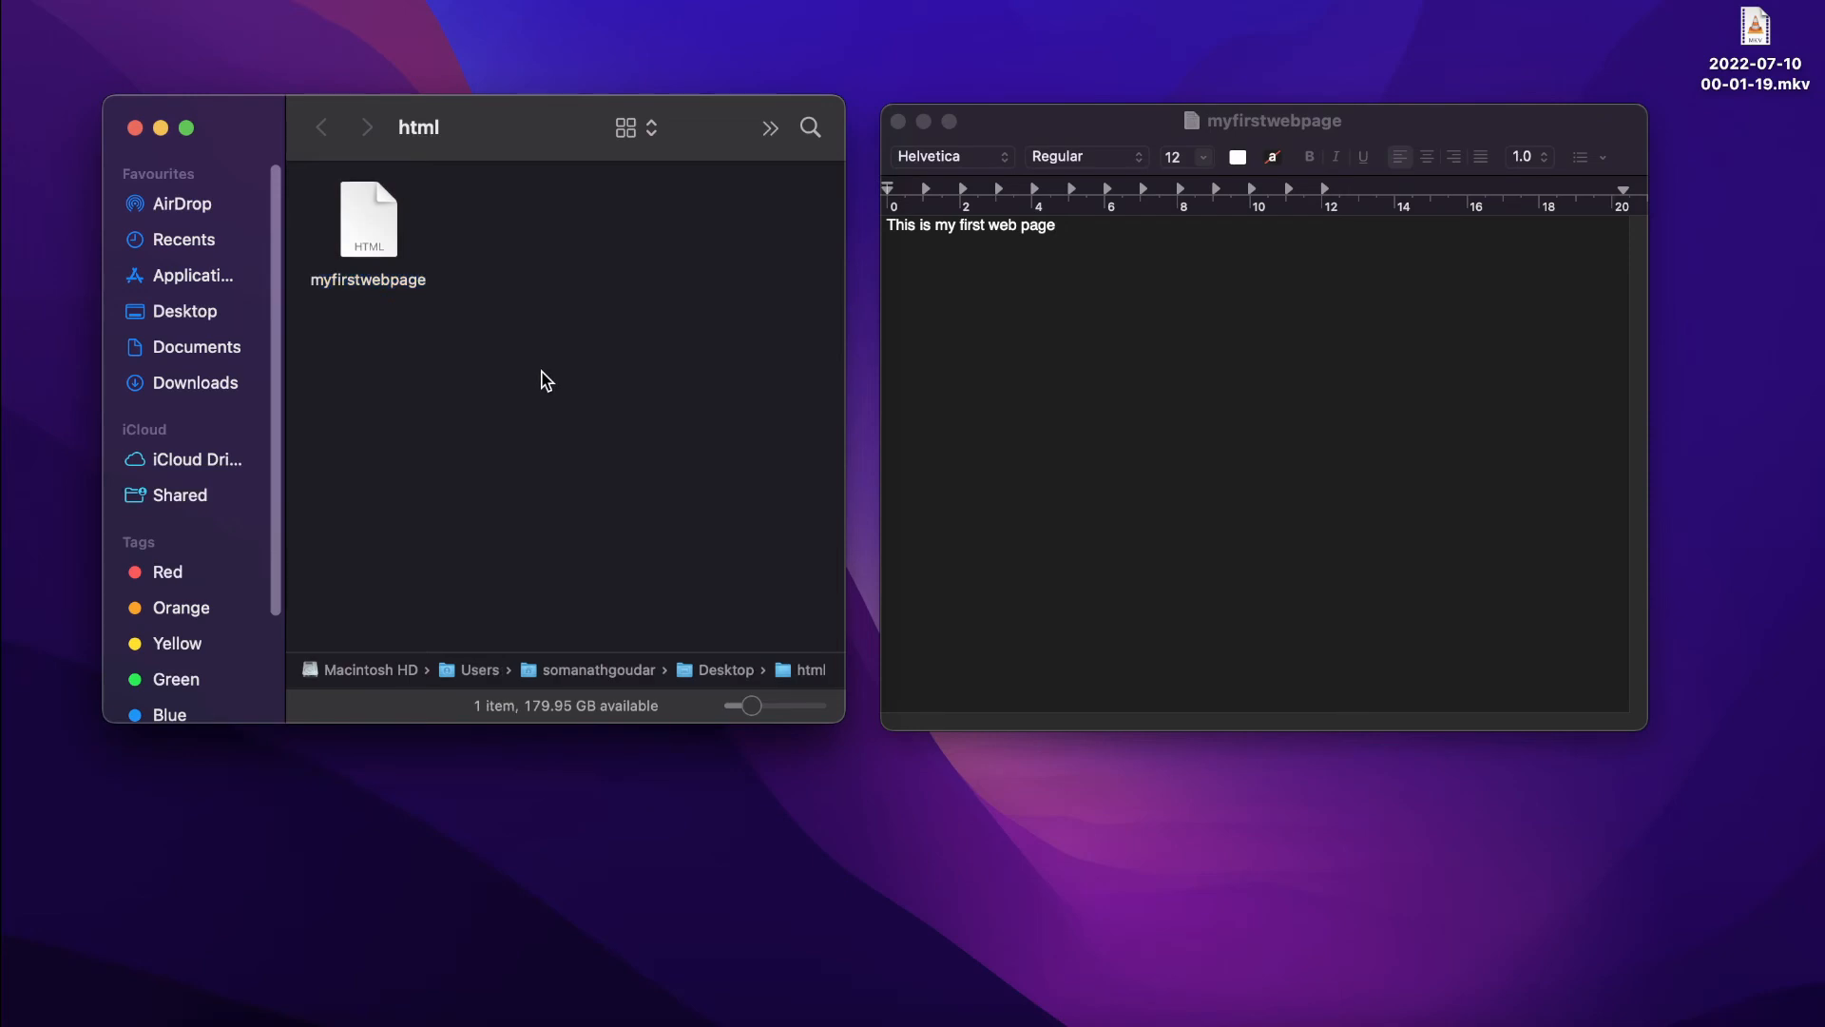
{"action": "mouse_move", "coordinate": [373, 227]}
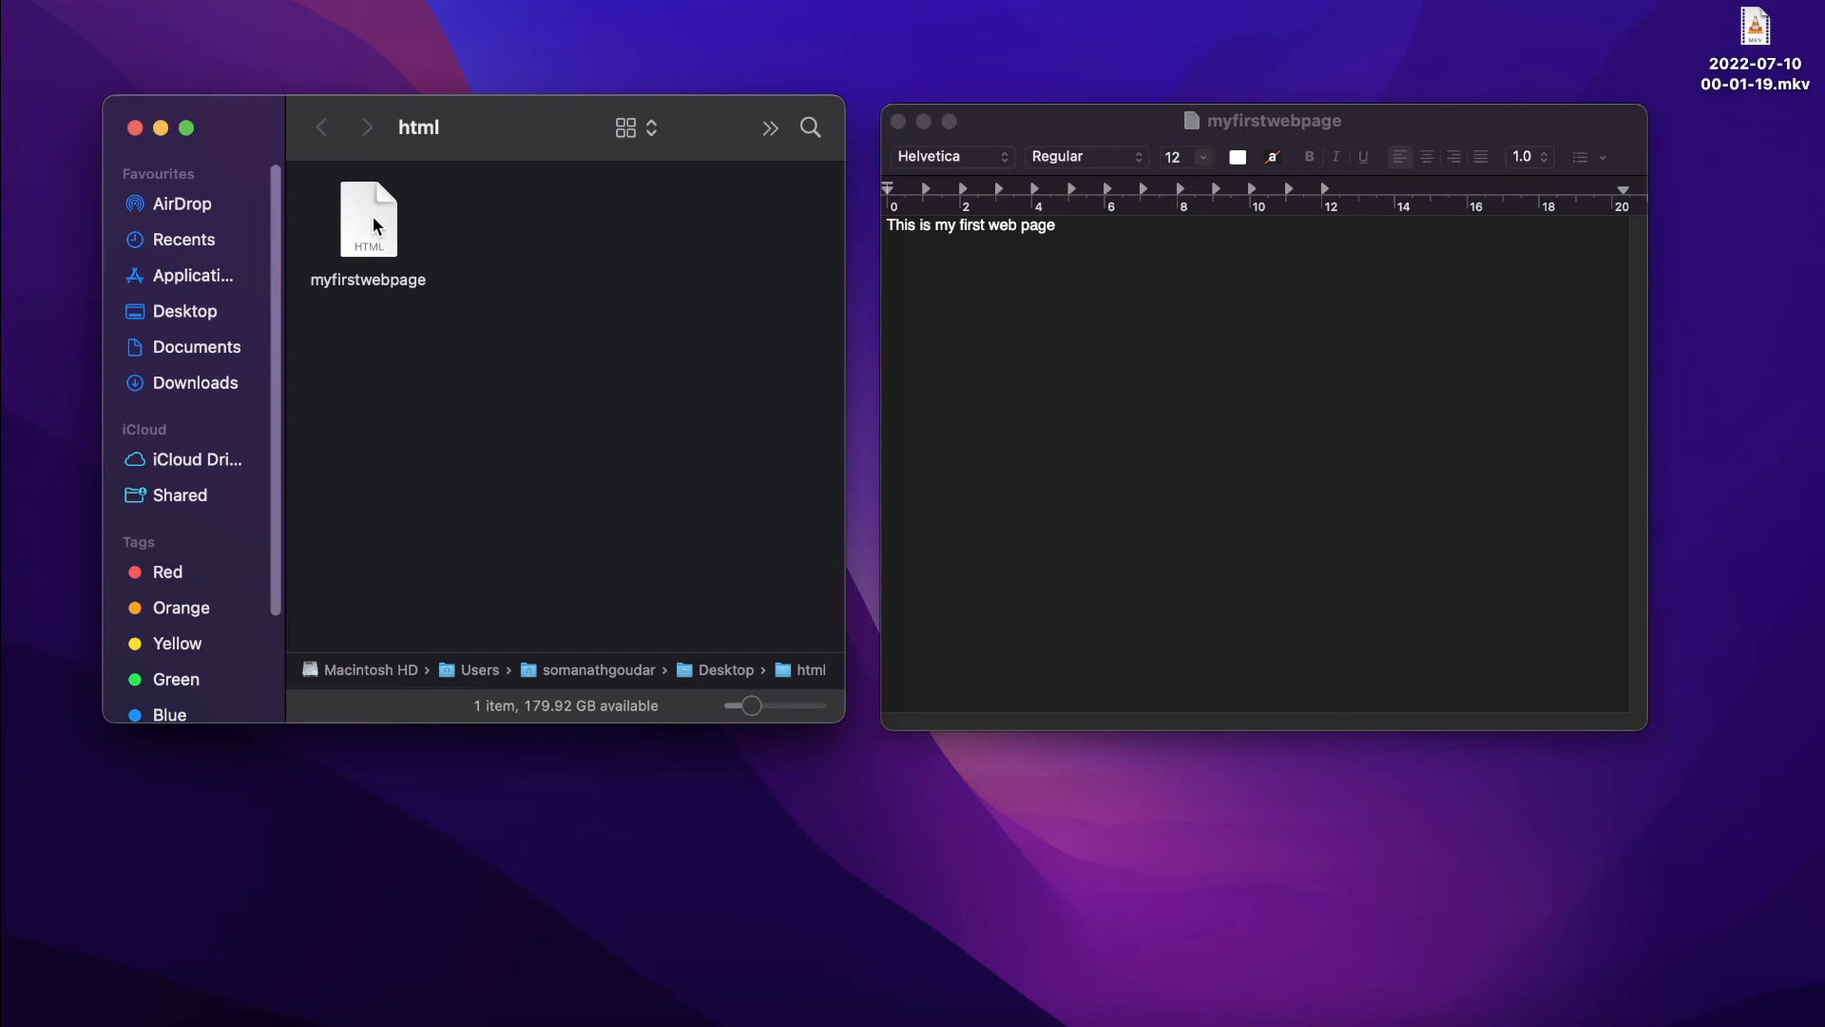
{"action": "right_click", "coordinate": [368, 221]}
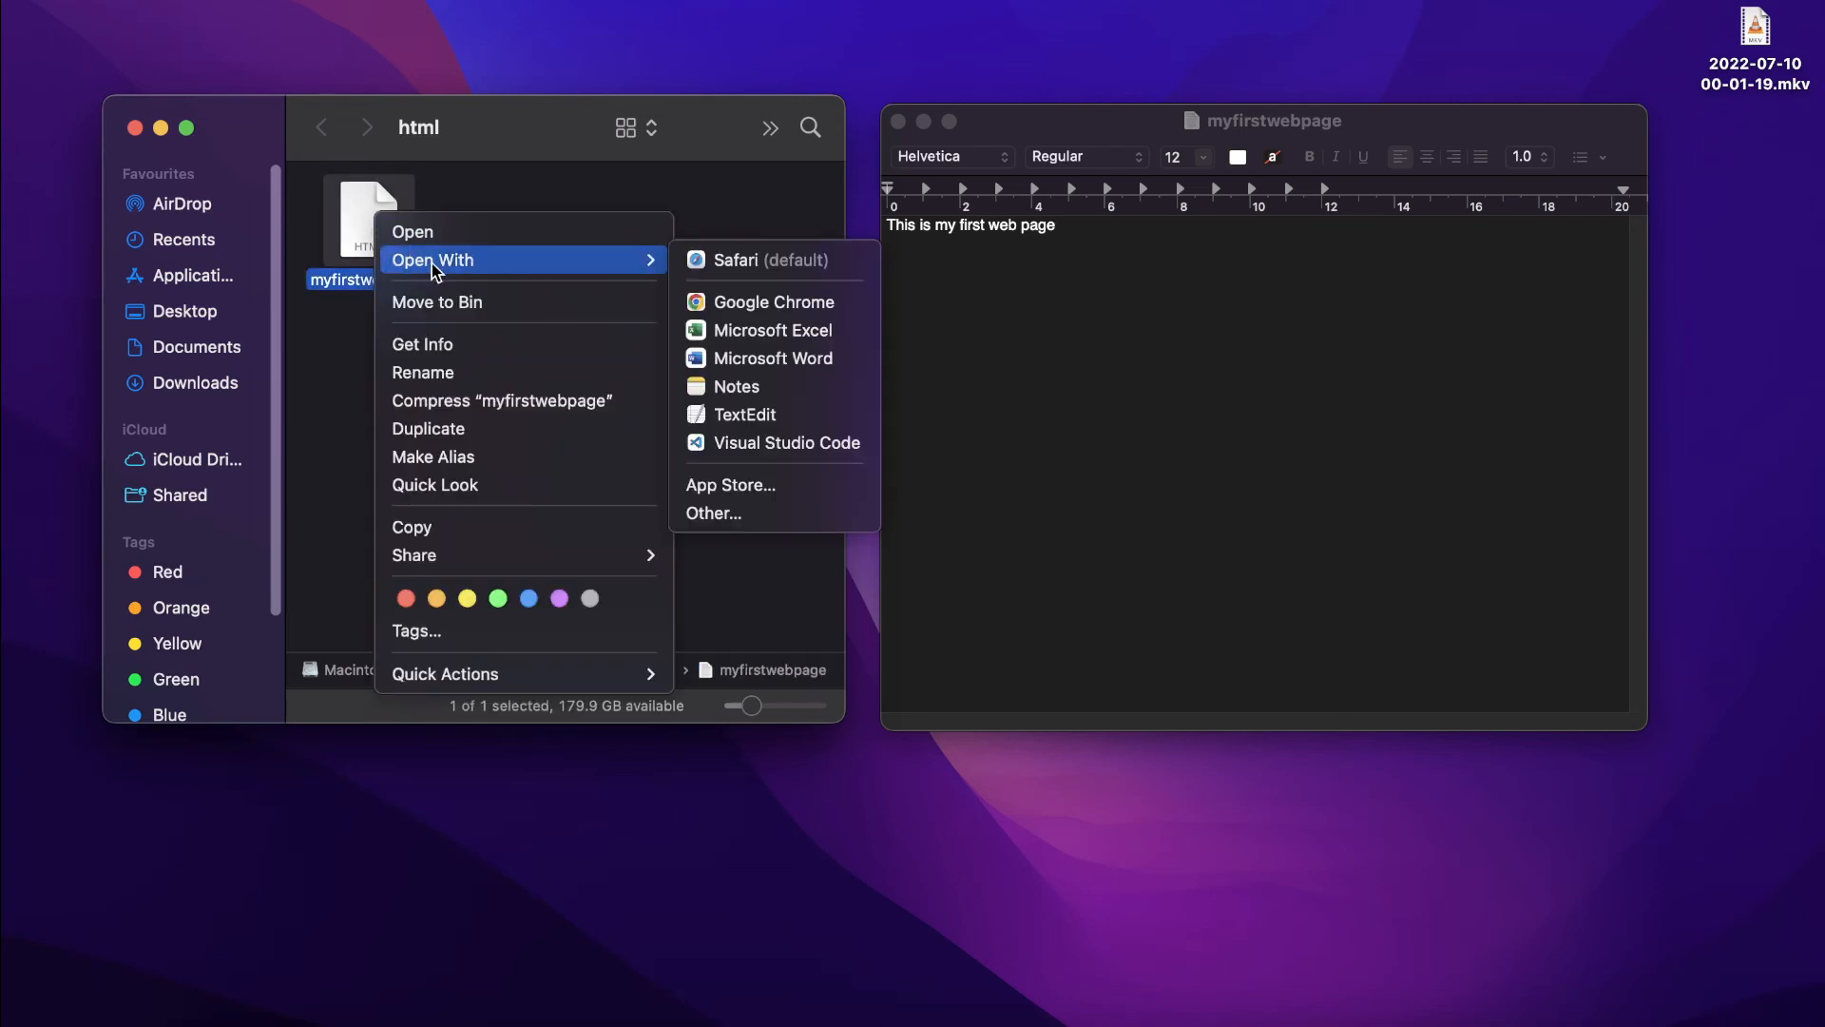
{"action": "mouse_move", "coordinate": [775, 301]}
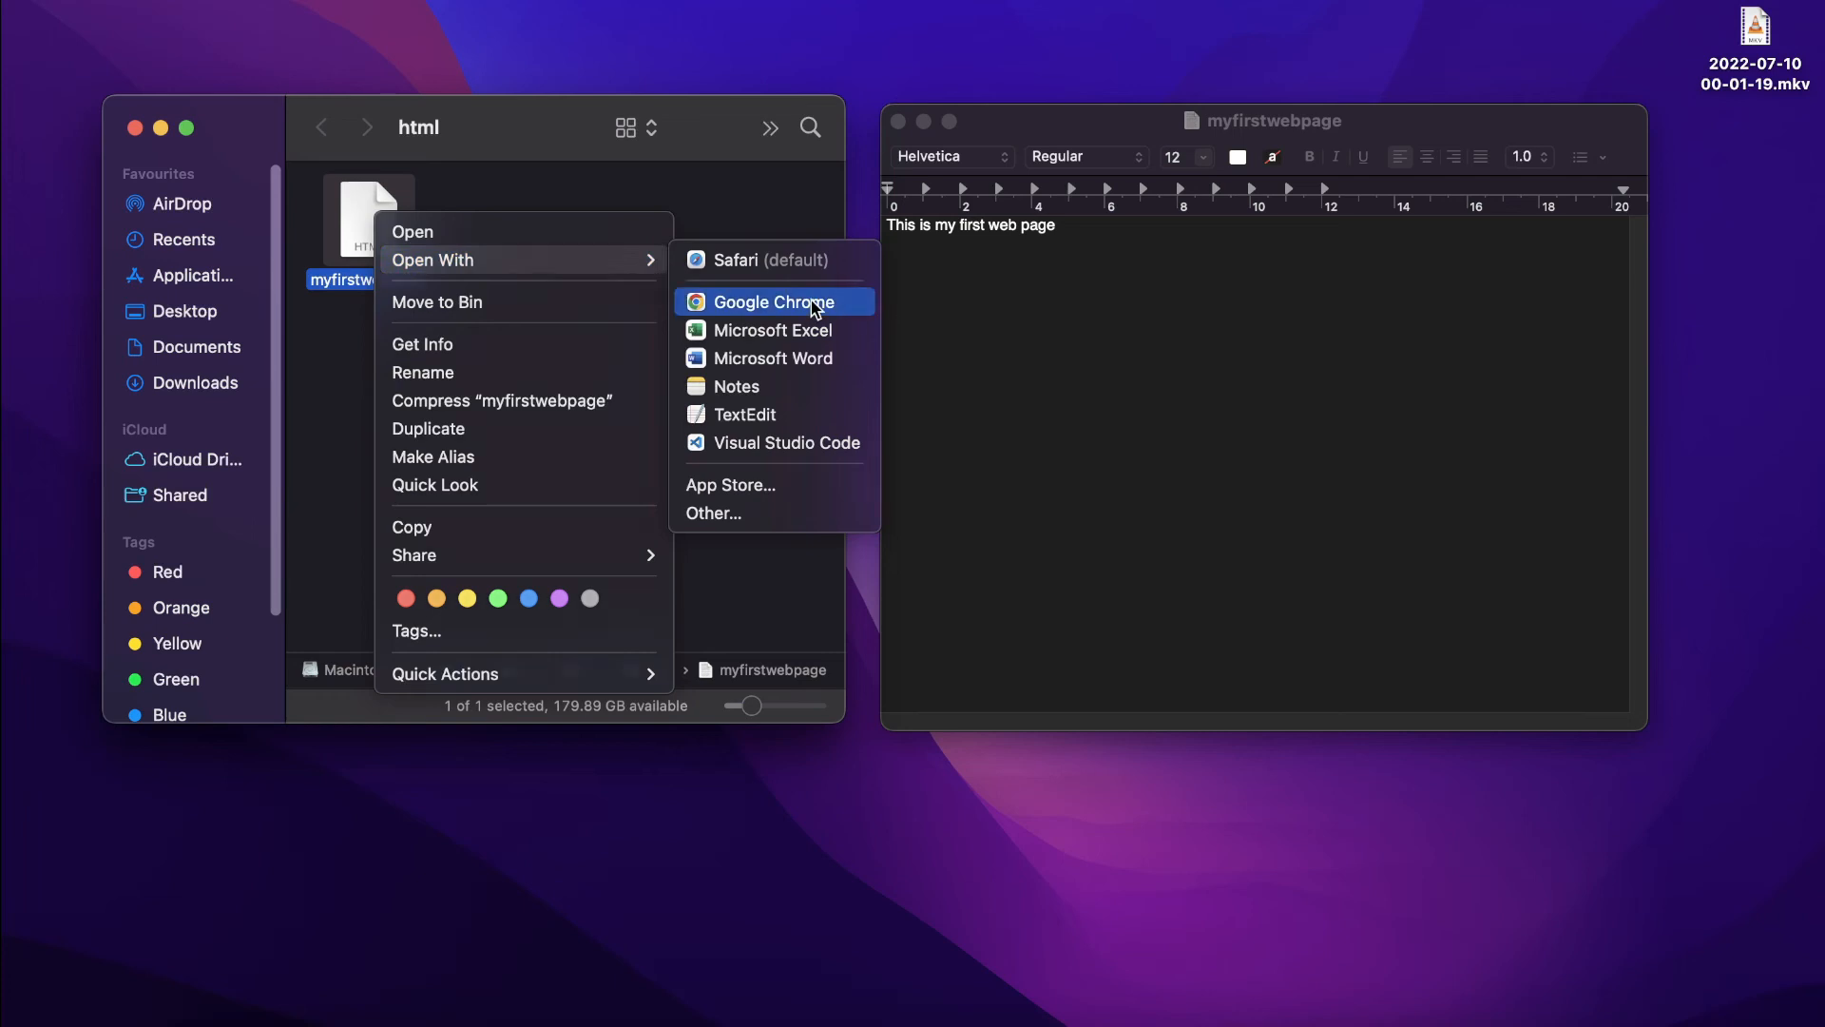
{"action": "left_click", "coordinate": [768, 301]}
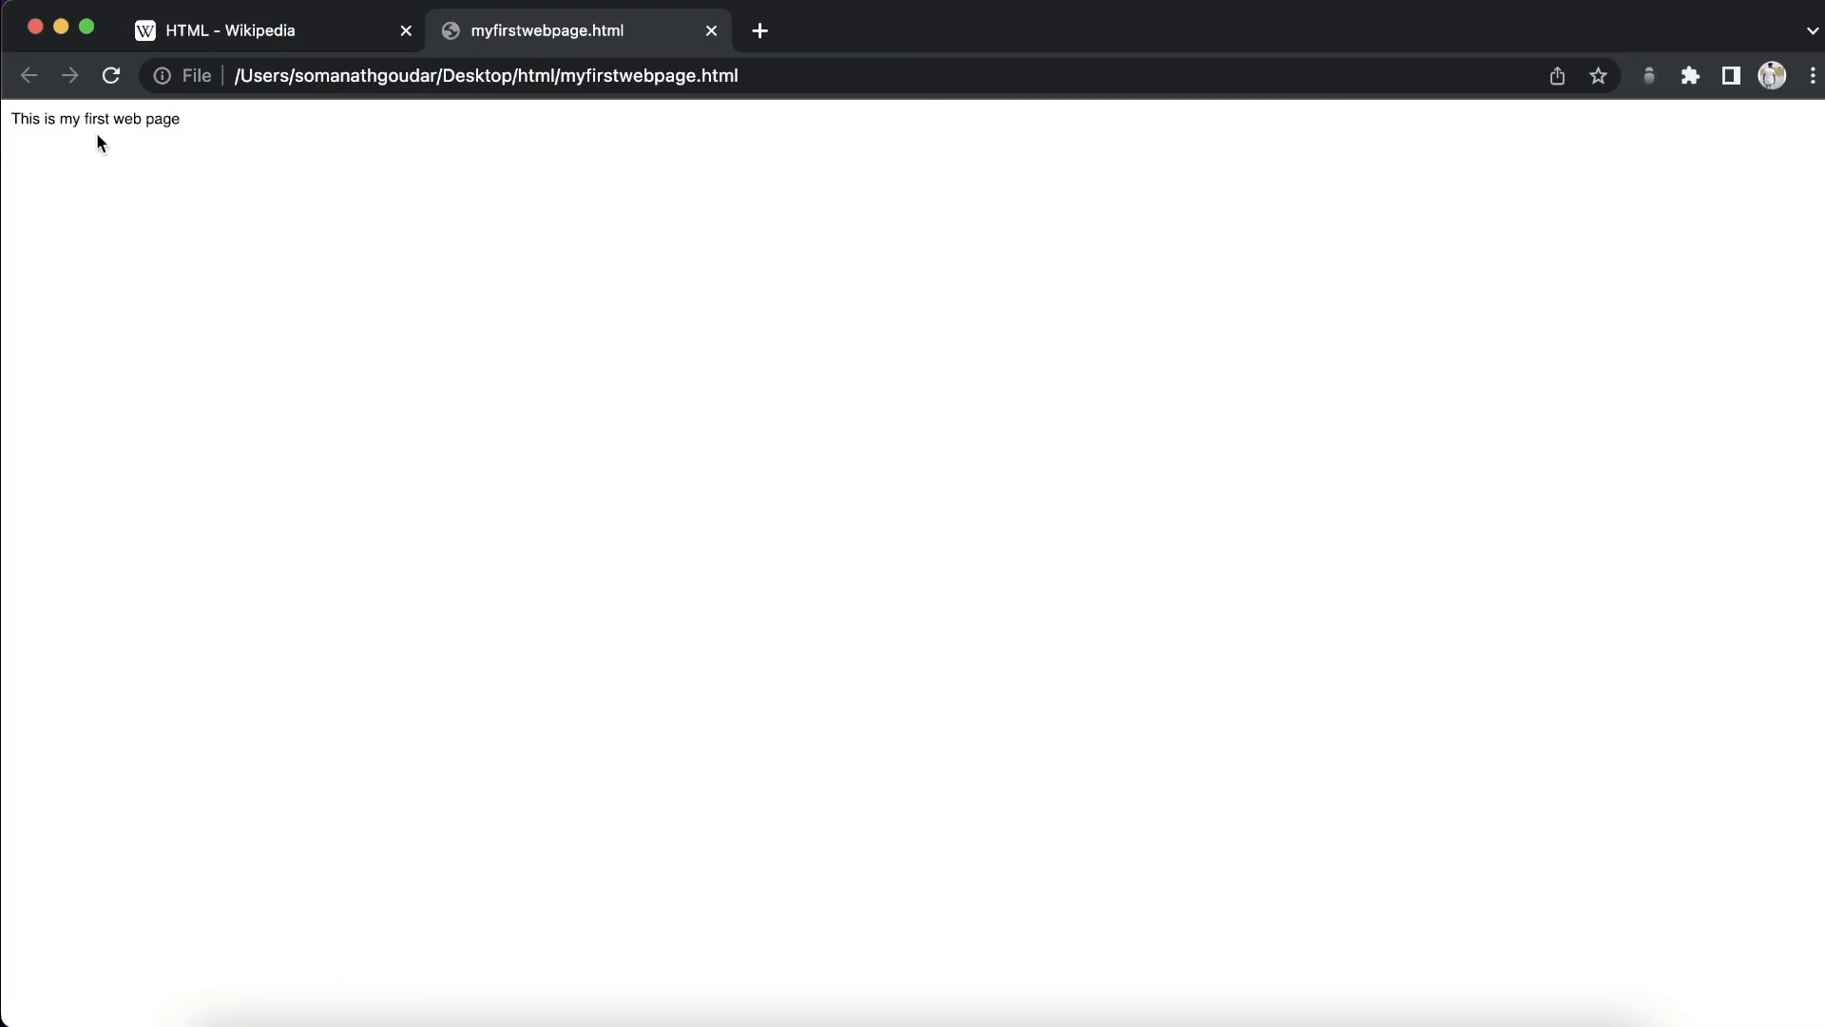
{"action": "mouse_move", "coordinate": [40, 182]}
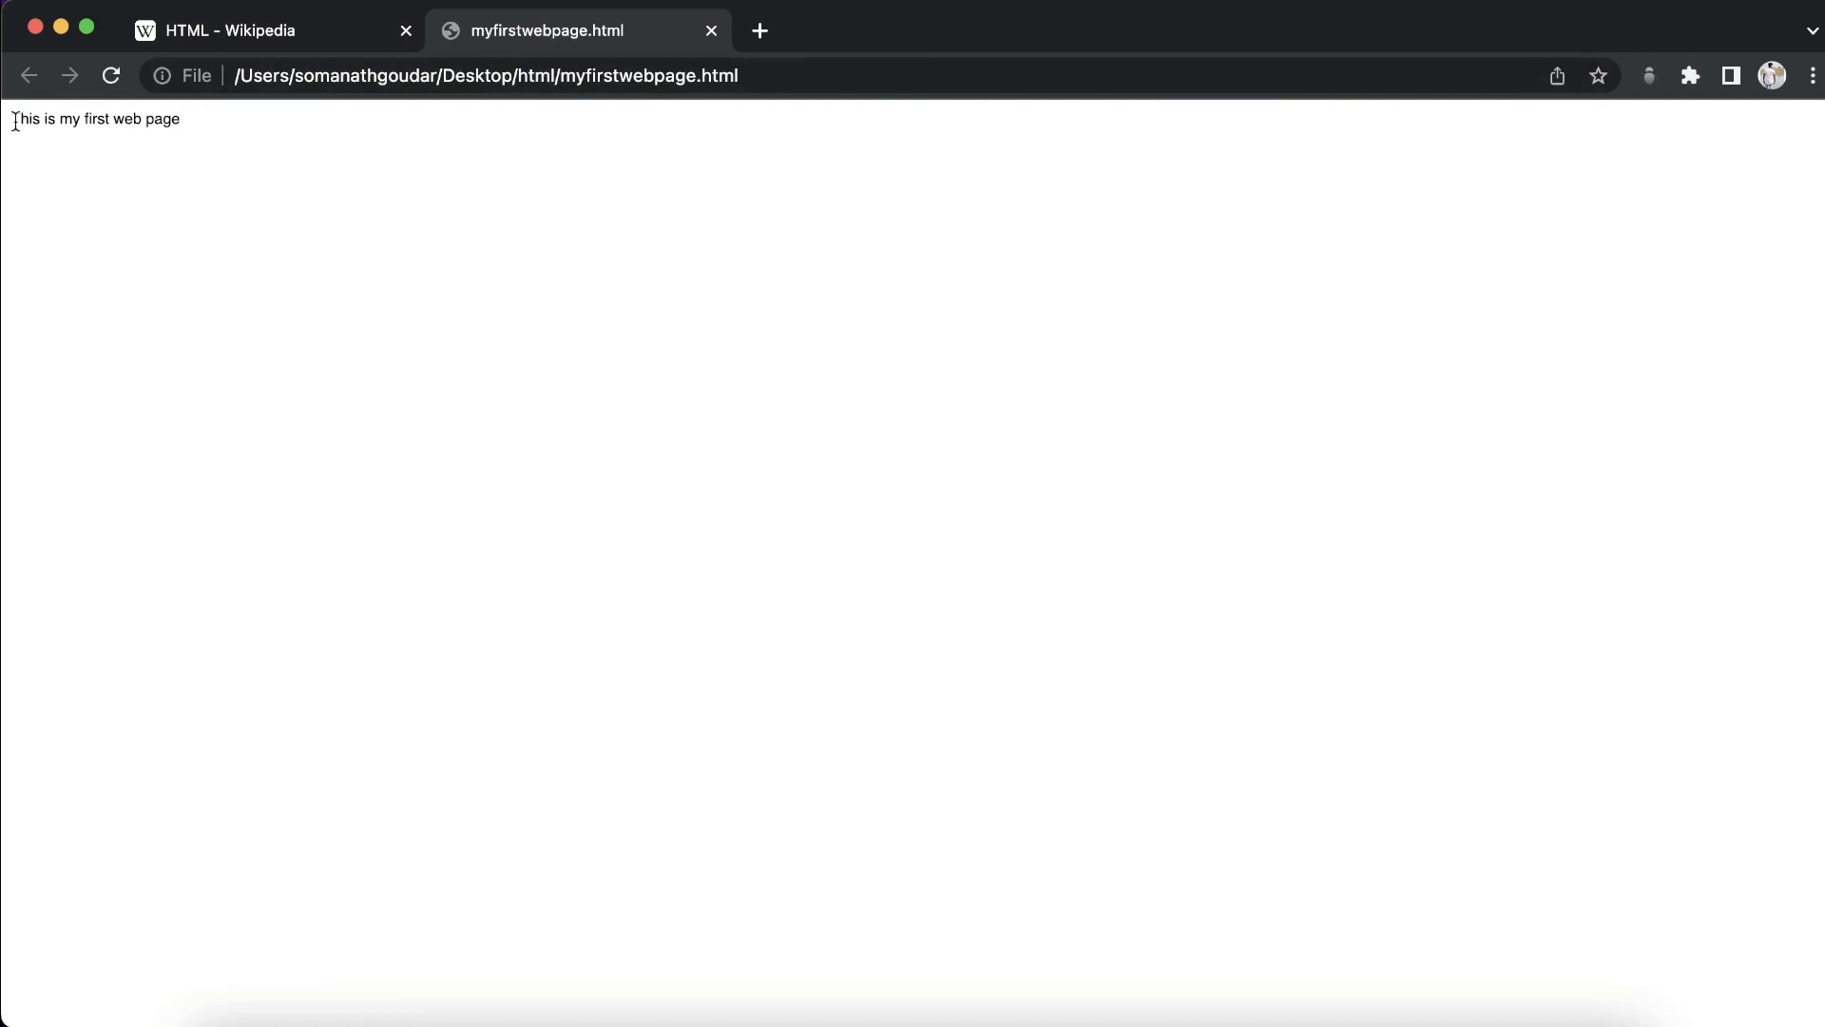
{"action": "double_click", "coordinate": [128, 119]}
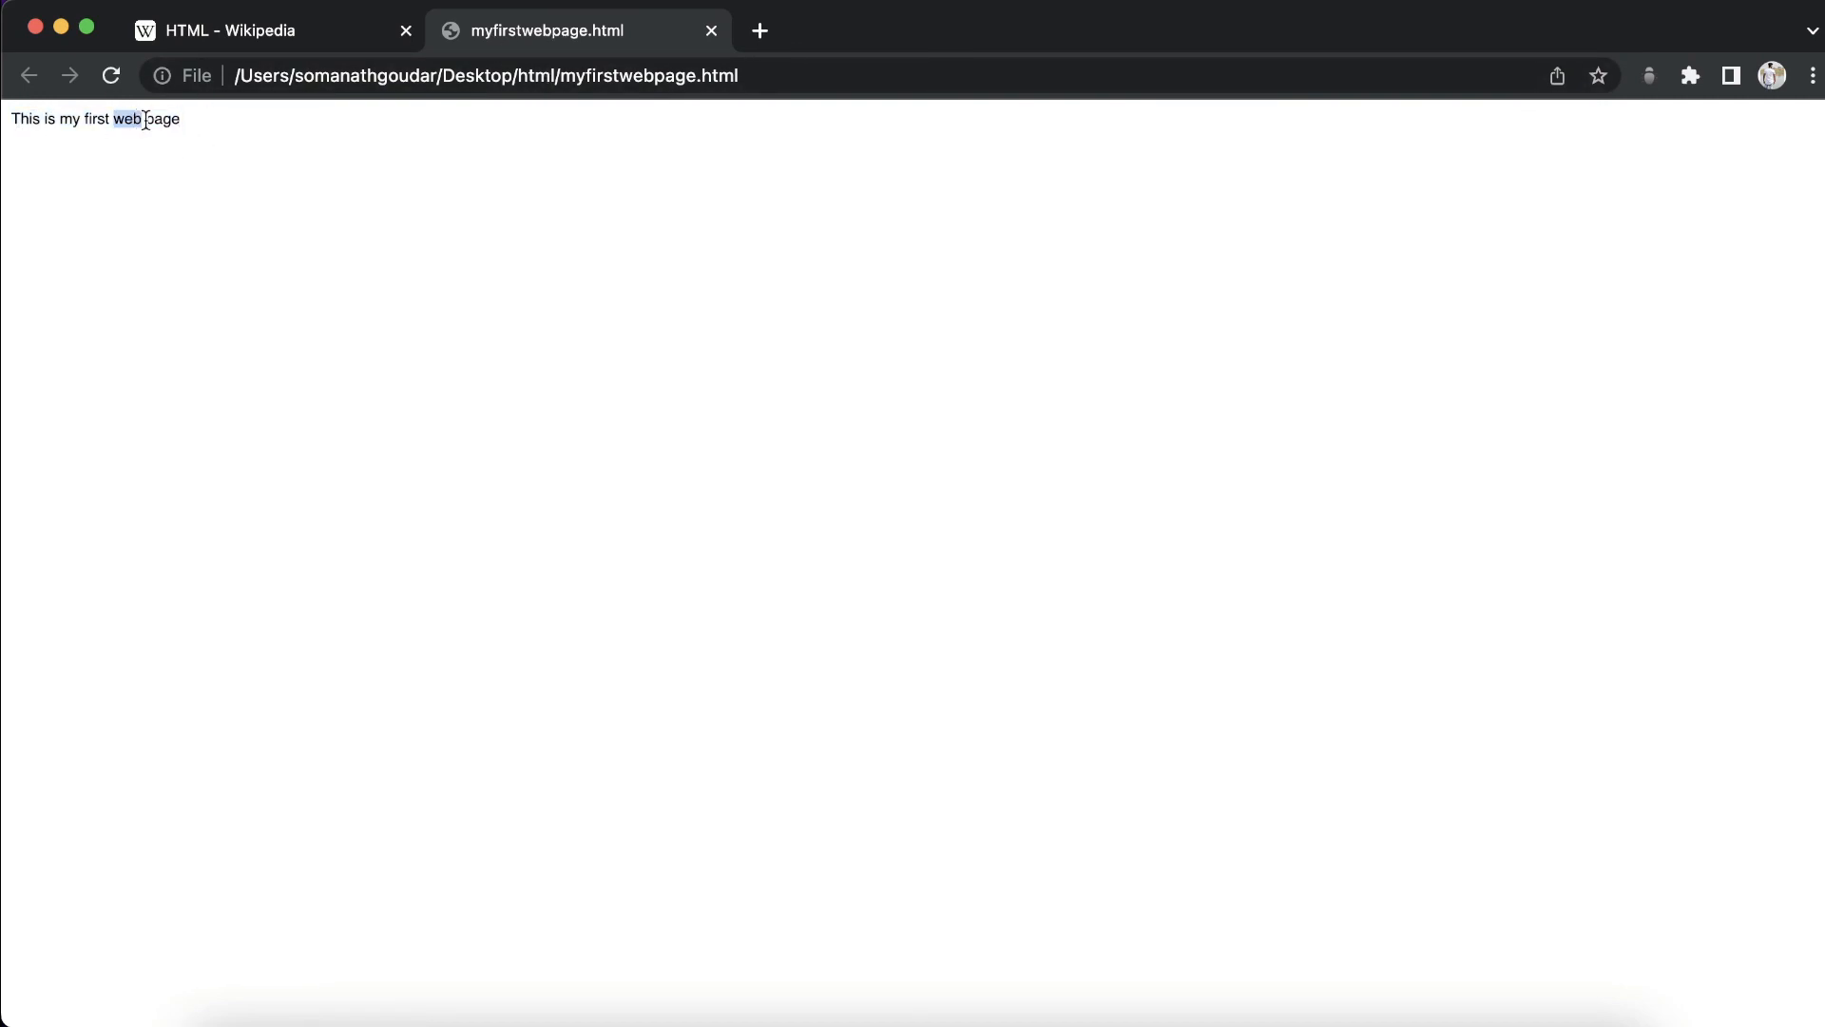
{"action": "left_click", "coordinate": [277, 207]}
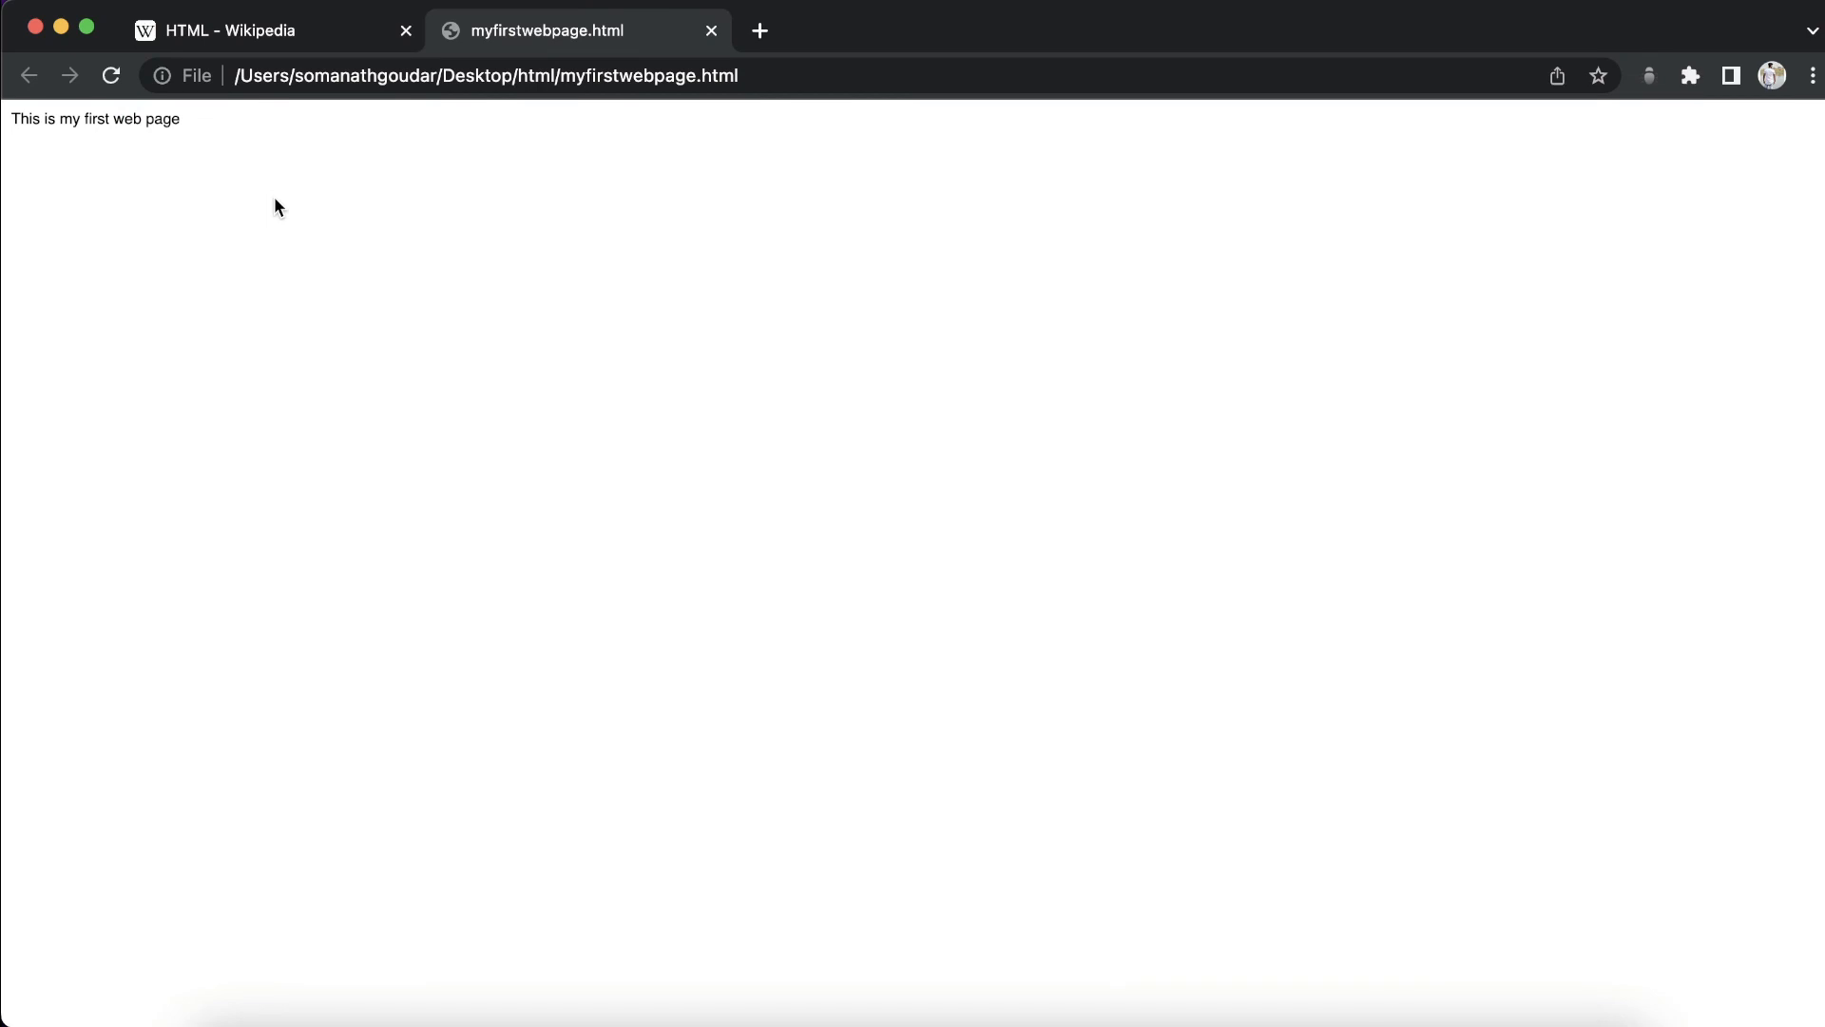
{"action": "mouse_move", "coordinate": [192, 136]}
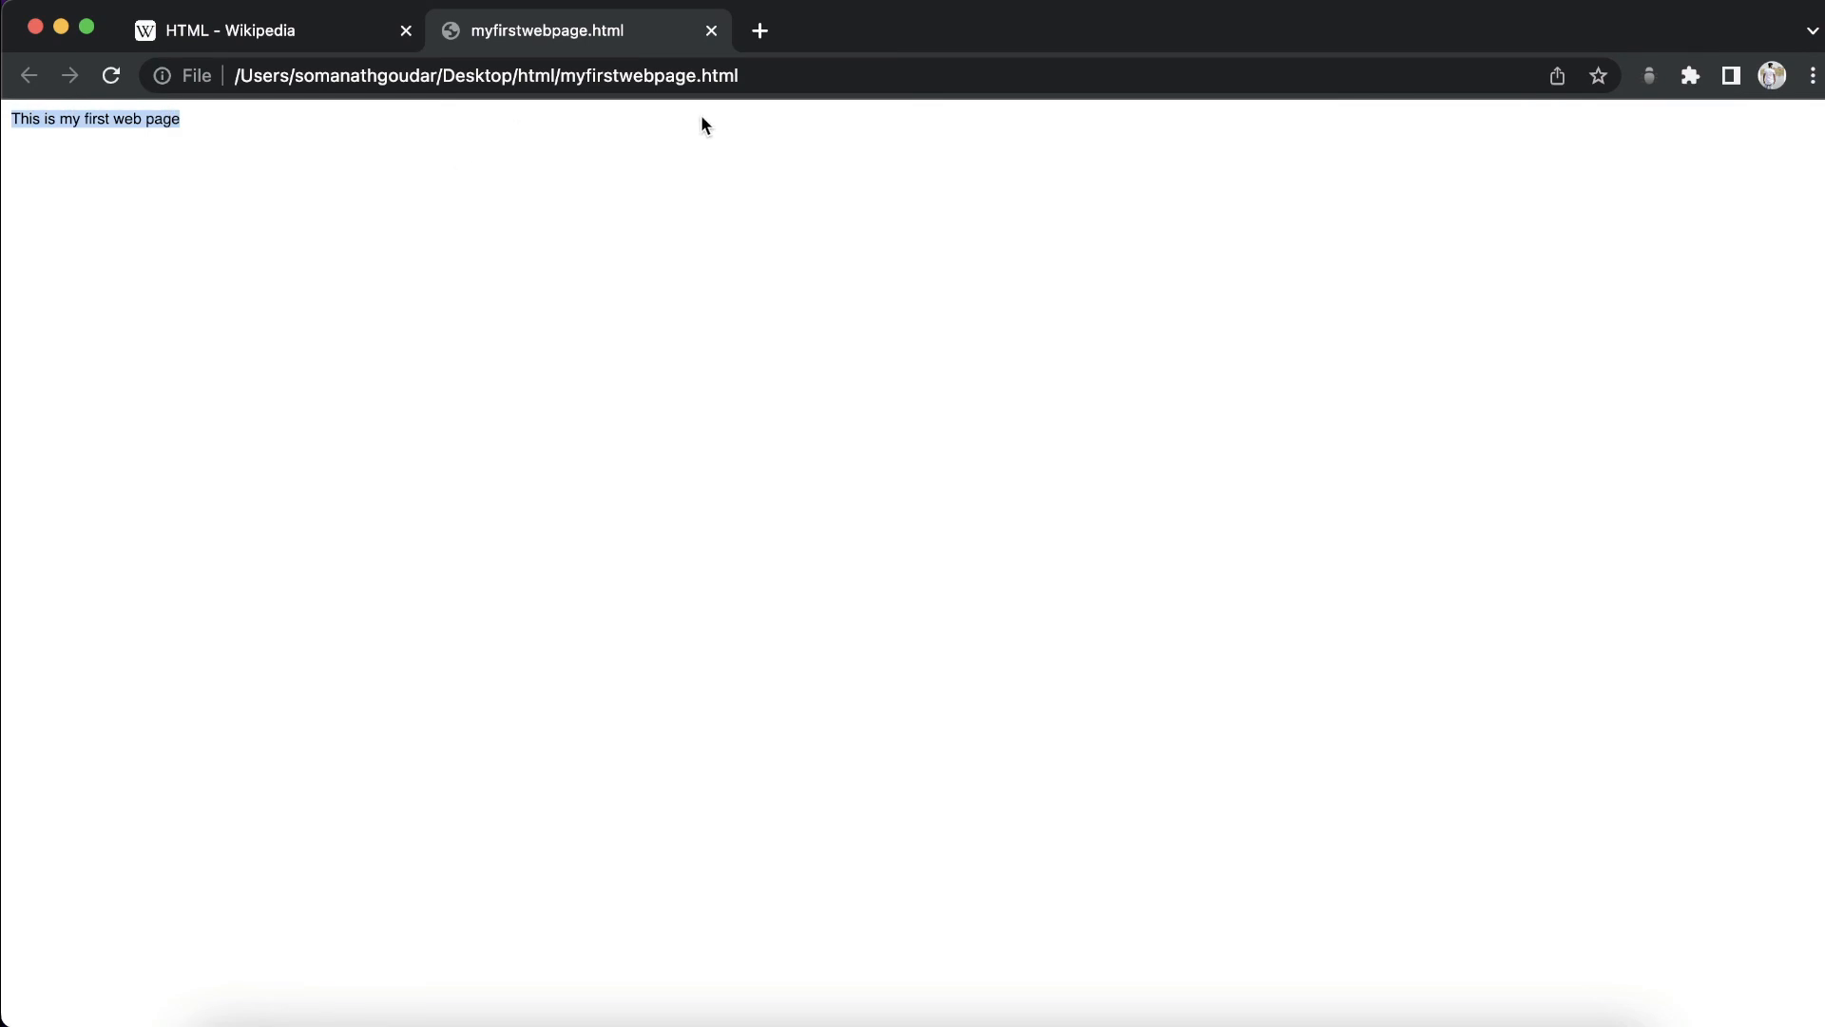
{"action": "left_click", "coordinate": [698, 348]}
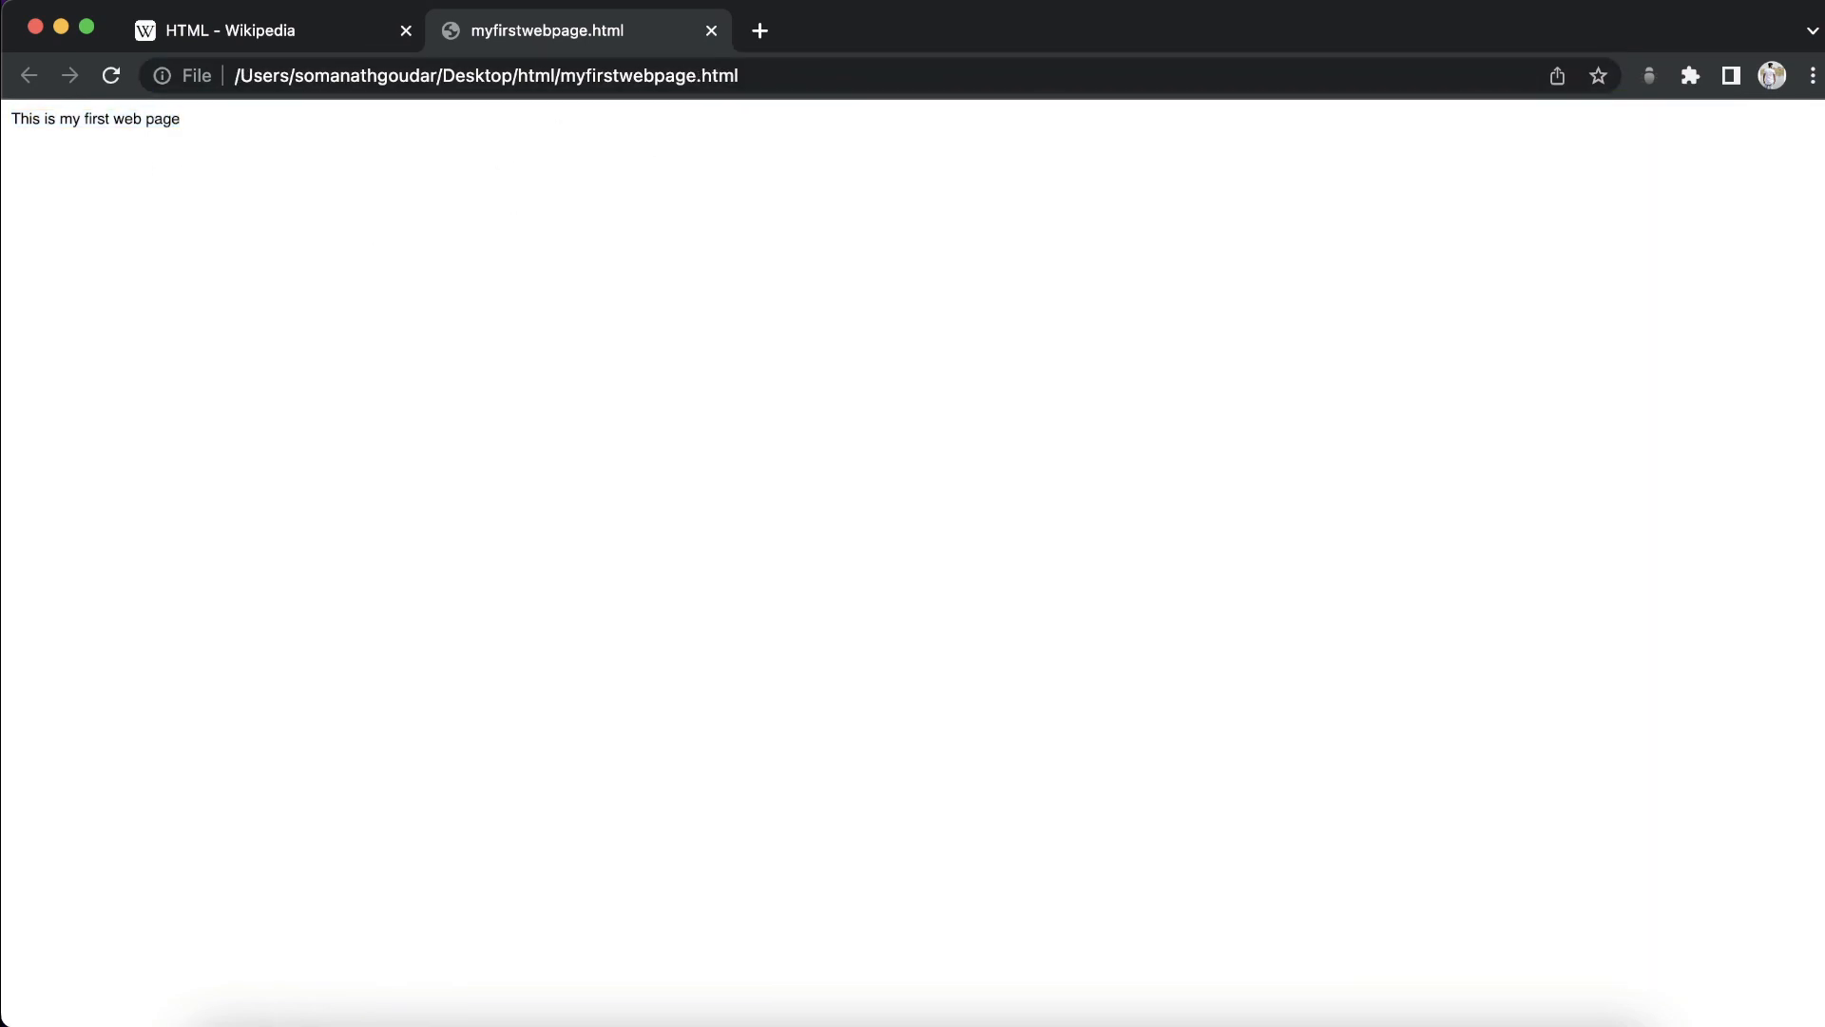